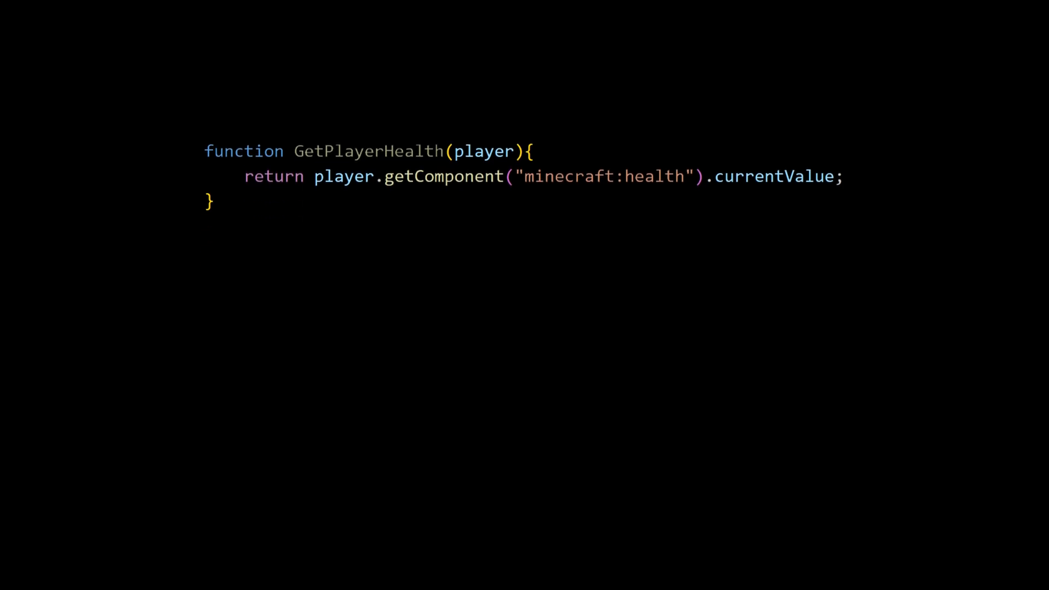
- Write let playersHealth = GetPlayerHealth(player); as the slide's usage example
{"action": "type", "text": "let playersHealth = GetPlayerHealth(player);"}
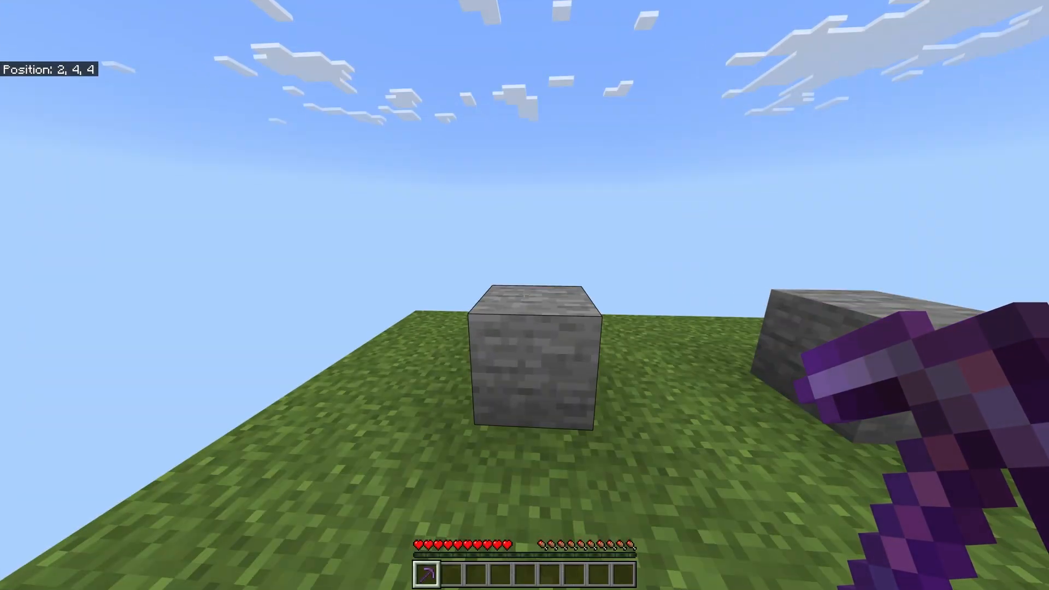
- Look around the superflat test world before returning to the empty main.js
{"action": "left_click", "coordinate": [533, 365]}
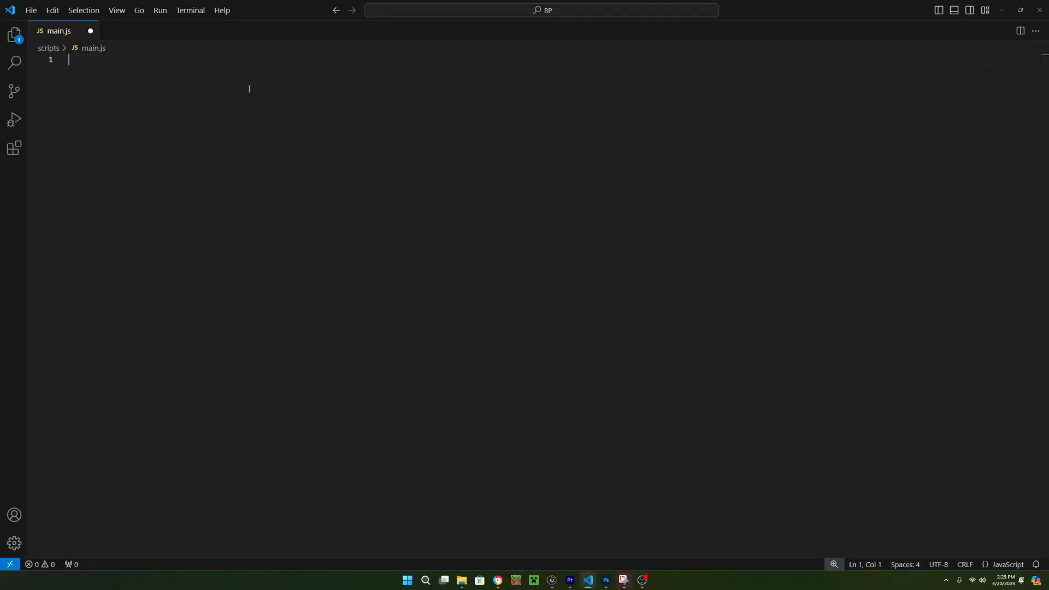
{"action": "type", "text": "impor"}
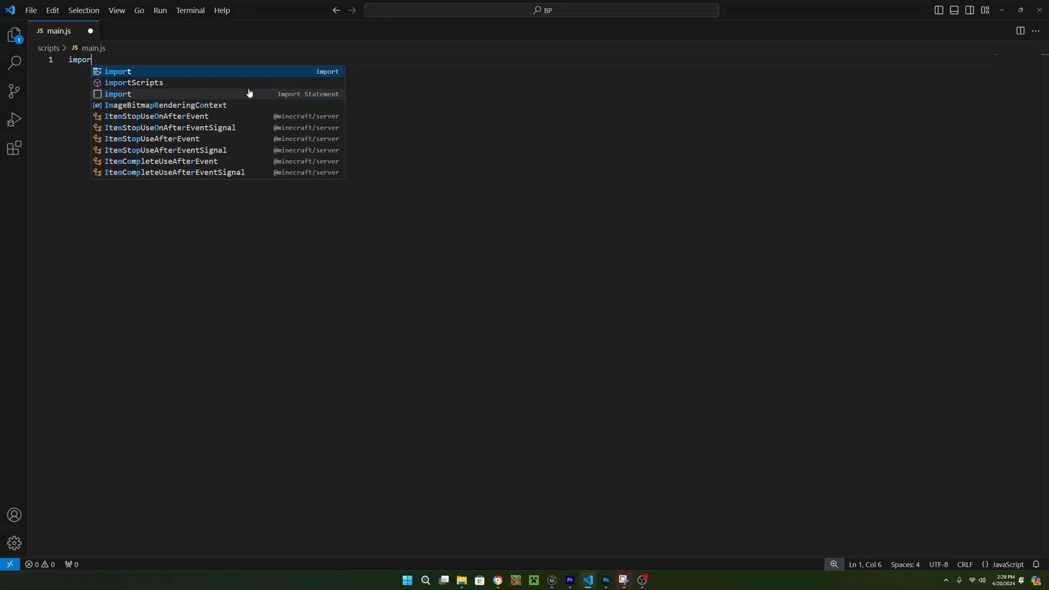
{"action": "type", "text": "{world} from \"@minecraft/server"}
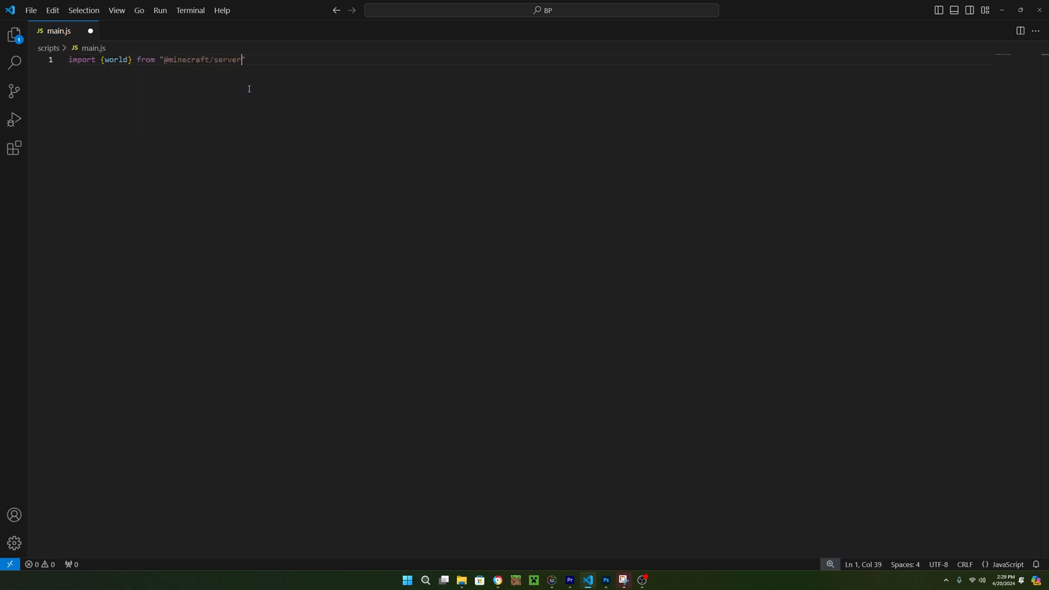
{"action": "type", "text": "\";"}
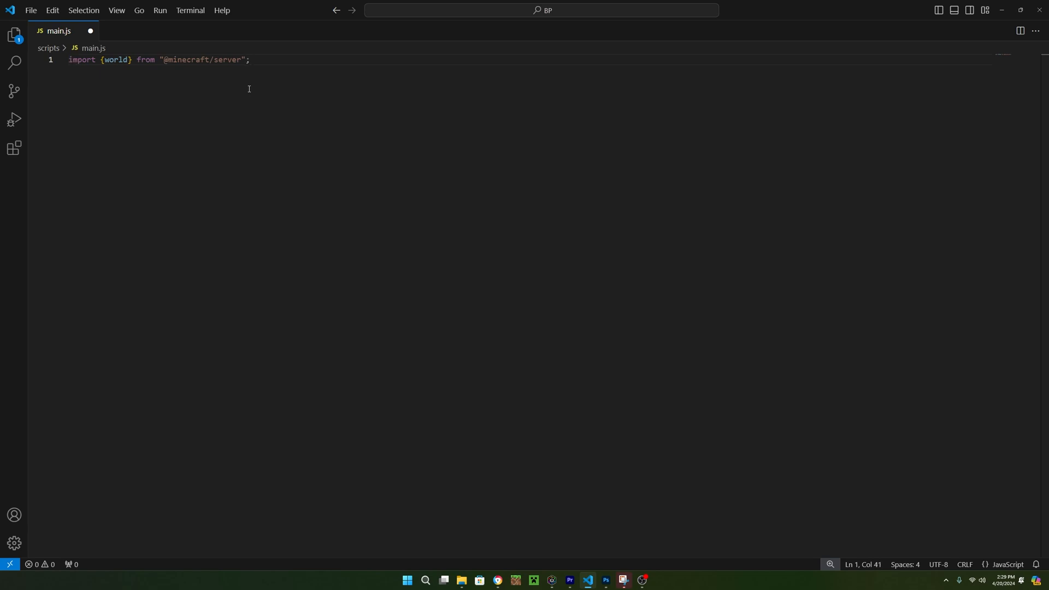
{"action": "type", "text": "world.afterEvents."}
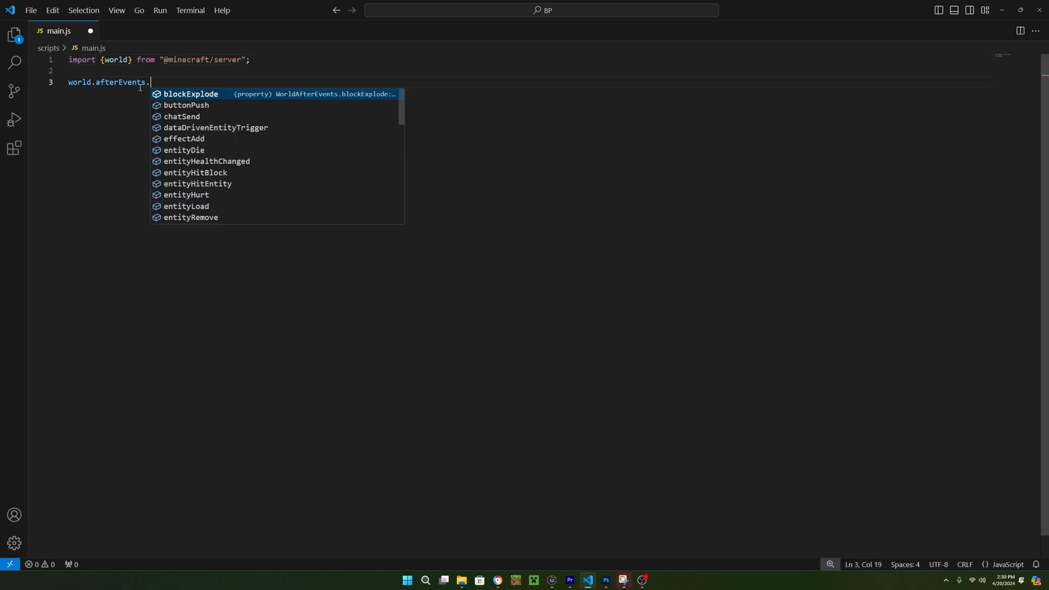
{"action": "type", "text": "itemUse.s"}
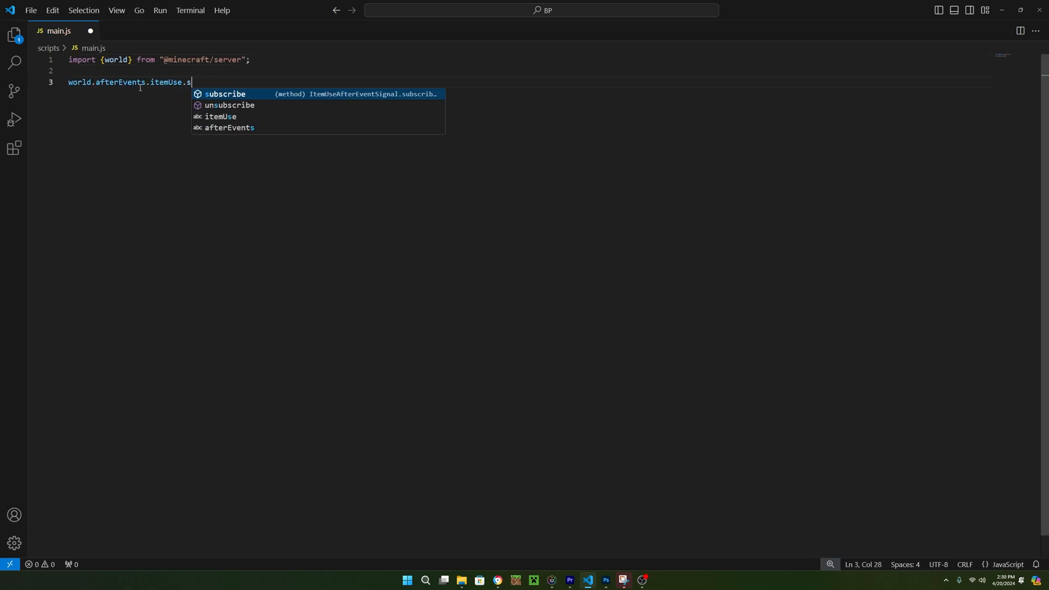
{"action": "key", "text": "Tab"}
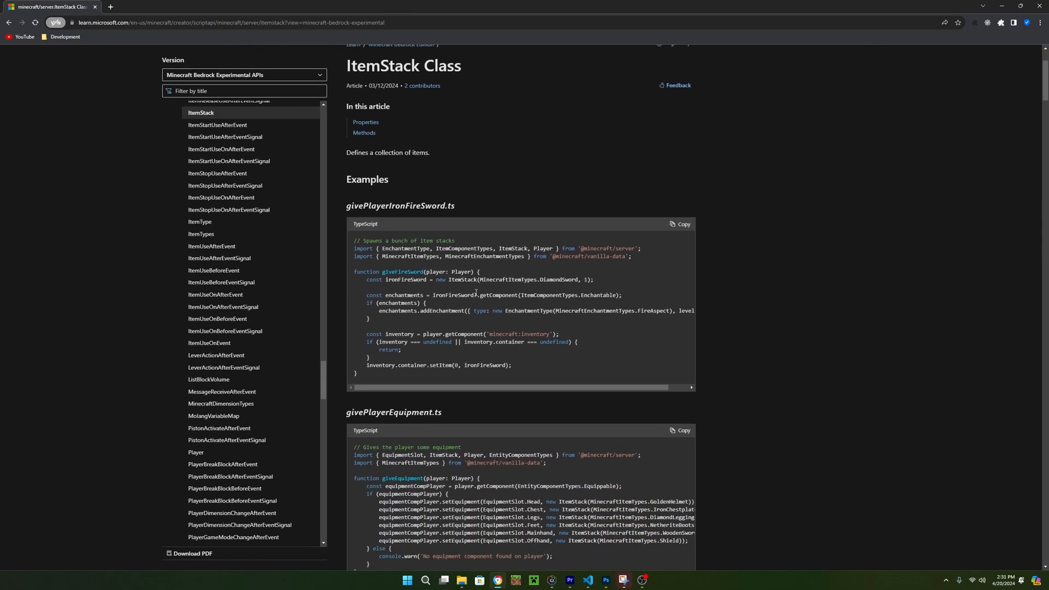
- Scroll the ItemStack Class docs down to the typeId property and Methods list
{"action": "scroll", "scroll_direction": "down", "scroll_amount": 3}
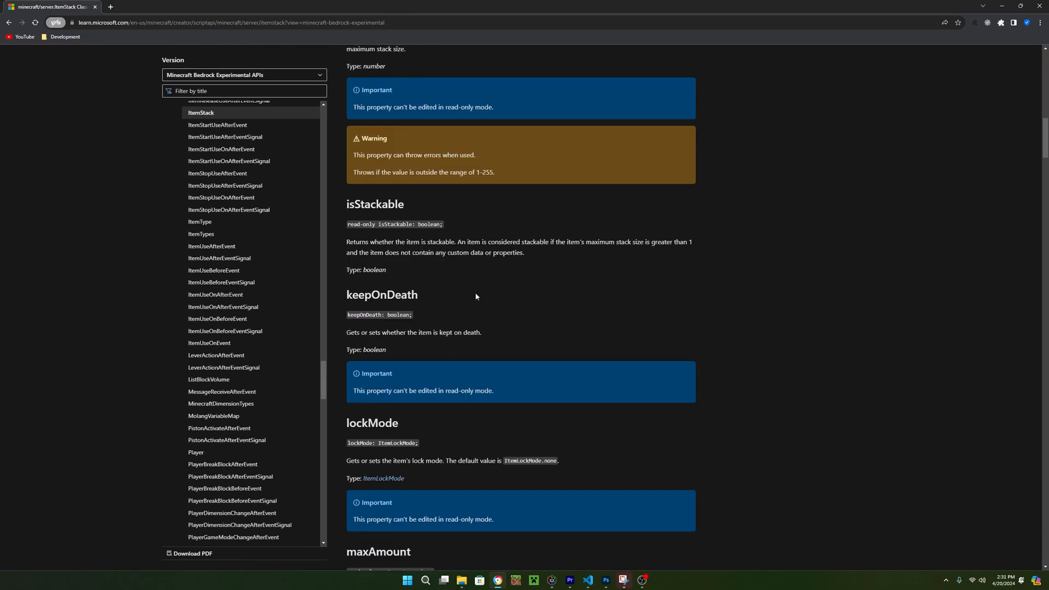
{"action": "scroll", "scroll_direction": "down", "scroll_amount": 3}
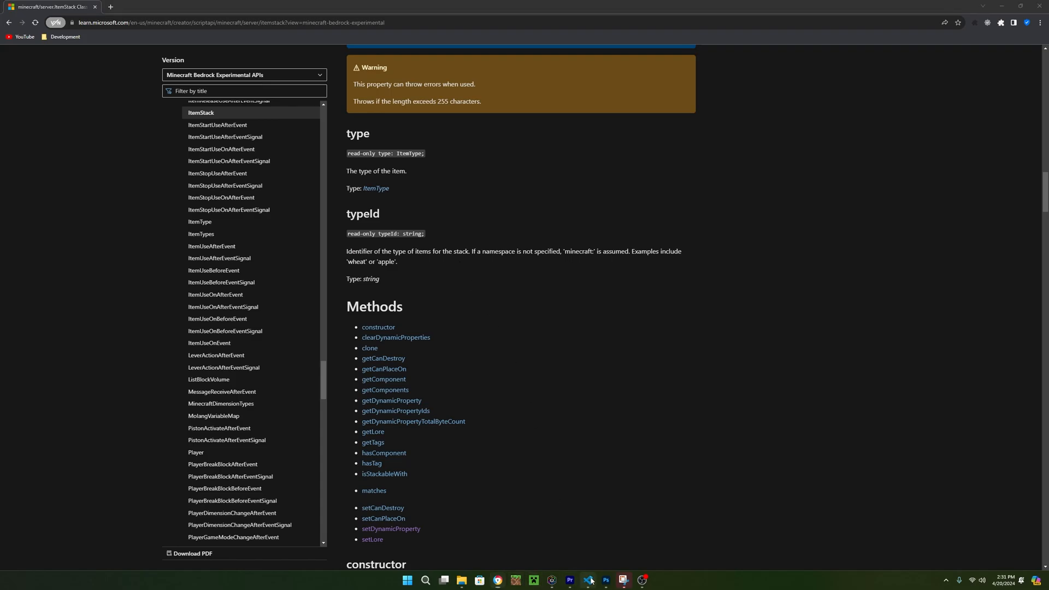
- Add an if checking event.itemStack.typeId == "minecraft:stick" inside the subscribe callback
{"action": "left_click", "coordinate": [588, 580]}
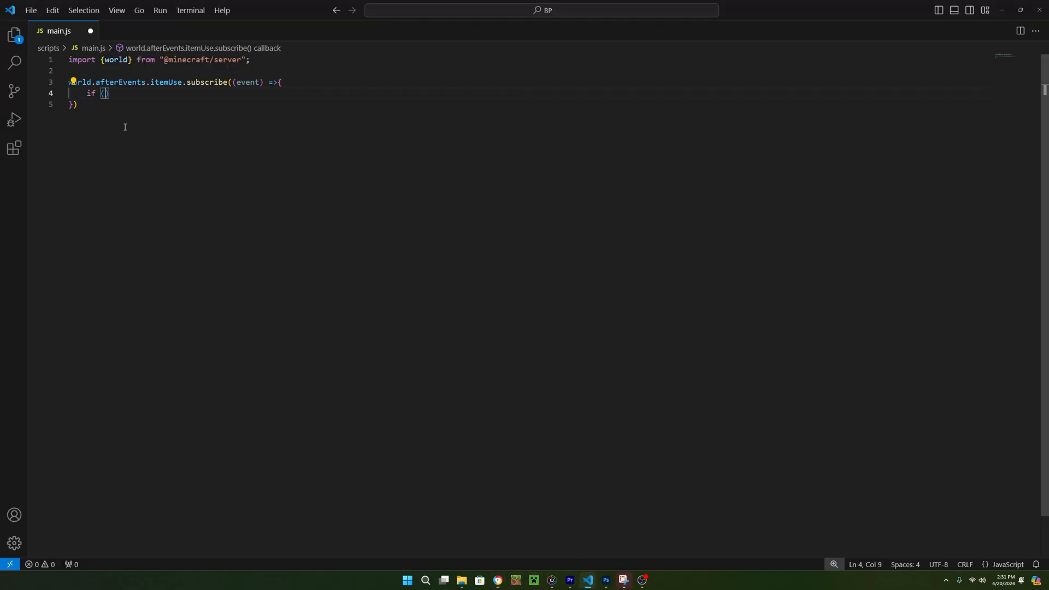
{"action": "type", "text": "event.itemStack."}
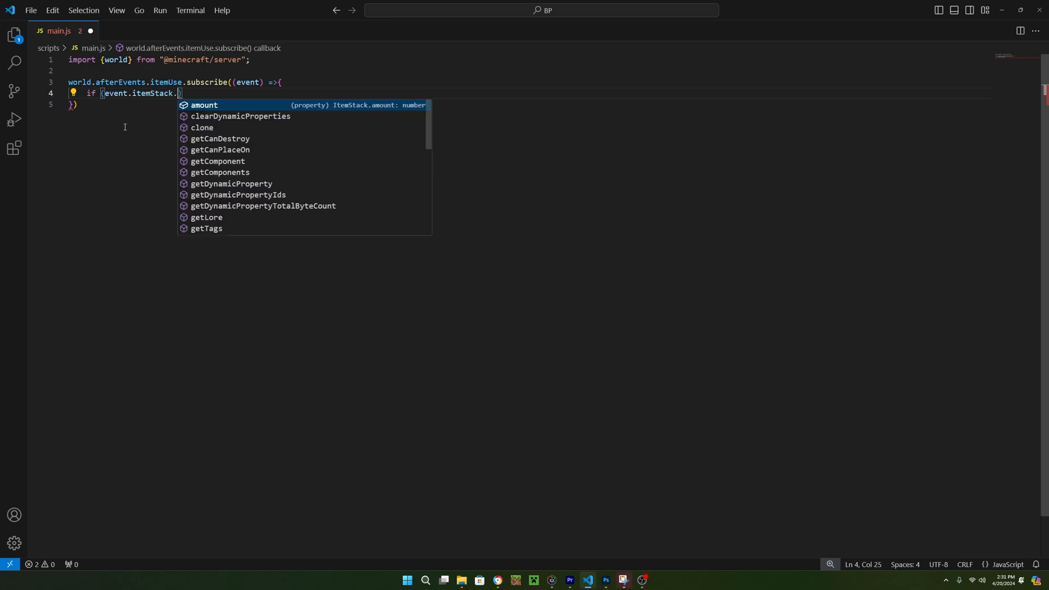
{"action": "type", "text": "typeId"}
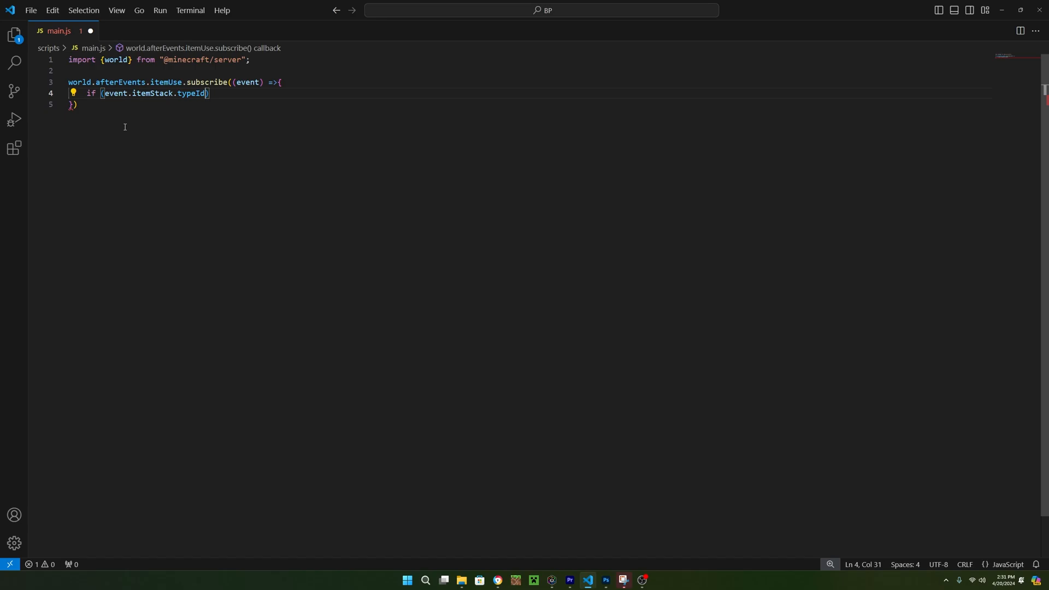
{"action": "type", "text": "== \"\""}
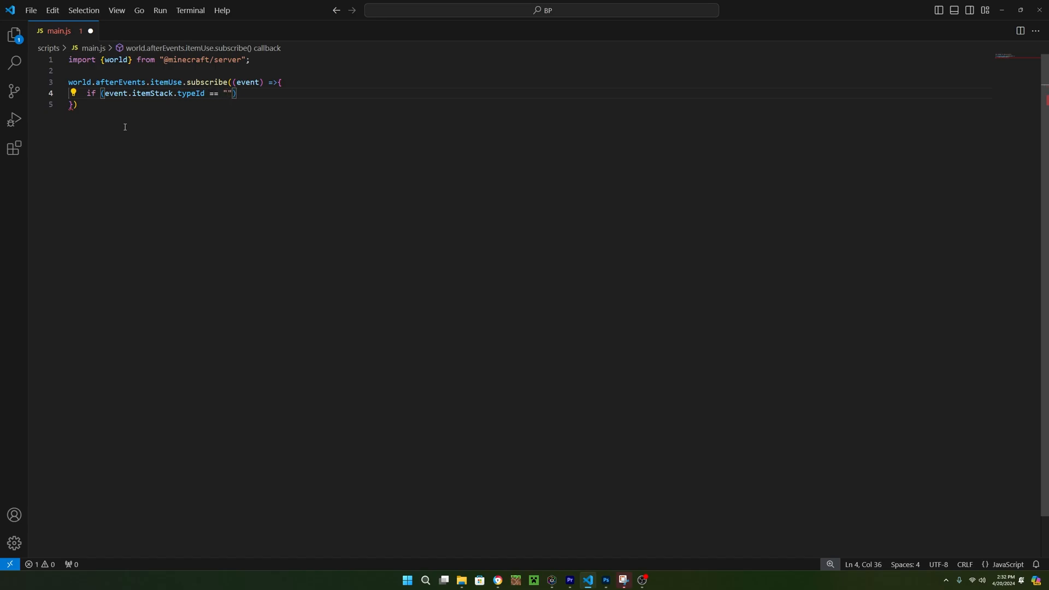
{"action": "type", "text": "minecraft"}
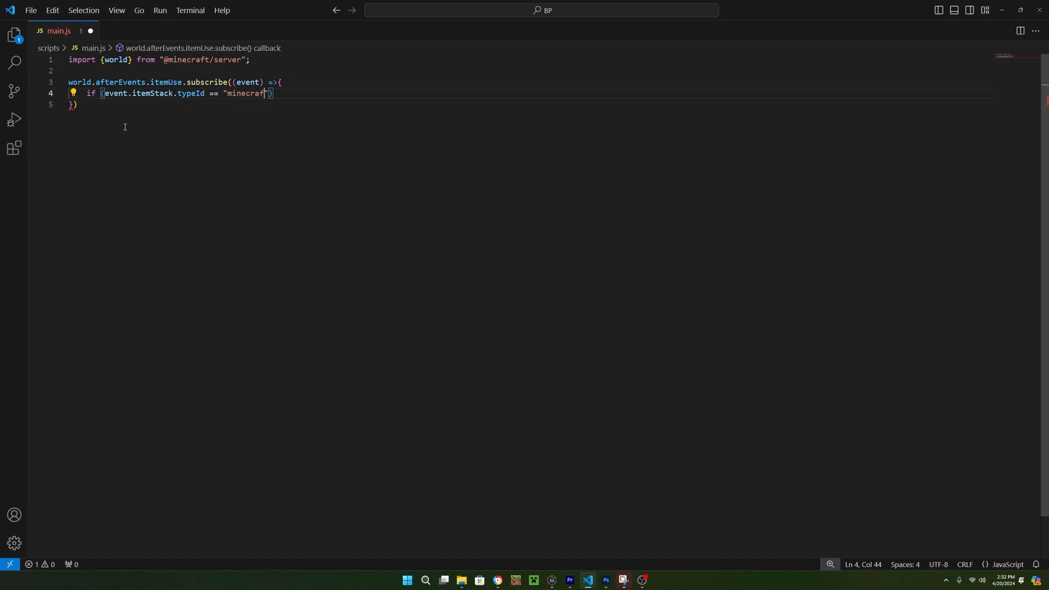
{"action": "type", "text": ":stick"}
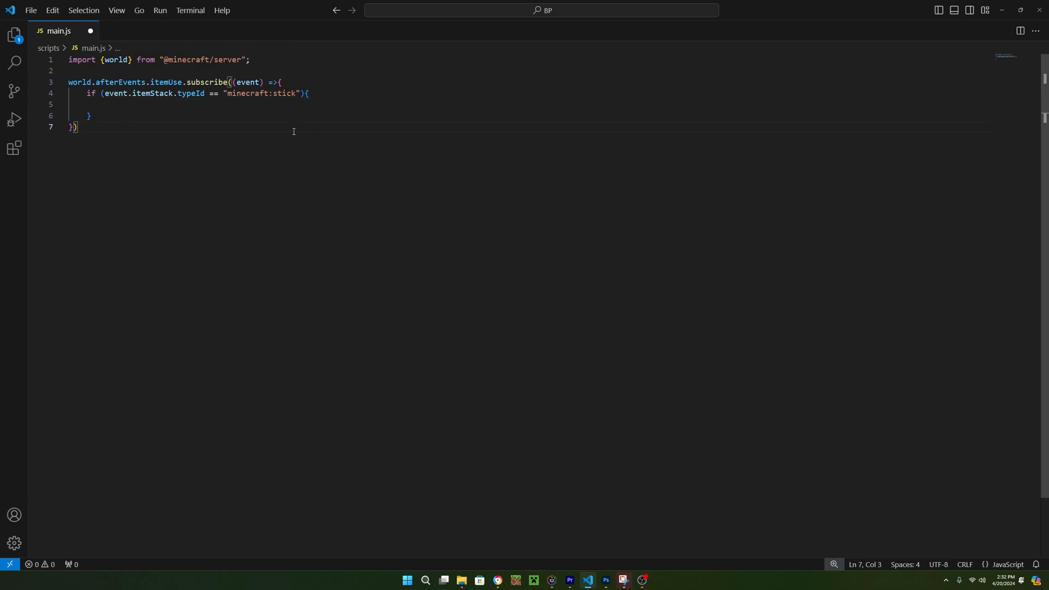
{"action": "double_click", "coordinate": [246, 94]}
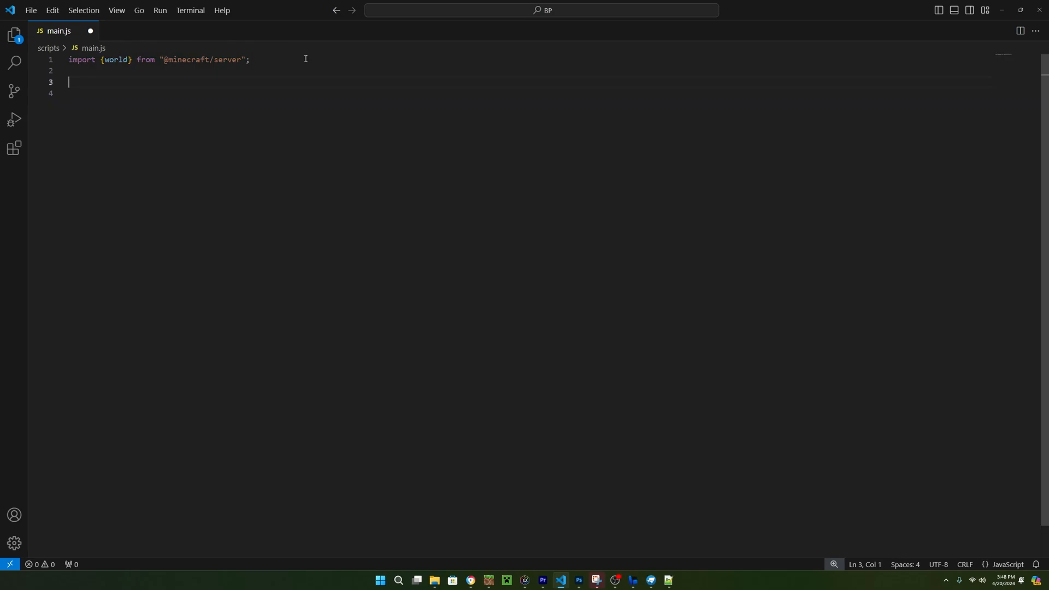
- Declare class Pool with typeId, weight, minAmount, maxAmount fields and a constructor signature
{"action": "type", "text": "class Pool{"}
{"action": "type", "text": "typeId = \"\";"}
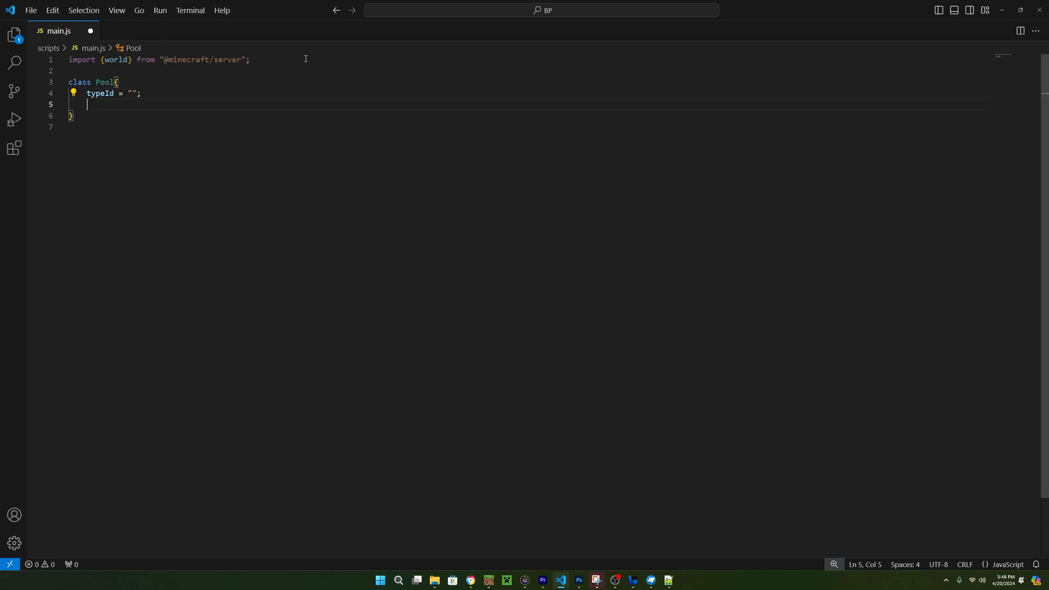
{"action": "type", "text": "weight = 0;"}
{"action": "type", "text": "constructor(t"}
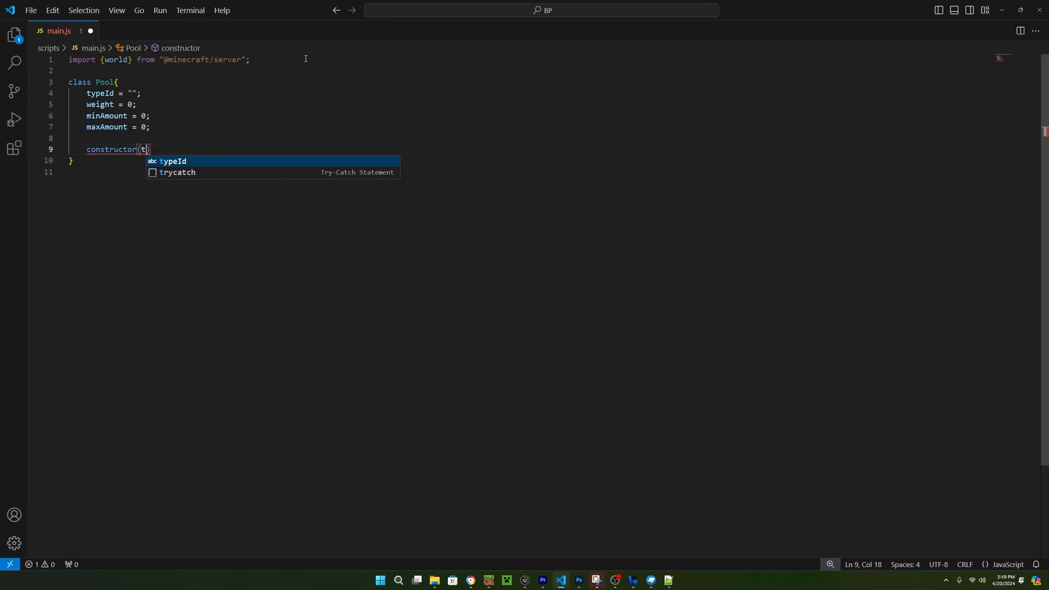
{"action": "type", "text": "ypeId, weight, minAmount, nm"}
{"action": "type", "text": "this.typeId"}
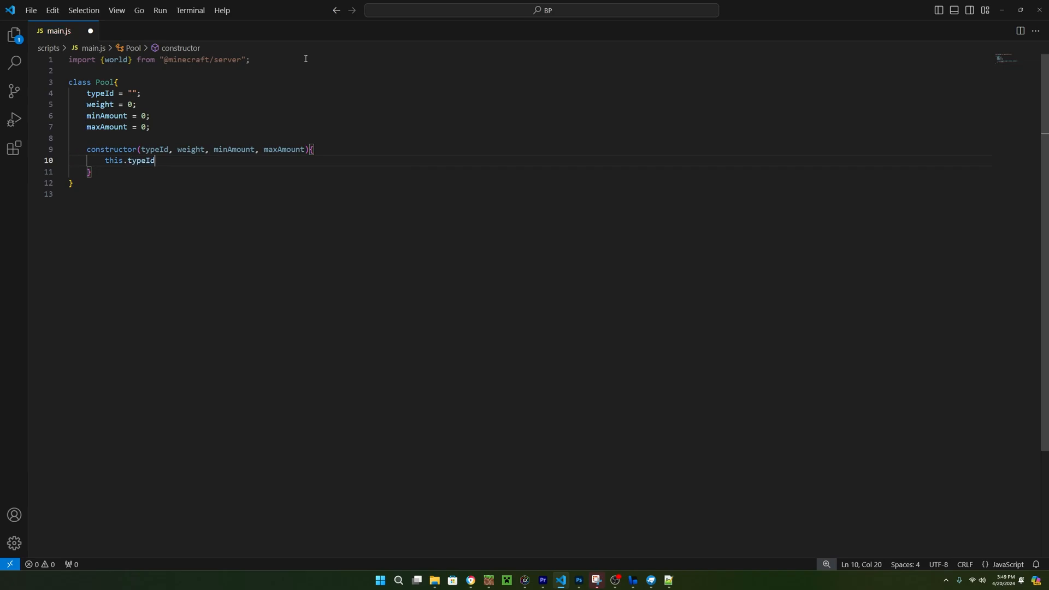
{"action": "type", "text": "= typeId;"}
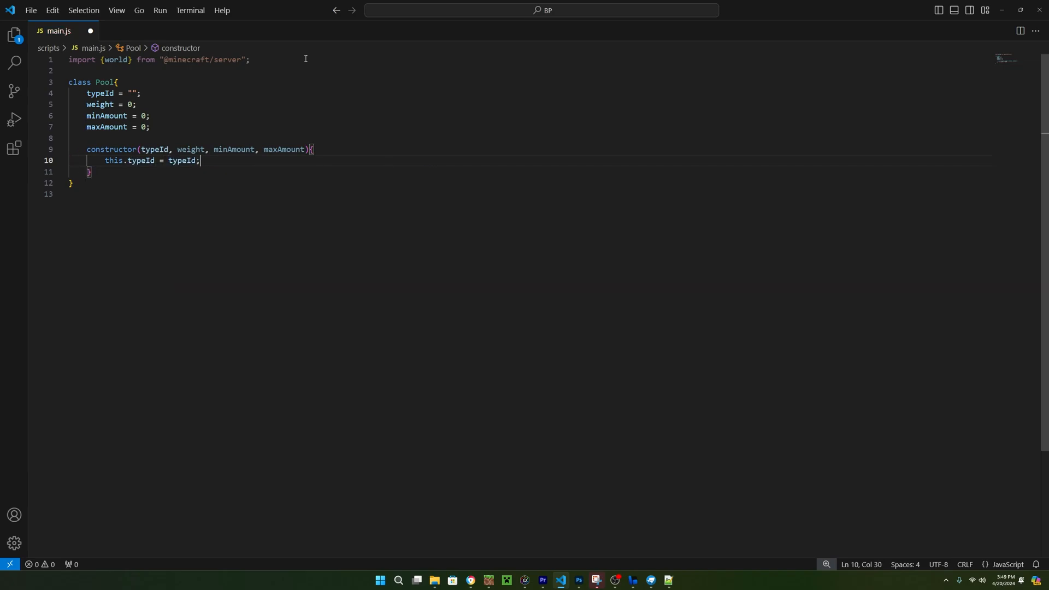
- Assign weight and maxAmount in the Pool constructor and begin class LootTable
{"action": "type", "text": "this.weight = weight;"}
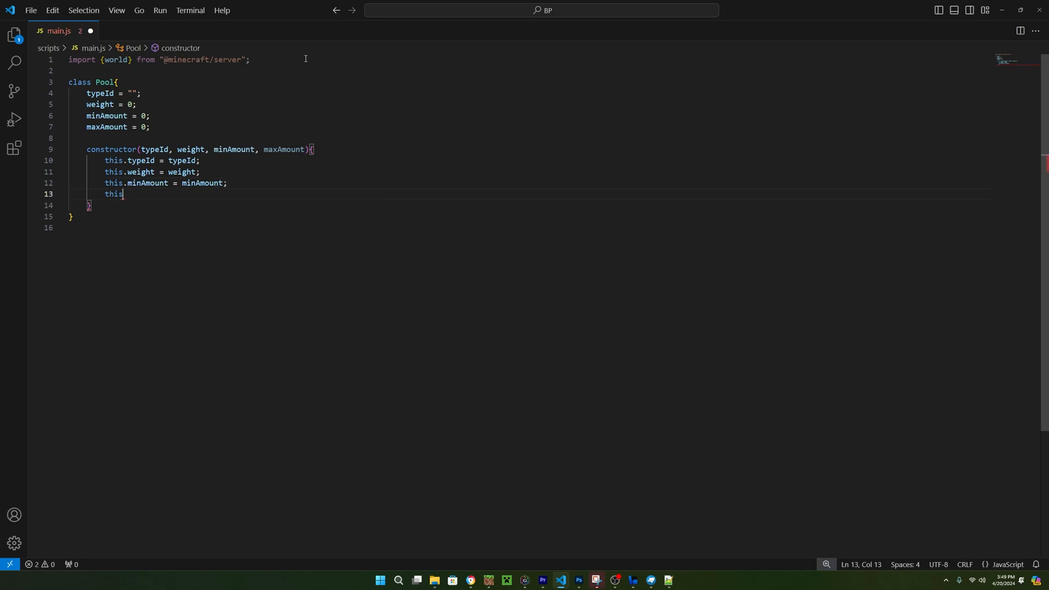
{"action": "type", "text": ".maxAmount = maxAmount;"}
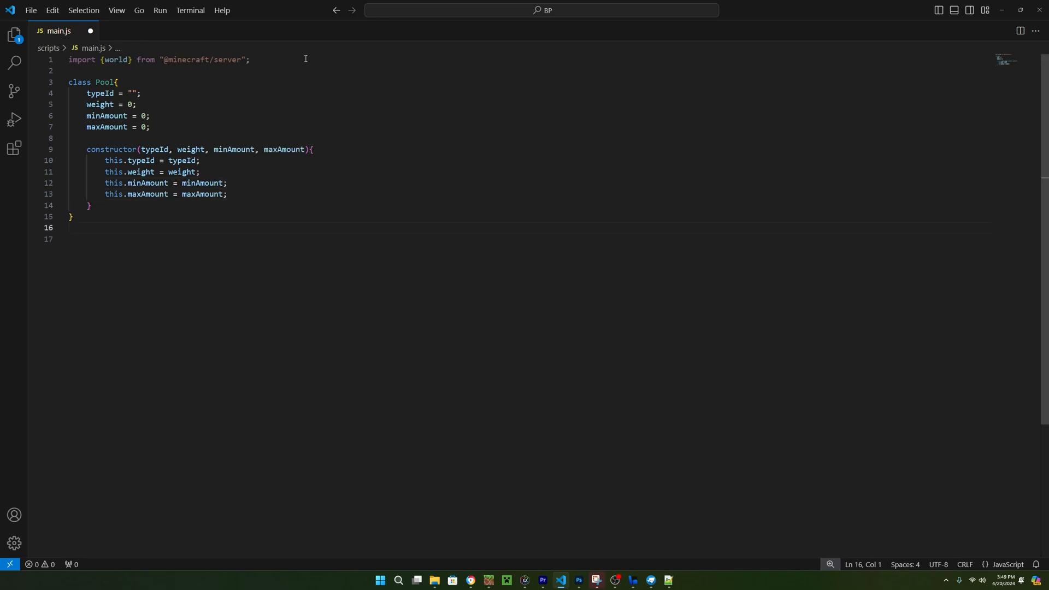
{"action": "type", "text": "class LootTable{"}
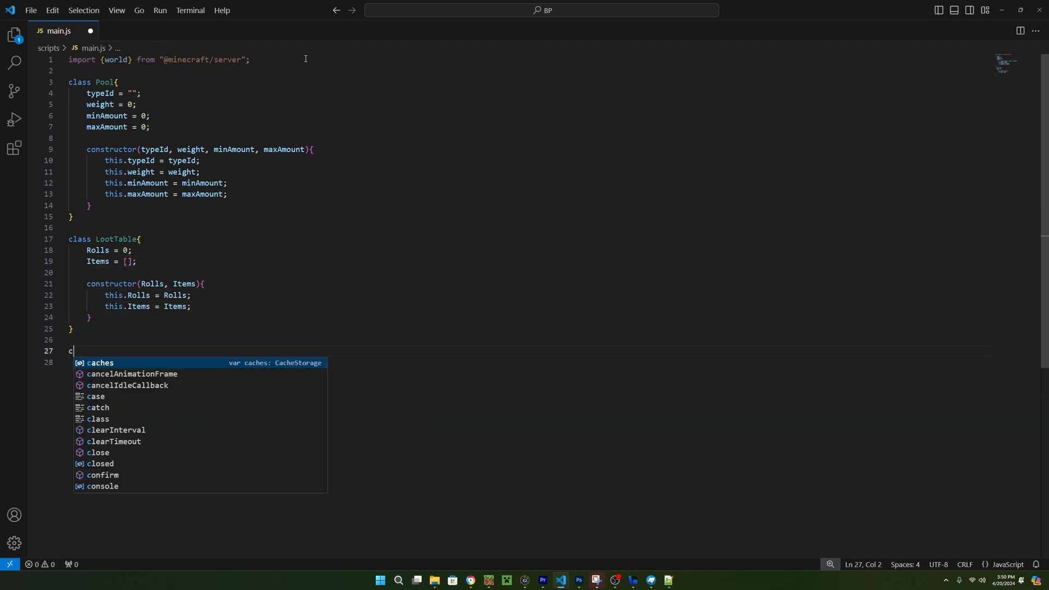
- Declare const _LootTable = new LootTable(1, [...]) with stick weight 9 and diamond weight 1 pools
{"action": "type", "text": "onst _LootTable = new LootTable(1, ["}
{"action": "left_click", "coordinate": [530, 361]}
{"action": "type", "text": "new Pool(\"minecraft:stick\", 9, 1, 5),"}
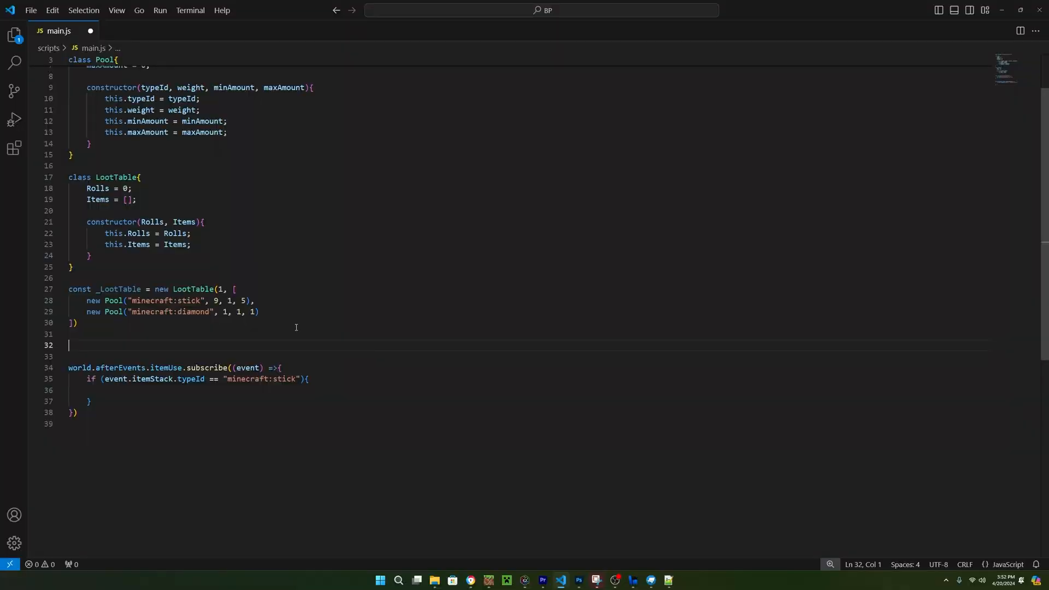
- Define function CreateLootTable(_lt) starting with let lt = new LootTable(_lt.Rolls, [])
{"action": "type", "text": "function Create"}
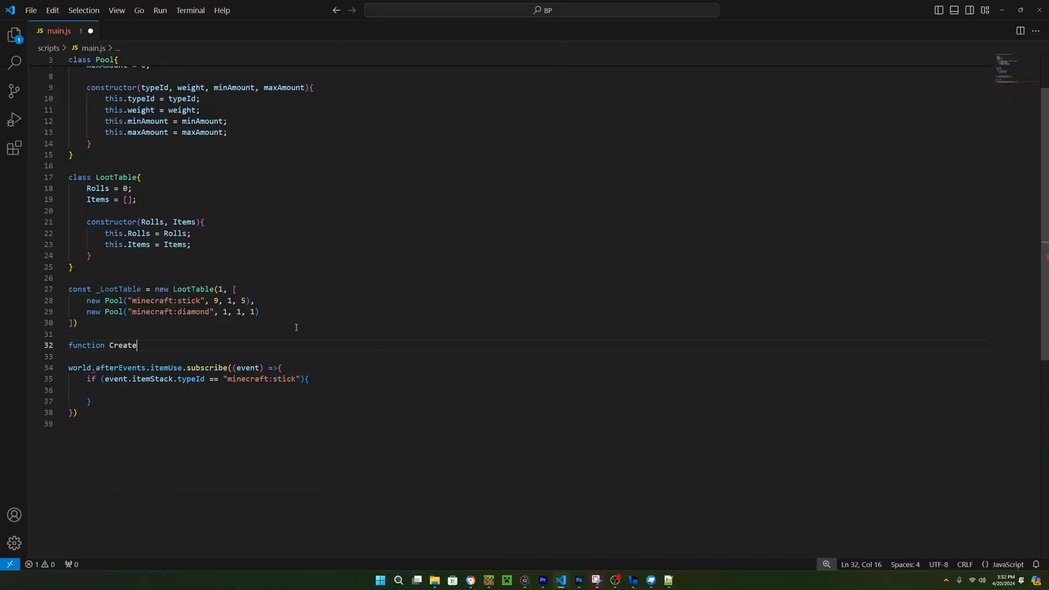
{"action": "type", "text": "LootTablk"}
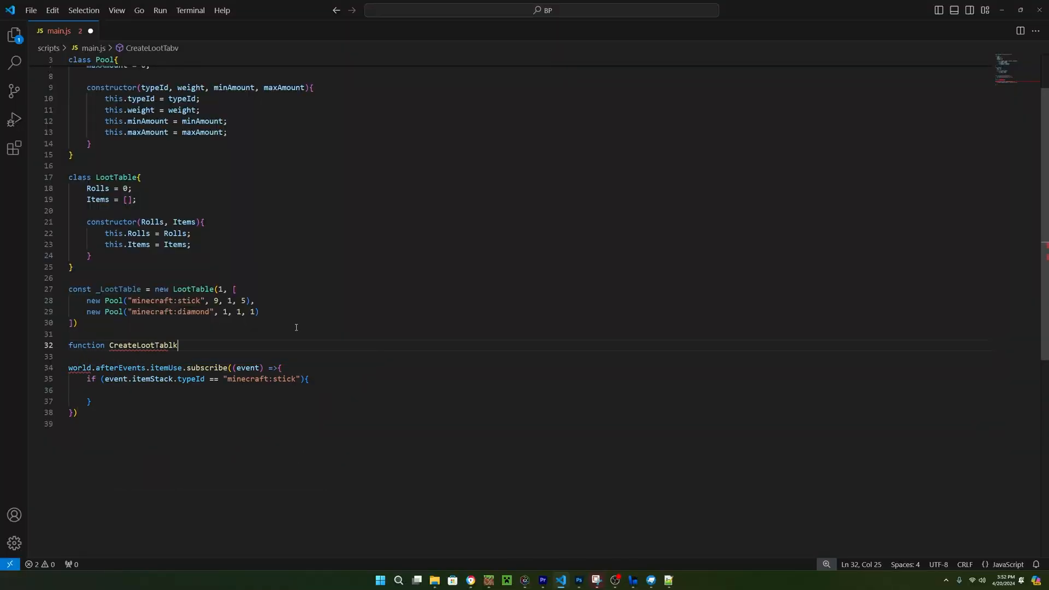
{"action": "type", "text": "e()"}
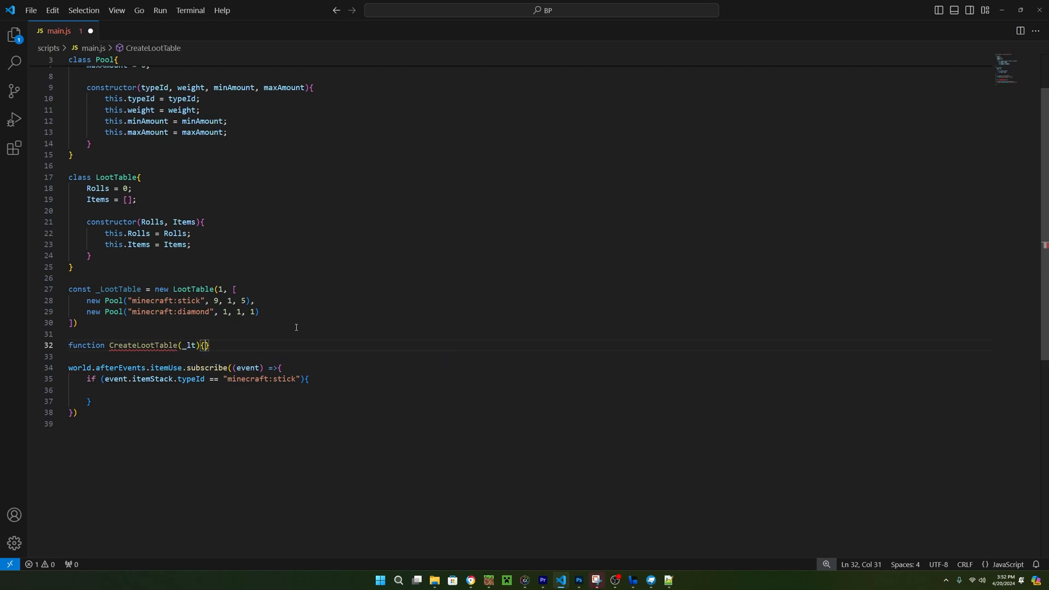
{"action": "key", "text": "Enter"}
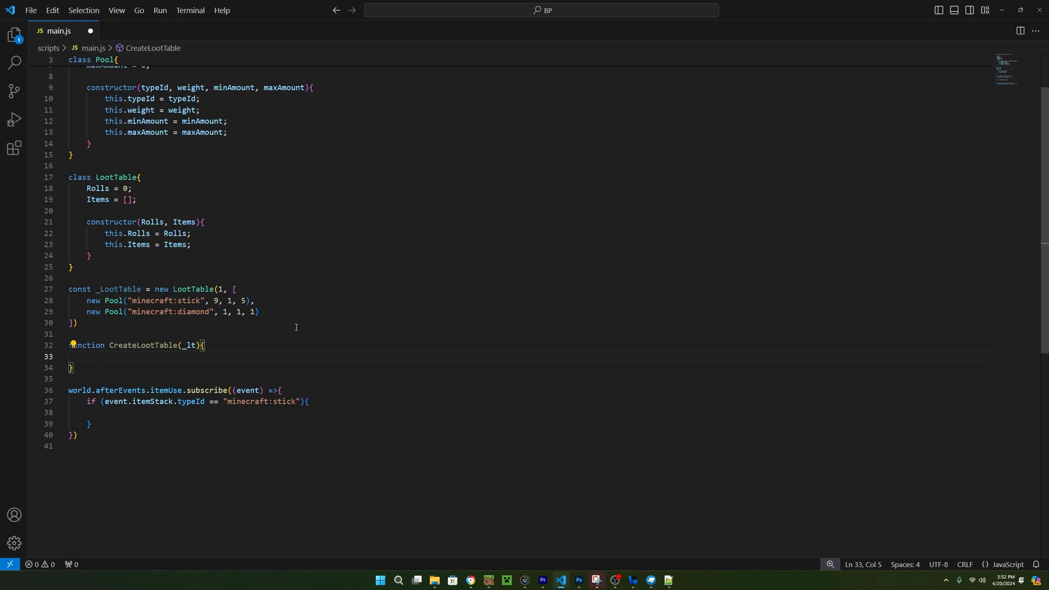
{"action": "type", "text": "const"}
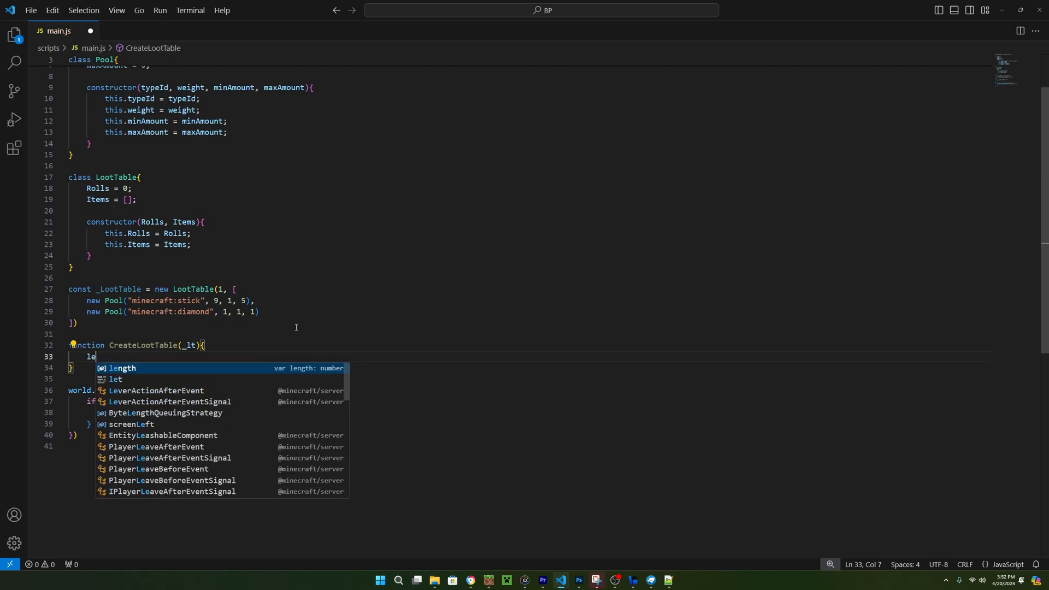
{"action": "type", "text": "t lt ="}
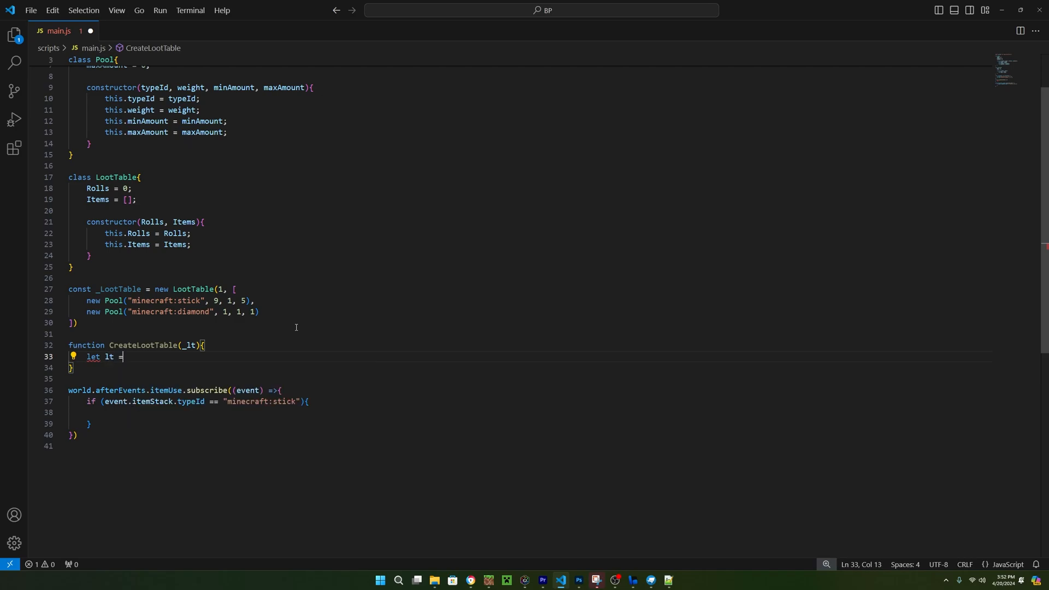
{"action": "type", "text": "new LootTable()"}
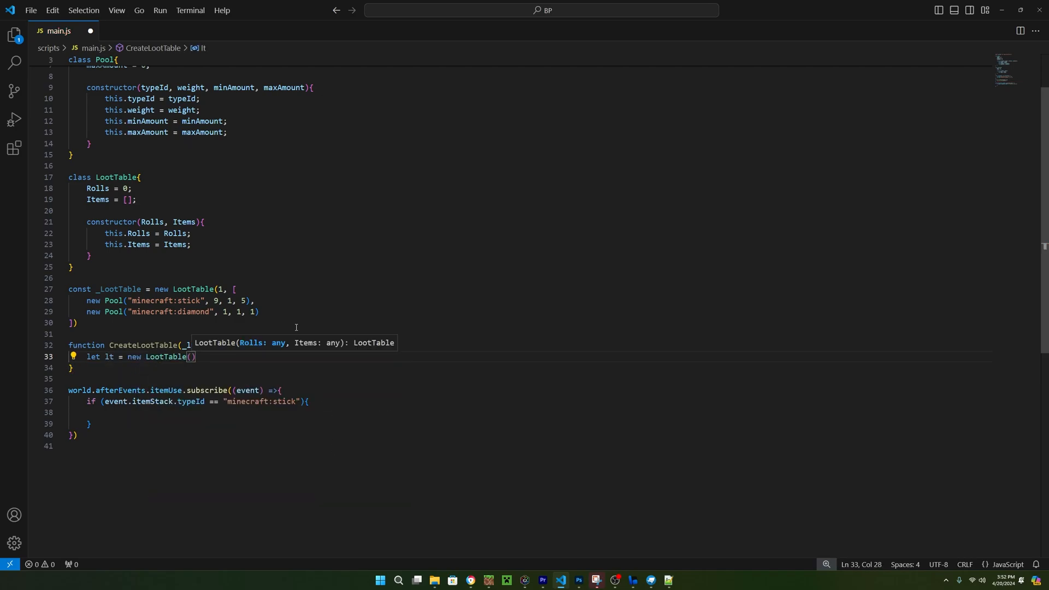
{"action": "type", "text": "_lt.r"}
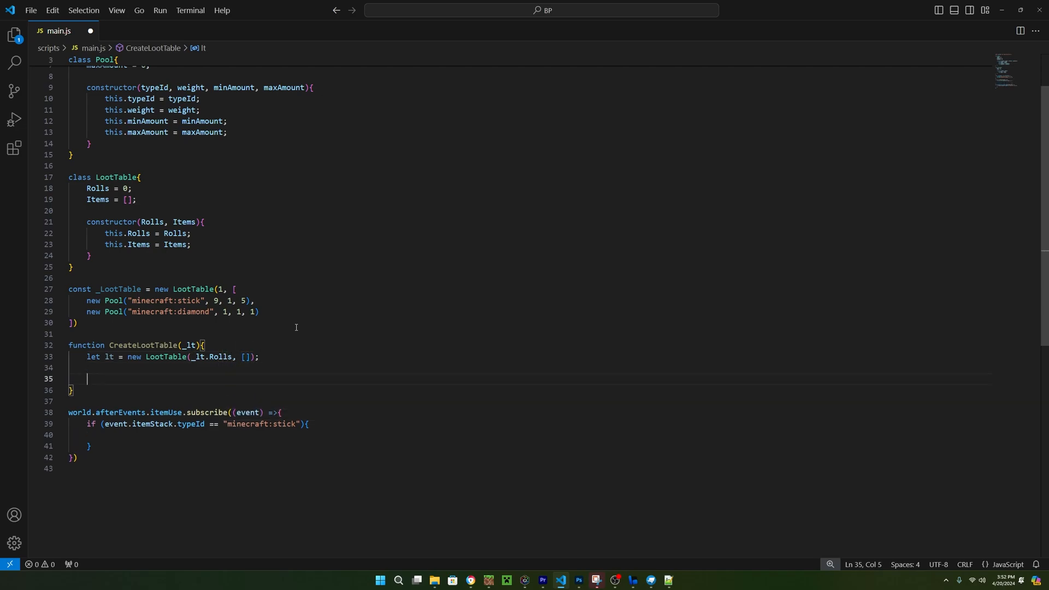
- Loop _lt.Items.forEach with an inner for running i from 0 to item.weight
{"action": "type", "text": "_lt."}
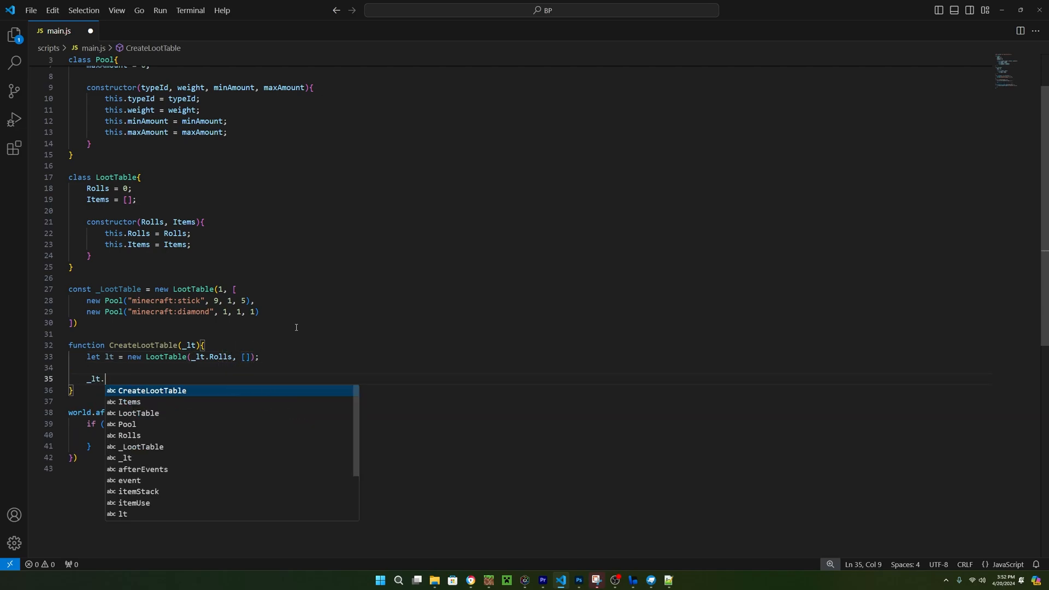
{"action": "type", "text": "Items."}
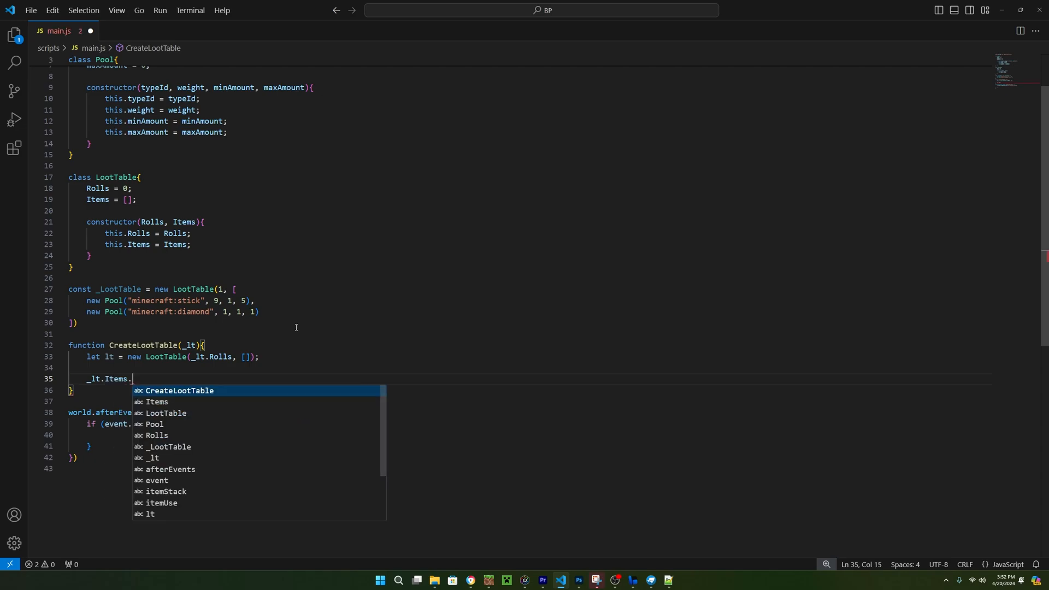
{"action": "type", "text": "forEa"}
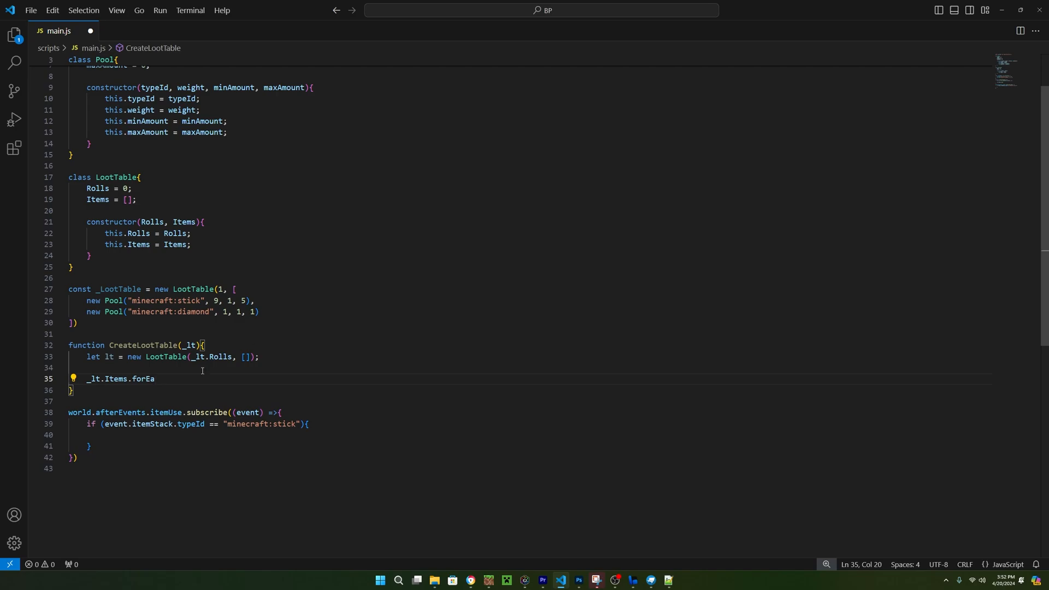
{"action": "type", "text": "ch()"}
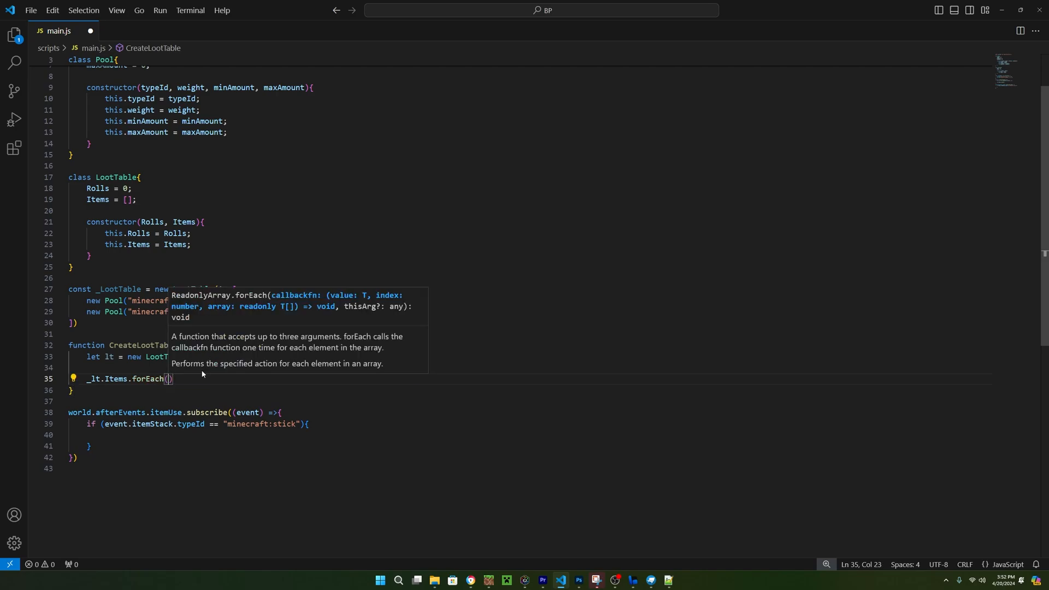
{"action": "type", "text": "item =>{"}
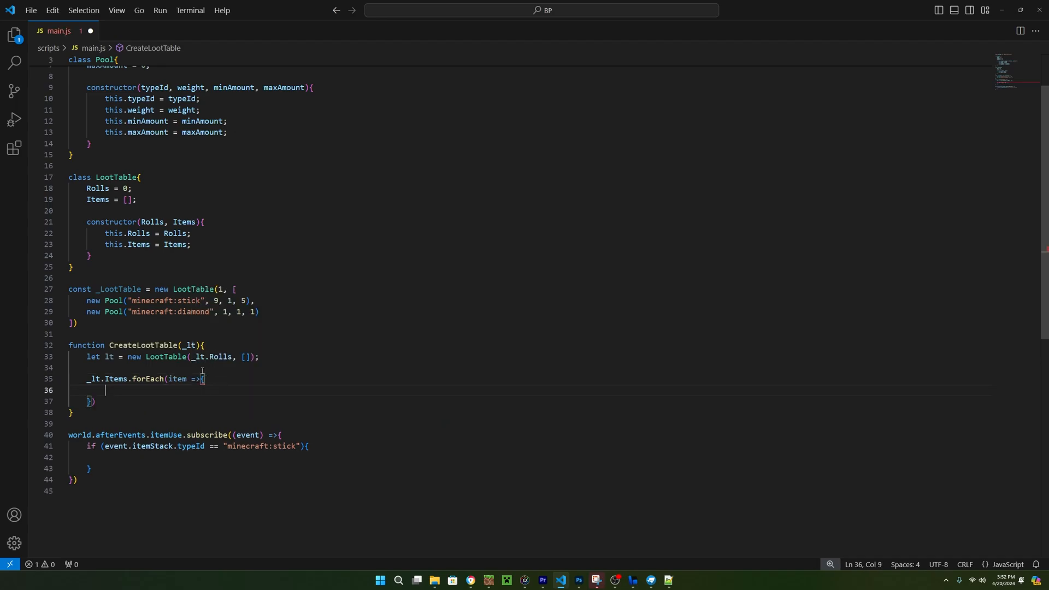
{"action": "type", "text": "for (let"}
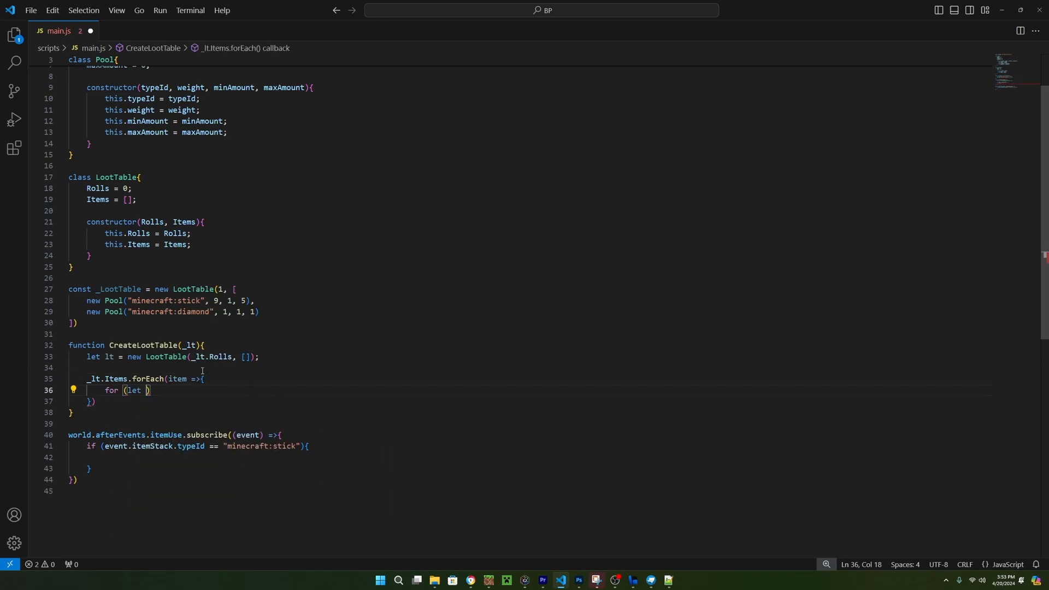
{"action": "type", "text": "i = 0; i"}
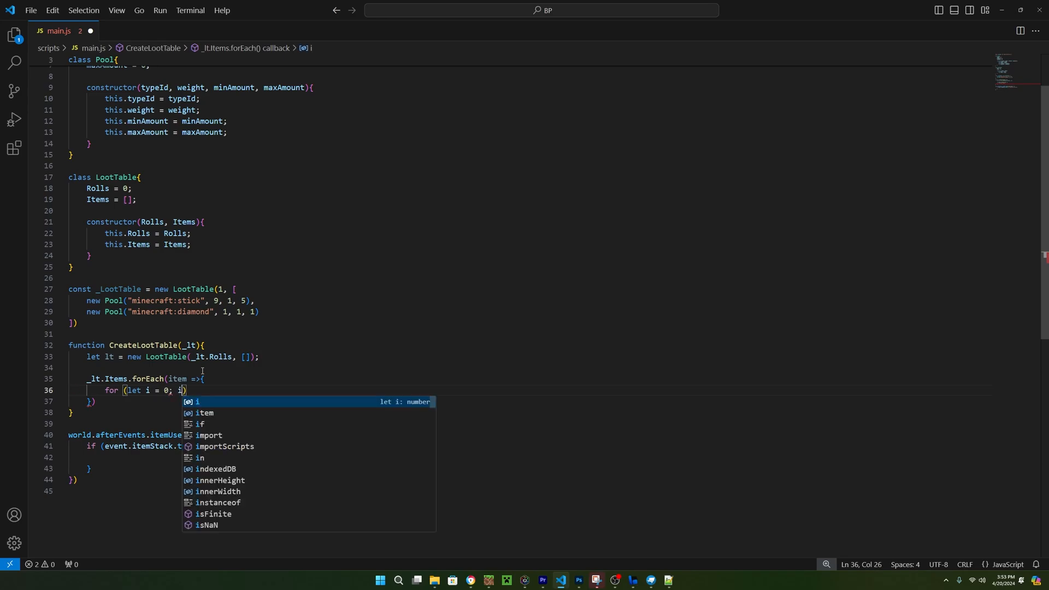
{"action": "type", "text": "< item.weight;"}
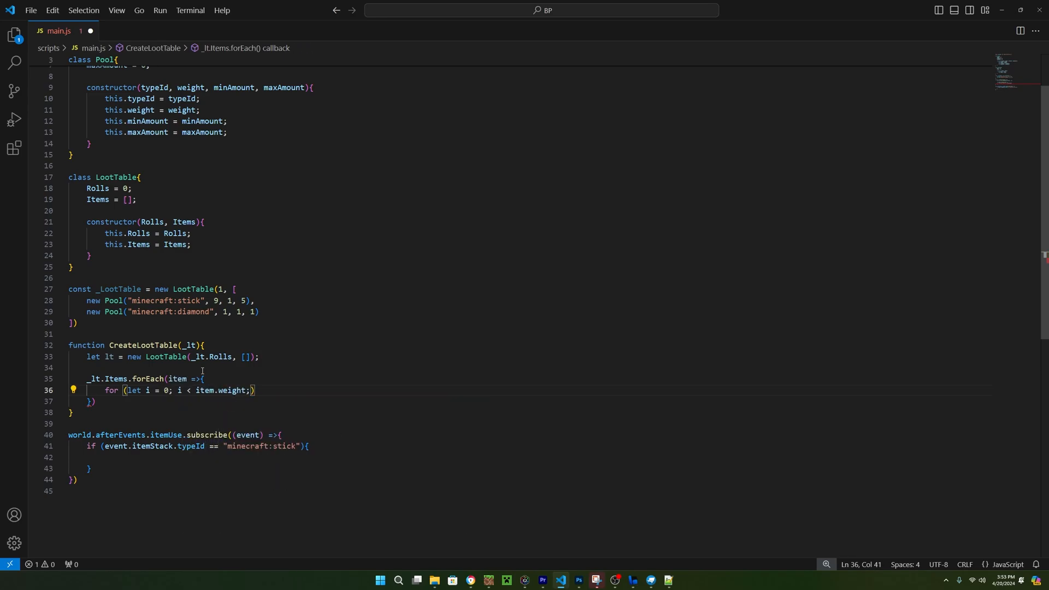
{"action": "type", "text": "i++){"}
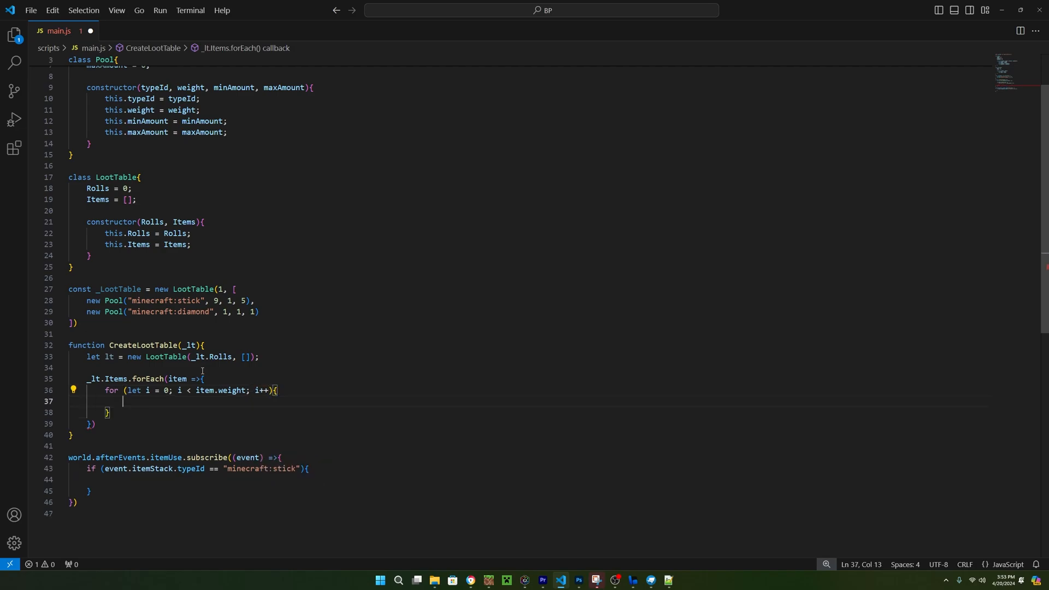
- Push each item into lt.Items once per weight iteration
{"action": "type", "text": "lt."}
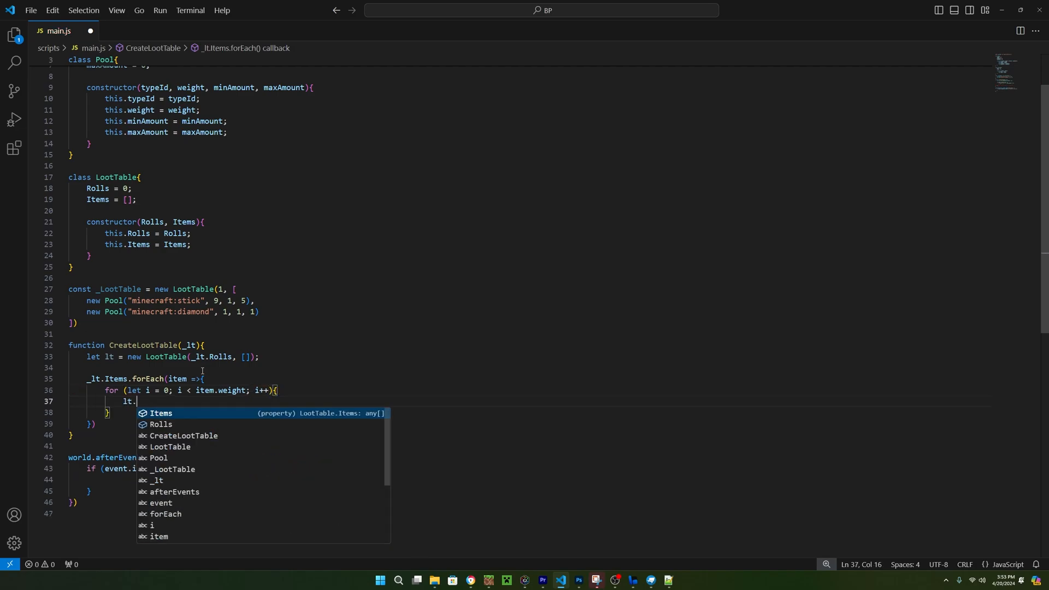
{"action": "type", "text": "Items."}
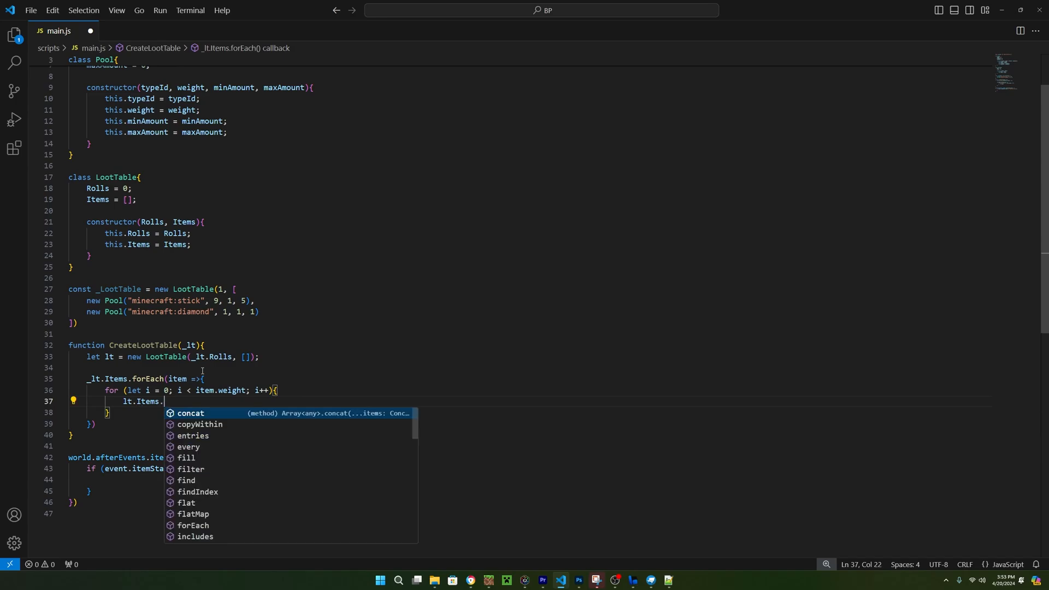
{"action": "type", "text": "push(item);"}
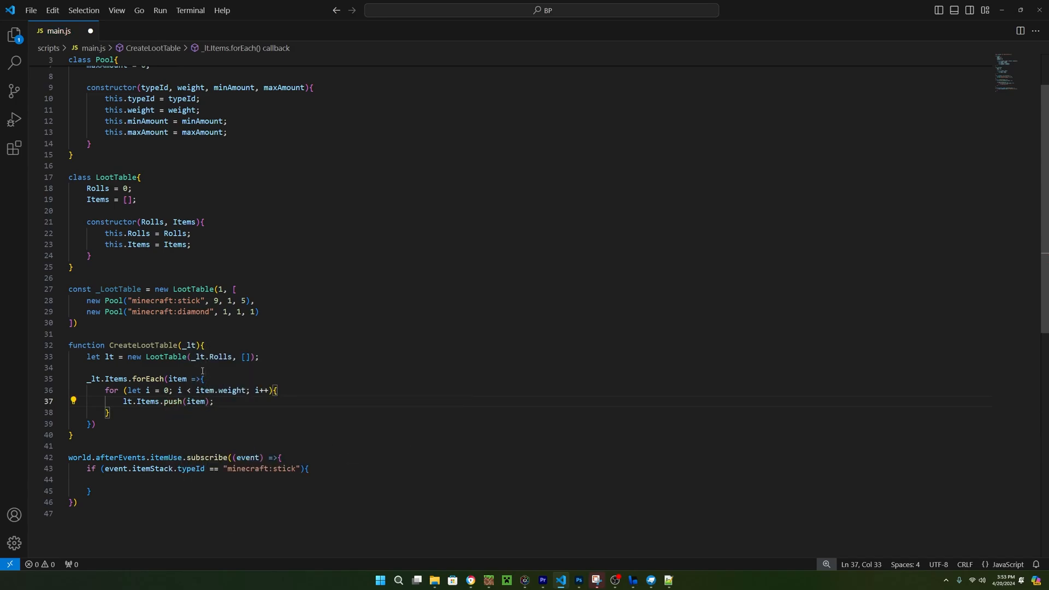
{"action": "key", "text": "Enter"}
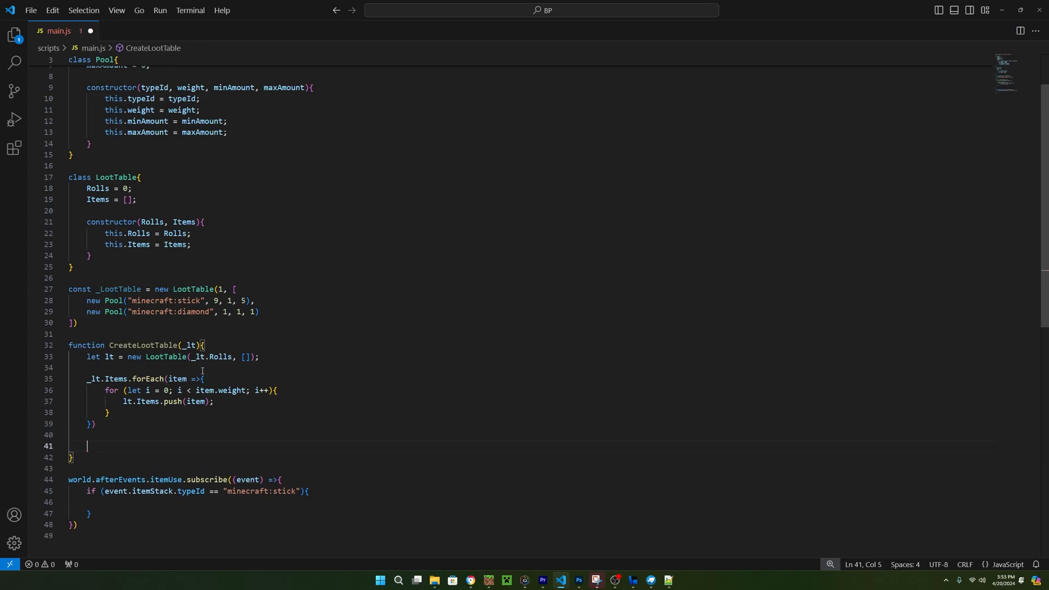
- Return lt, call const lt = CreateLootTable(_LootTable) in the stick handler, and begin a for loop
{"action": "type", "text": "return lt;"}
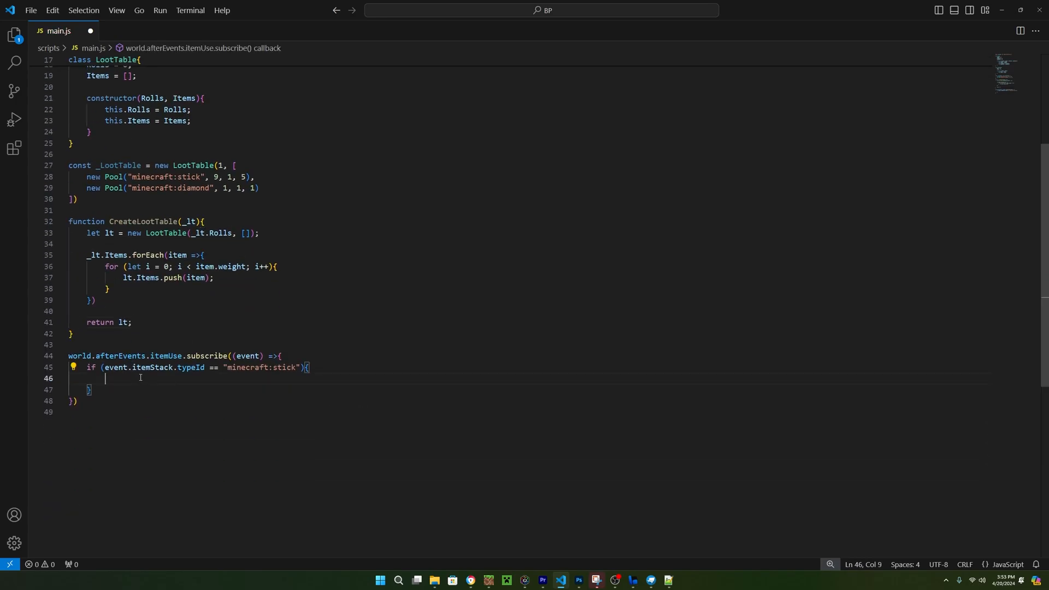
{"action": "type", "text": "const"}
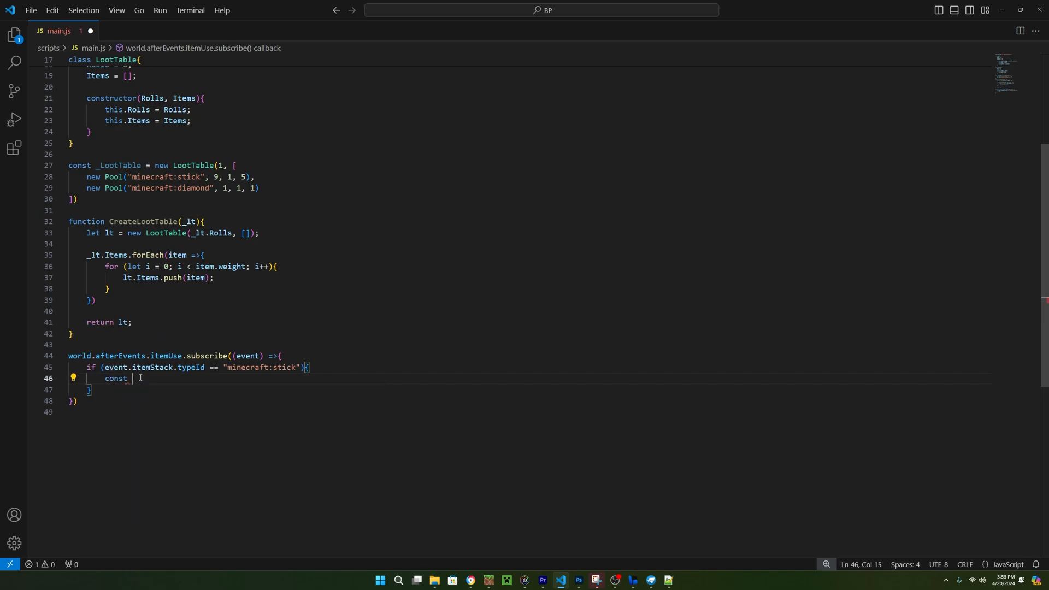
{"action": "type", "text": "lt = CreateLootTable("}
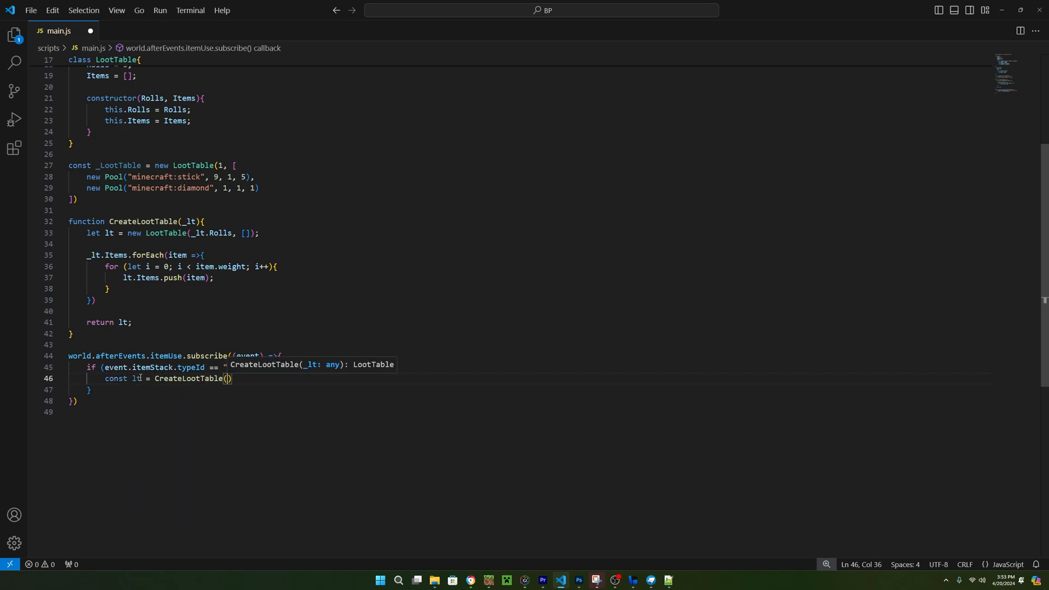
{"action": "type", "text": "_LootTable"}
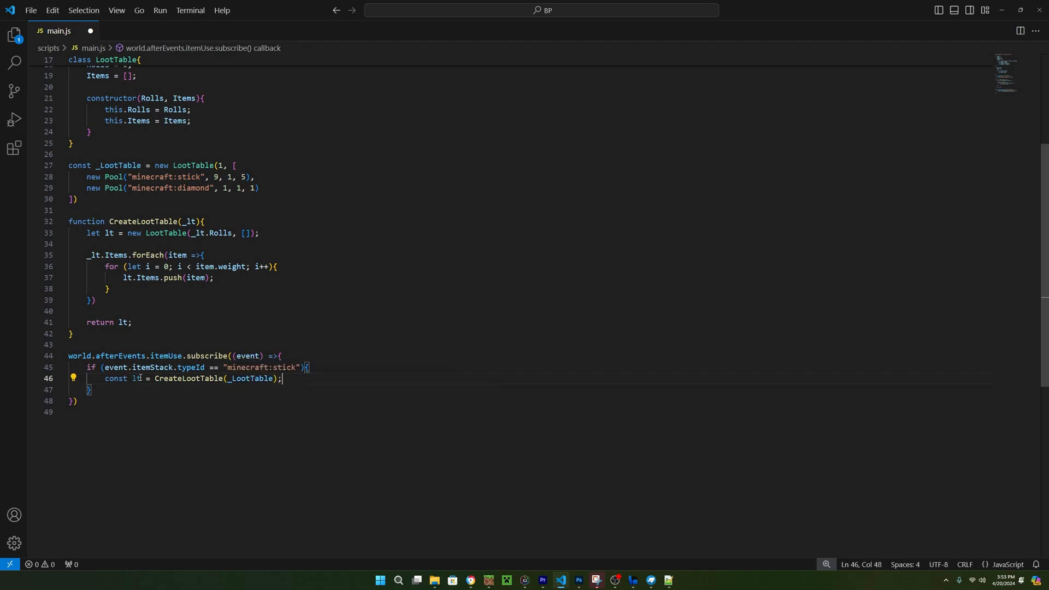
{"action": "key", "text": "Enter"}
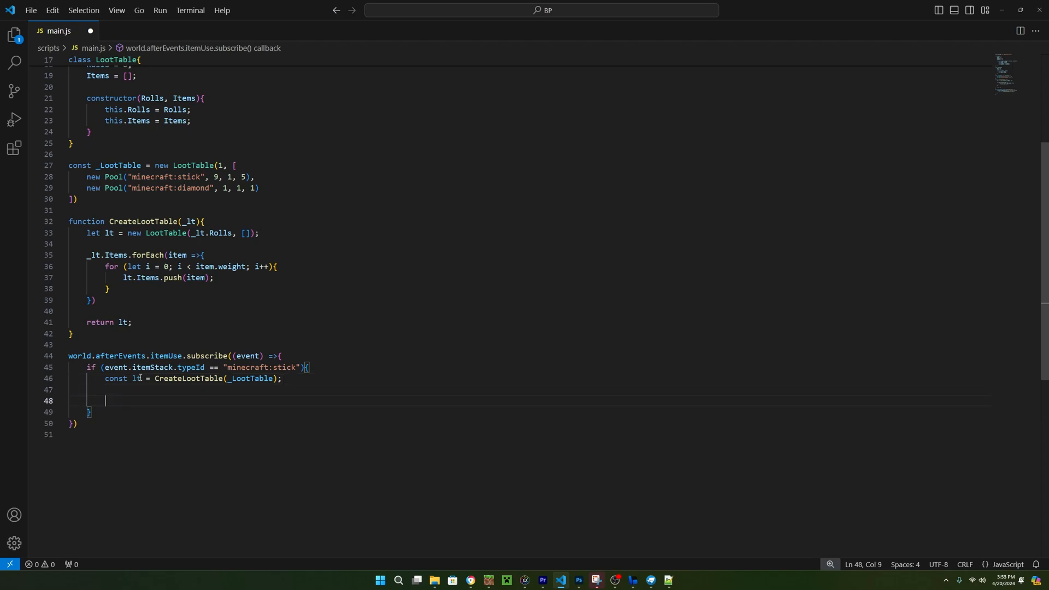
{"action": "type", "text": "for (let i -="}
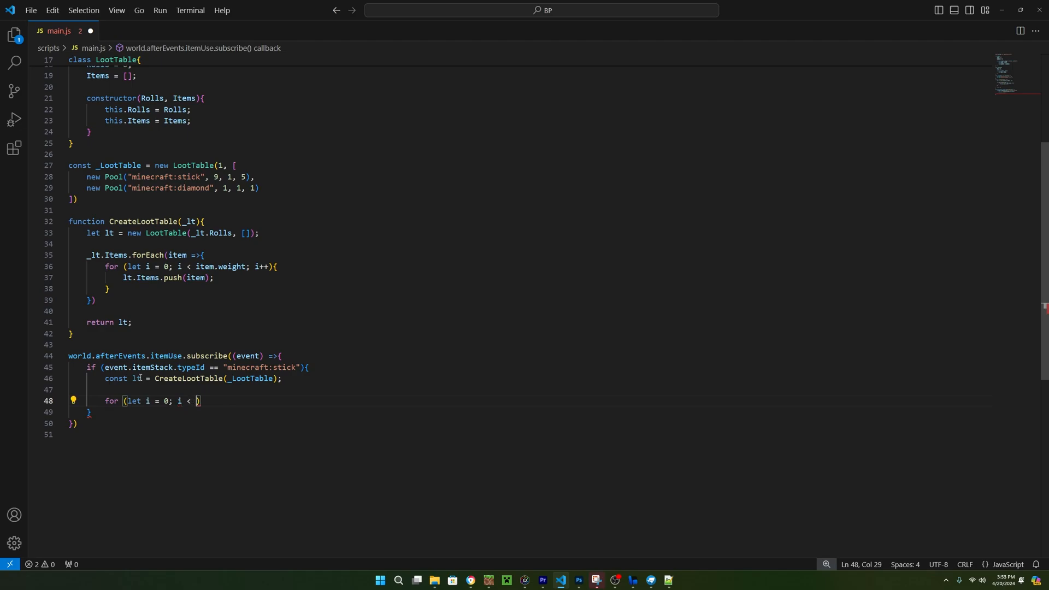
- Write the roll loop for i < lt.Rolls and start declaring let itemIndex
{"action": "type", "text": "lt.Rolls"}
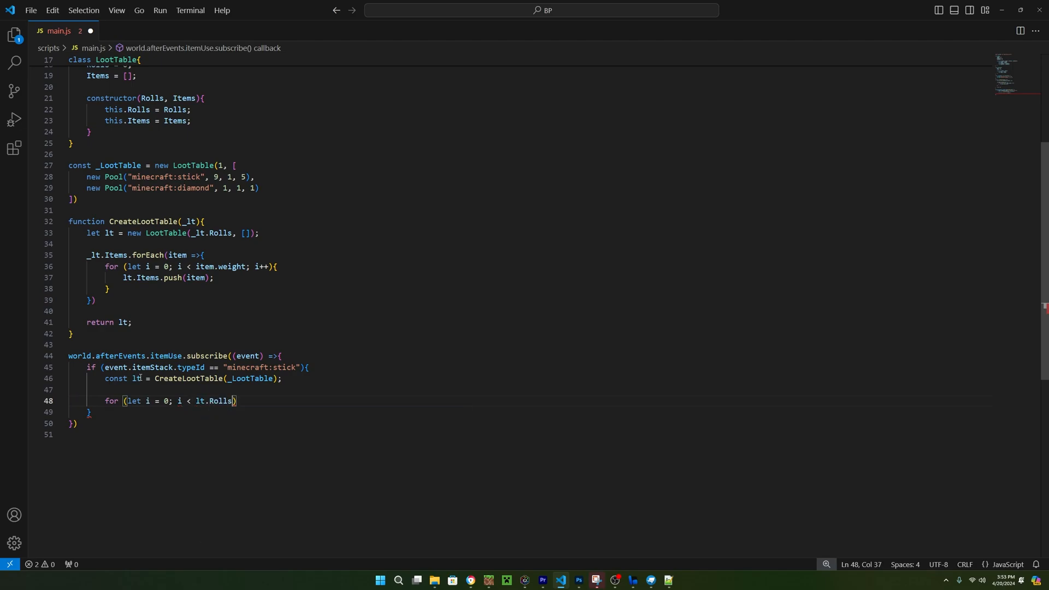
{"action": "type", "text": "; i++"}
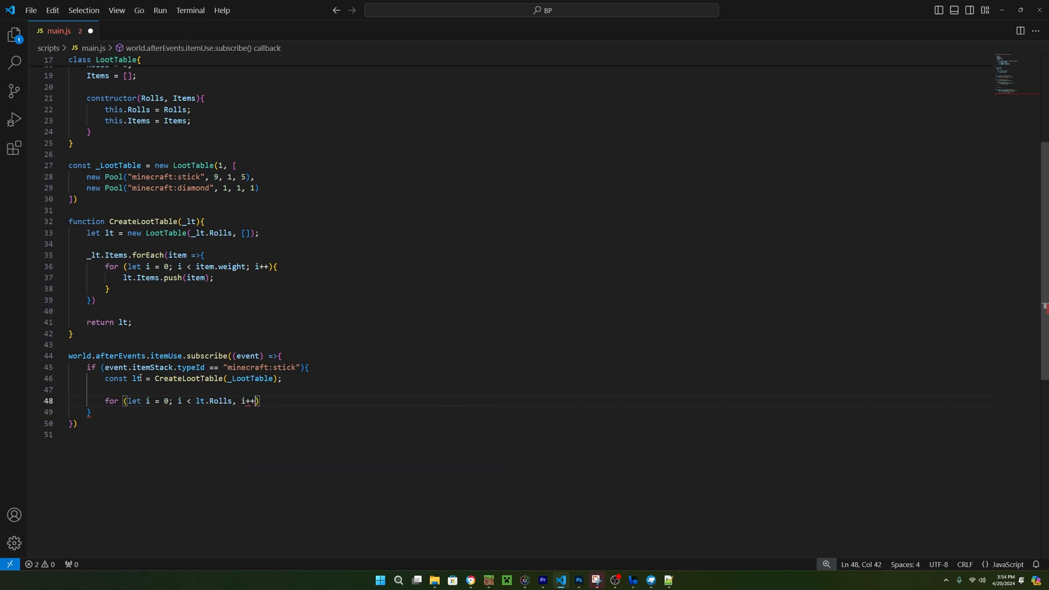
{"action": "type", "text": "{"}
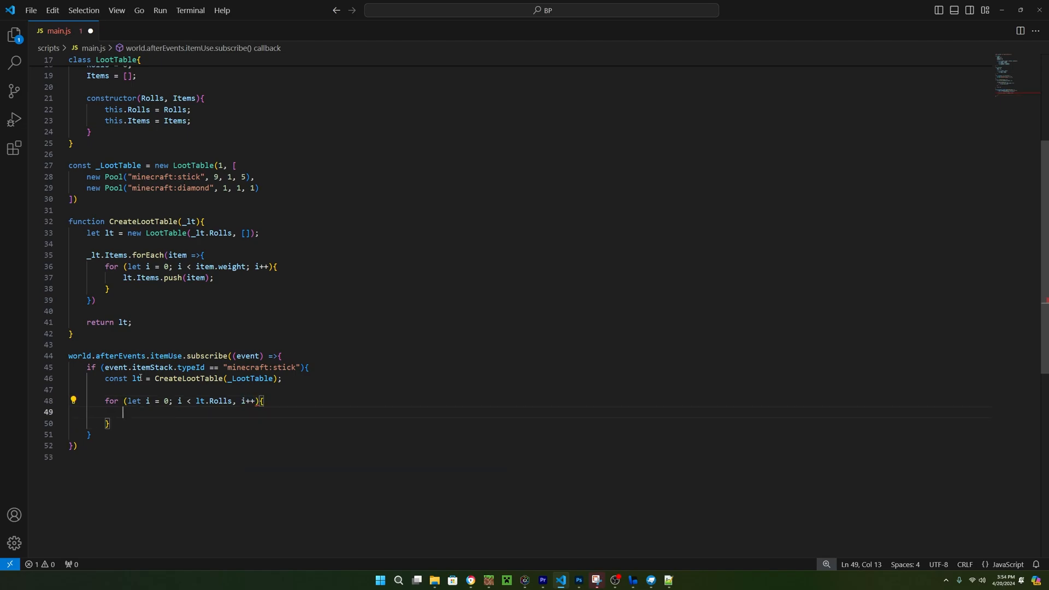
{"action": "type", "text": "let itemI"}
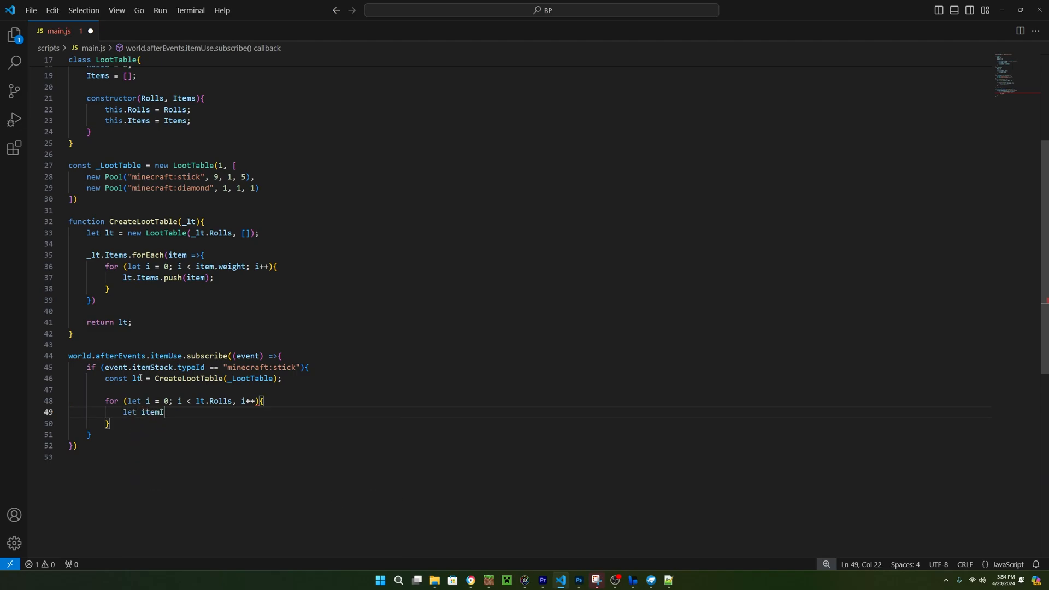
{"action": "type", "text": "ndex ="}
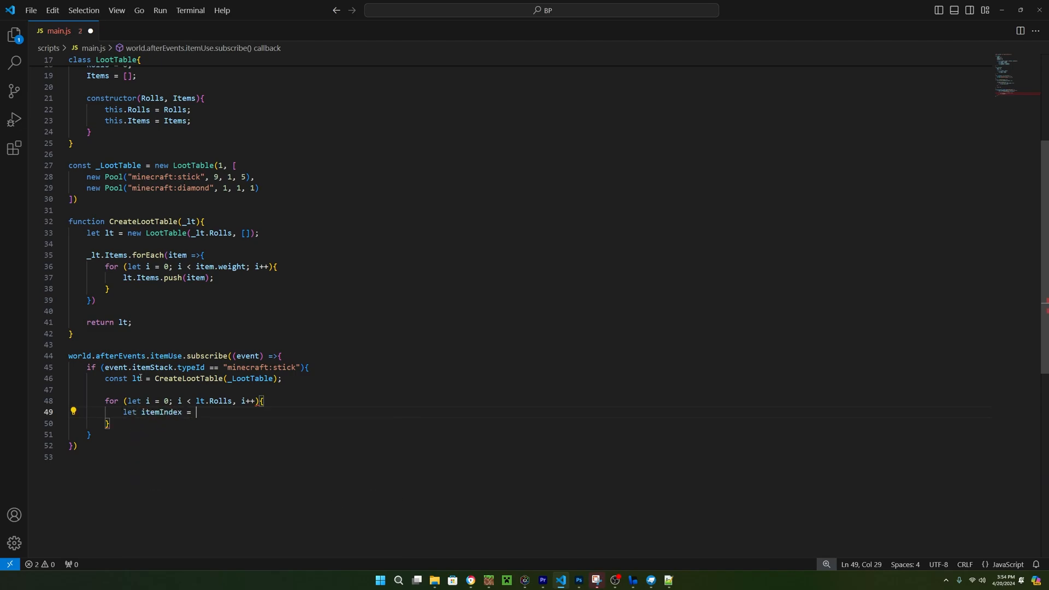
{"action": "type", "text": "<"}
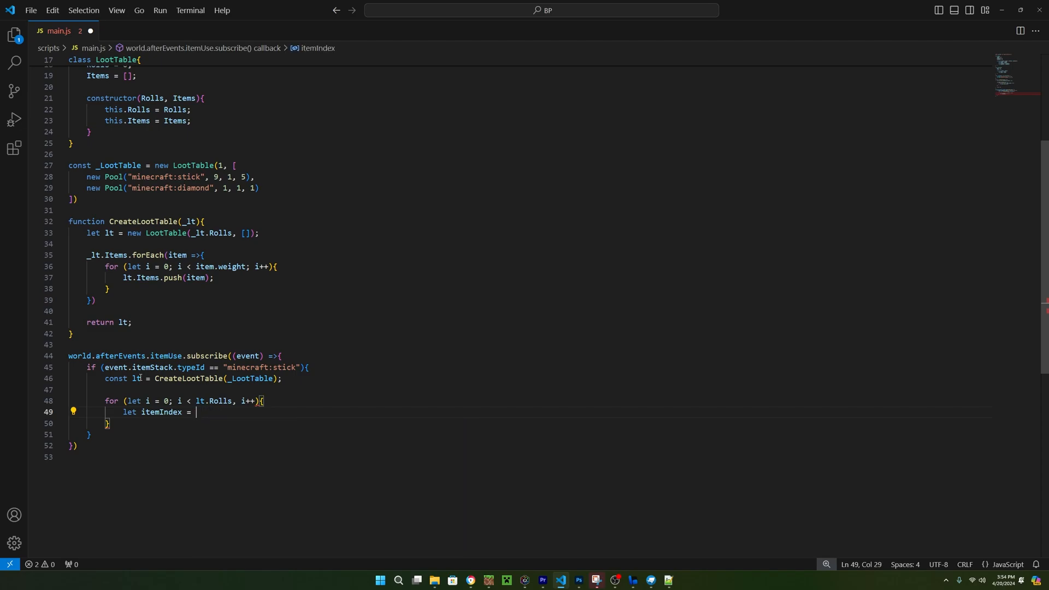
- Set itemIndex to Math.random() * (lt.Items.length - 1)
{"action": "type", "text": "Math.random"}
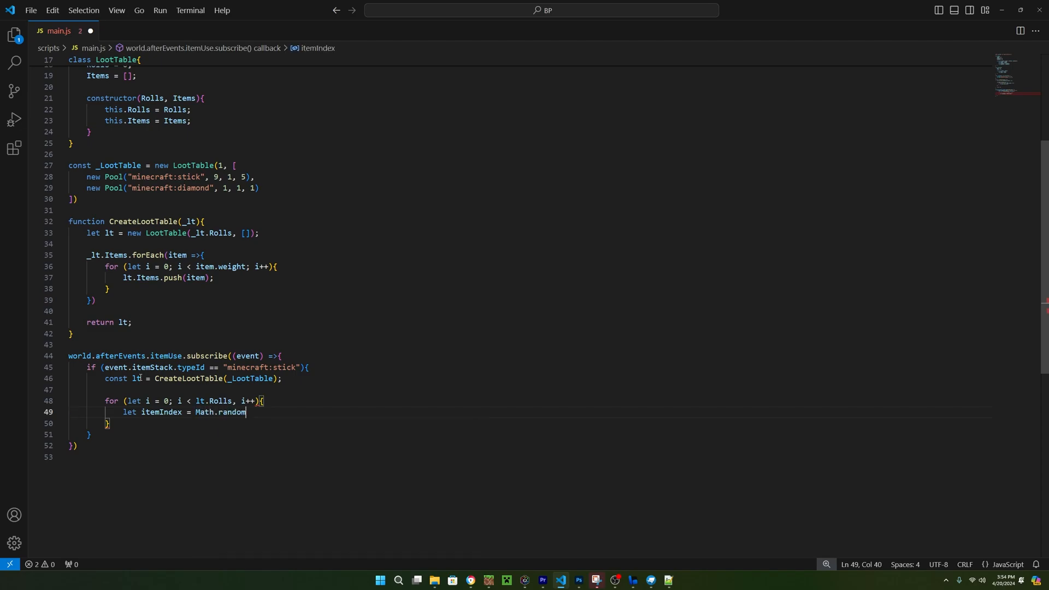
{"action": "type", "text": "() *"}
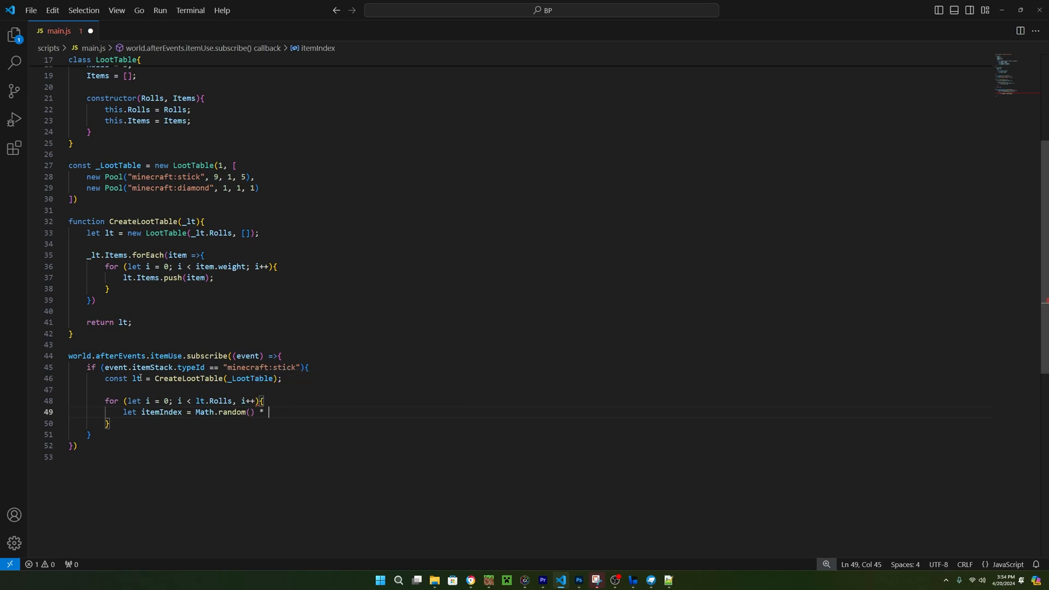
{"action": "type", "text": "("}
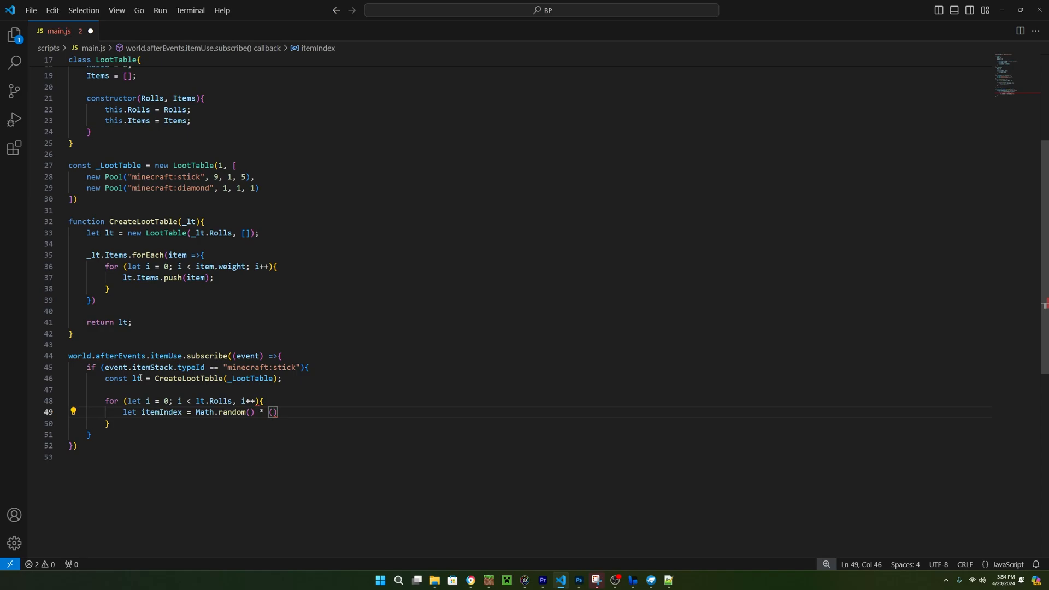
{"action": "type", "text": "lt.Items"}
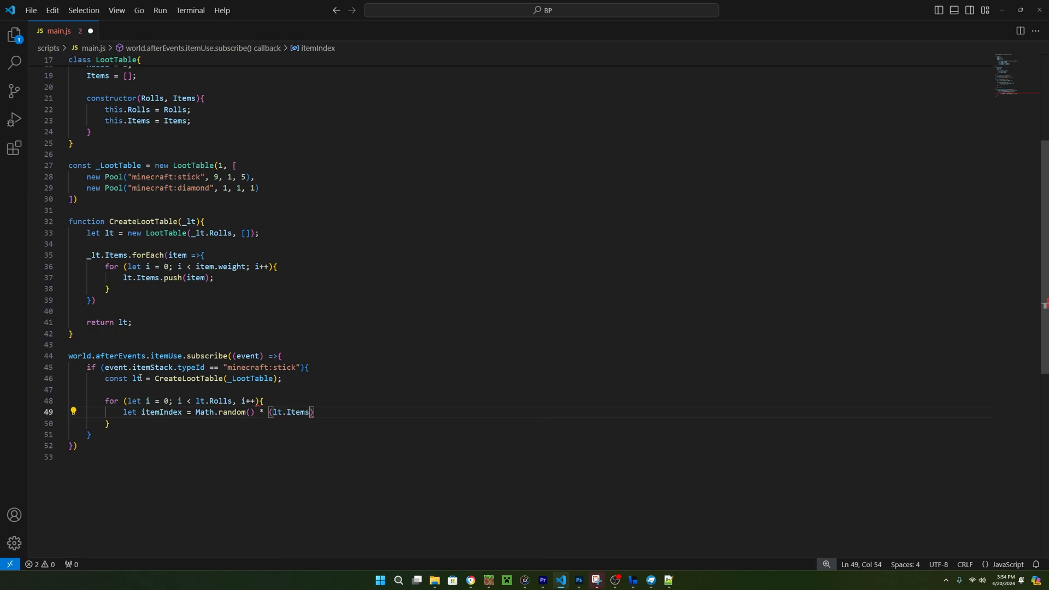
{"action": "type", "text": "."}
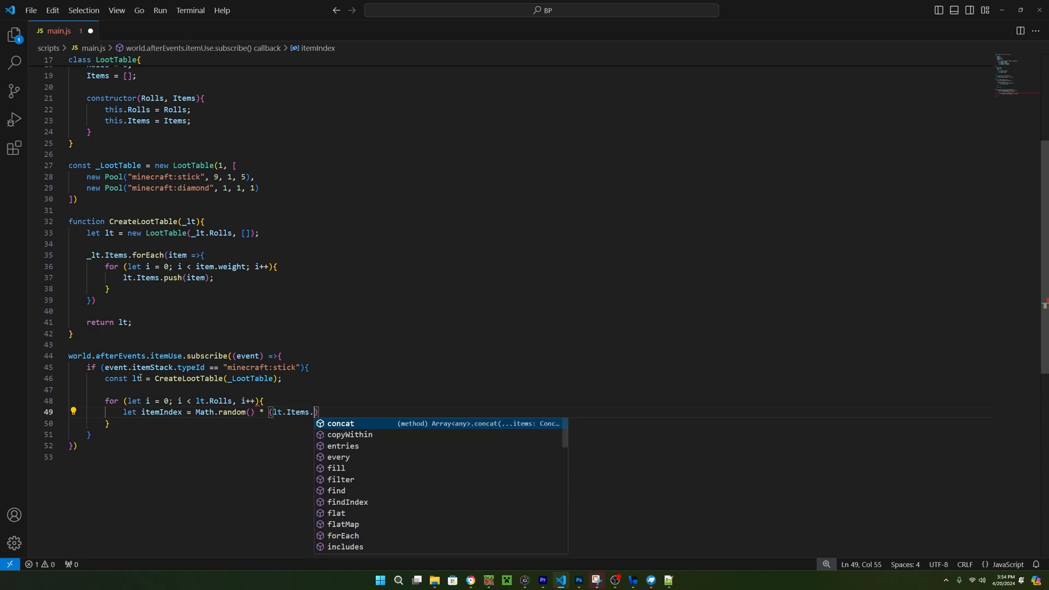
{"action": "type", "text": "length - 1"}
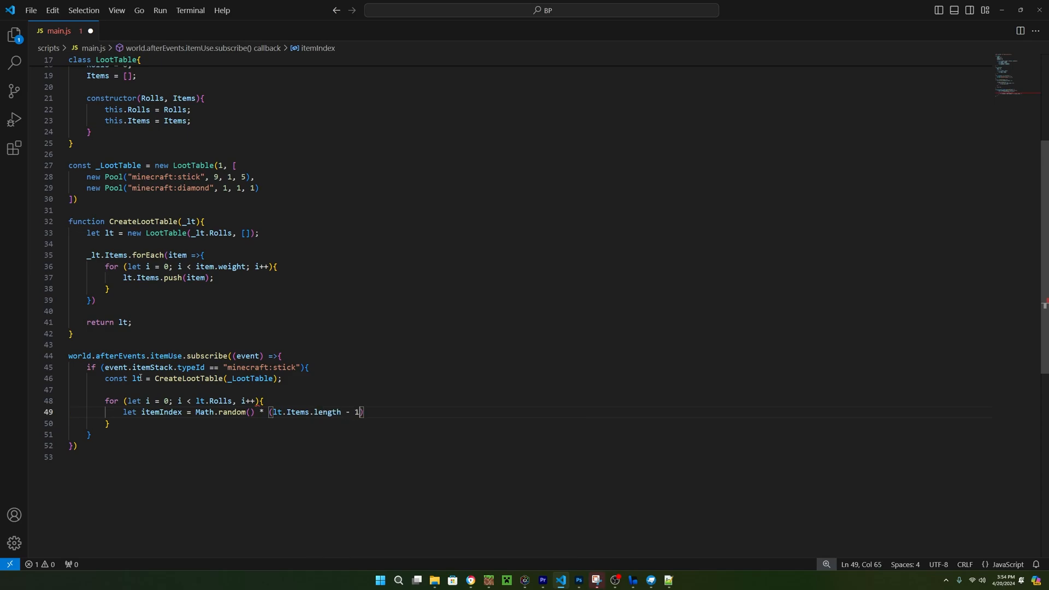
{"action": "type", "text": ";"}
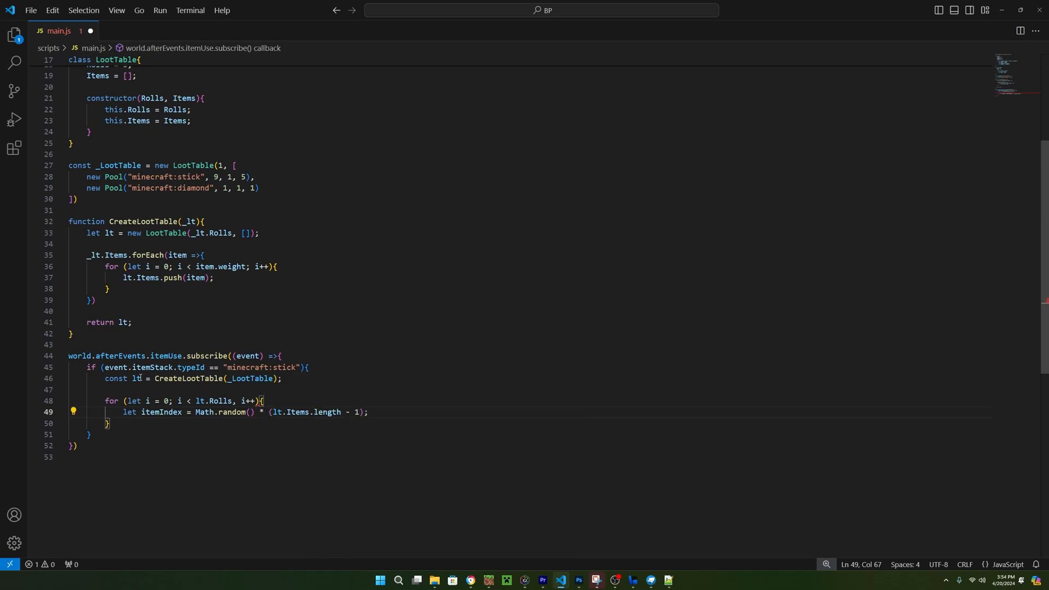
- Round it with itemIndex = Math.round(itemIndex)
{"action": "type", "text": "itemIndex ="}
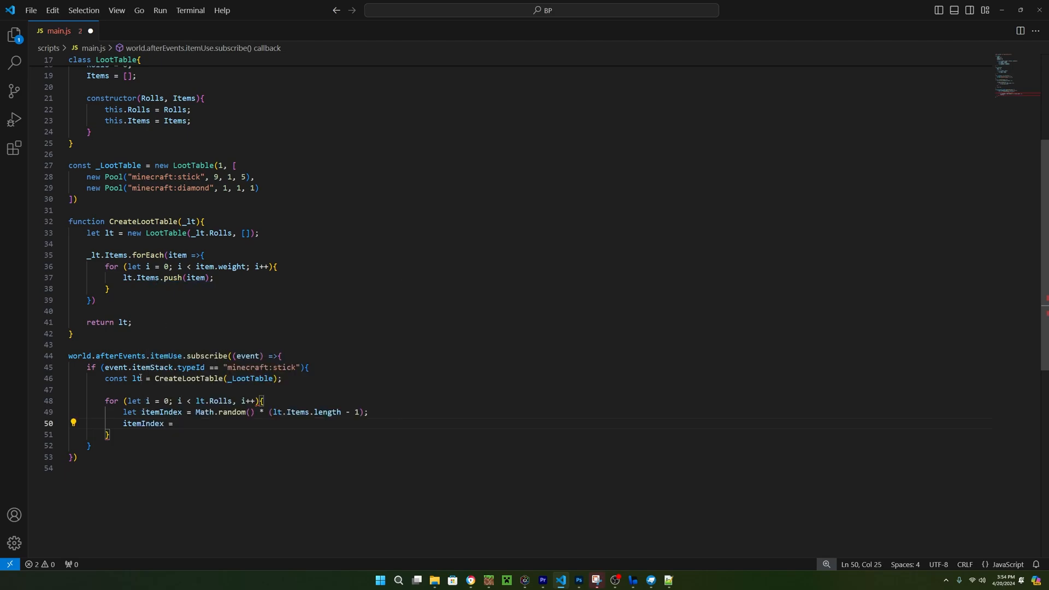
{"action": "type", "text": "Math."}
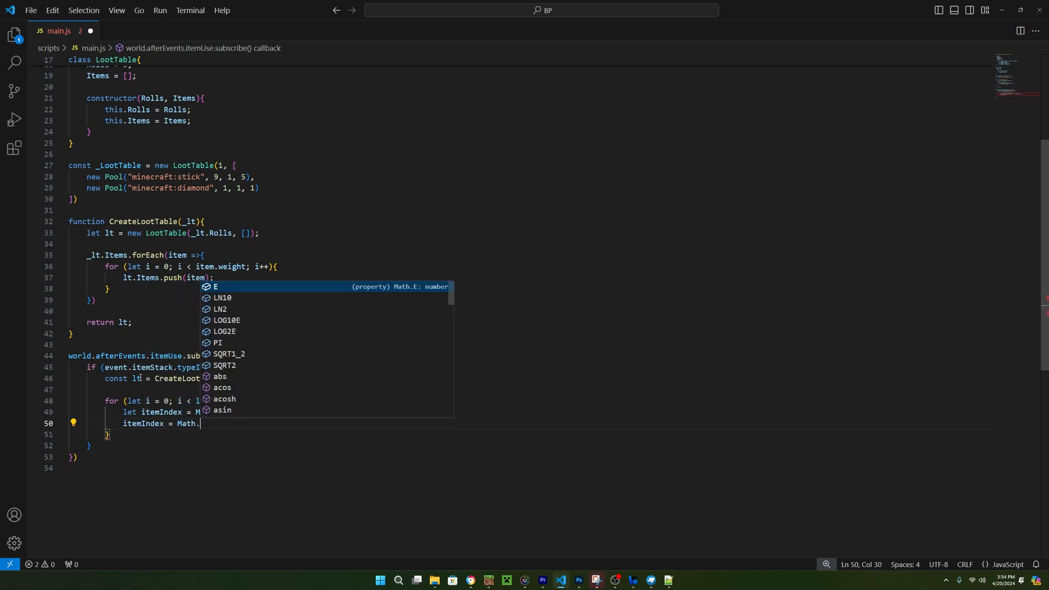
{"action": "type", "text": "round("}
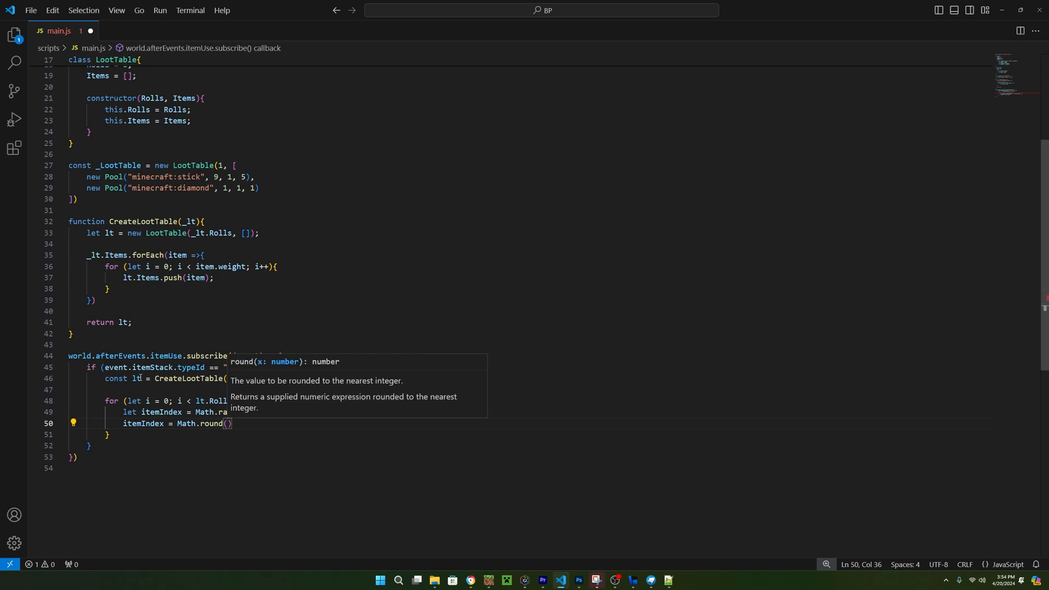
{"action": "type", "text": "itemIndex"}
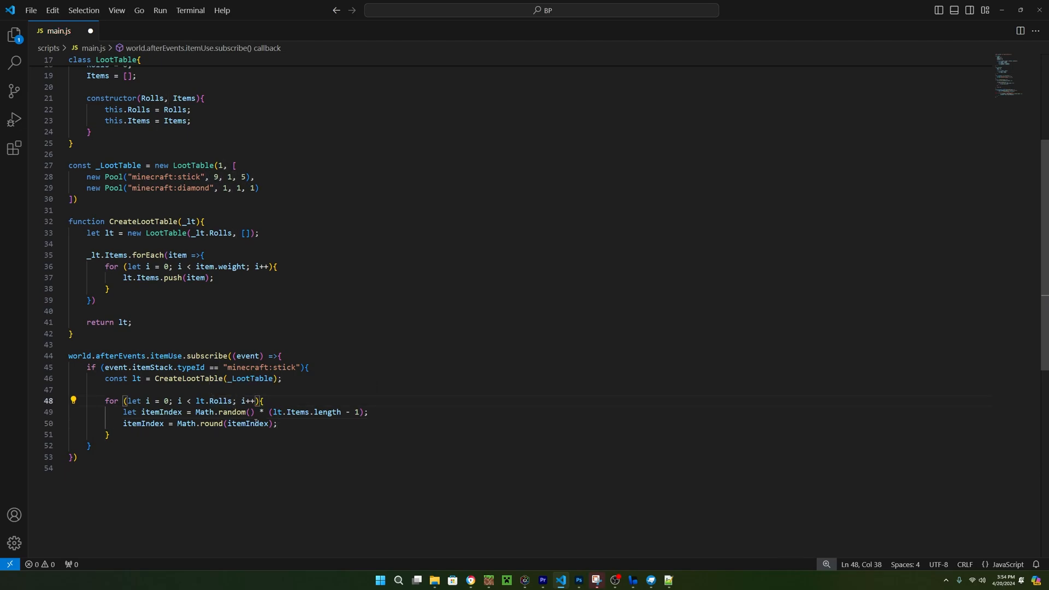
- Add a blank line after the rounding statement and begin `let Item = lt.Items[`
{"action": "left_click", "coordinate": [246, 433]}
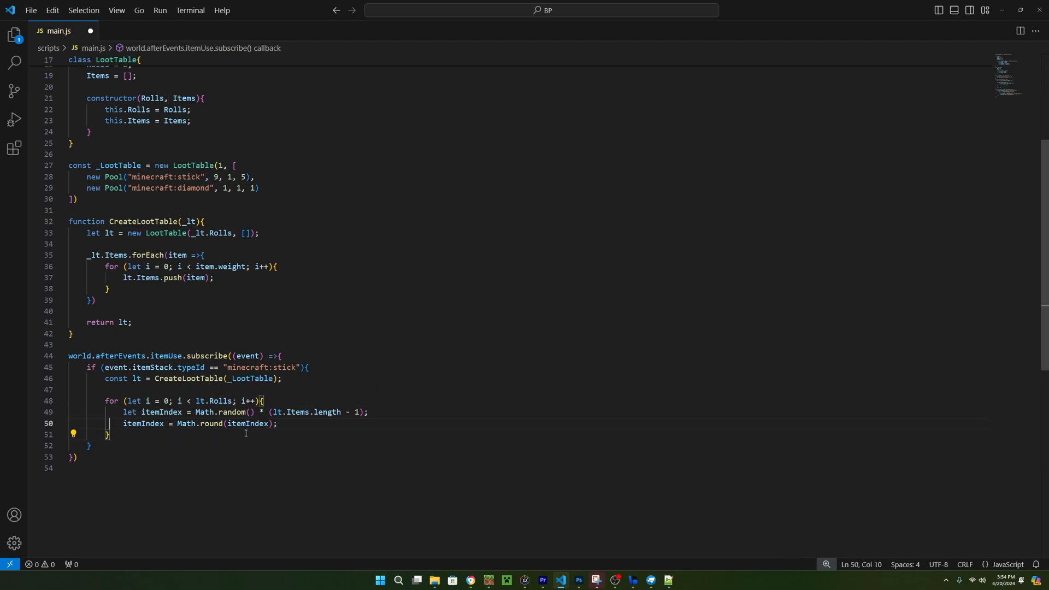
{"action": "left_click", "coordinate": [109, 435]}
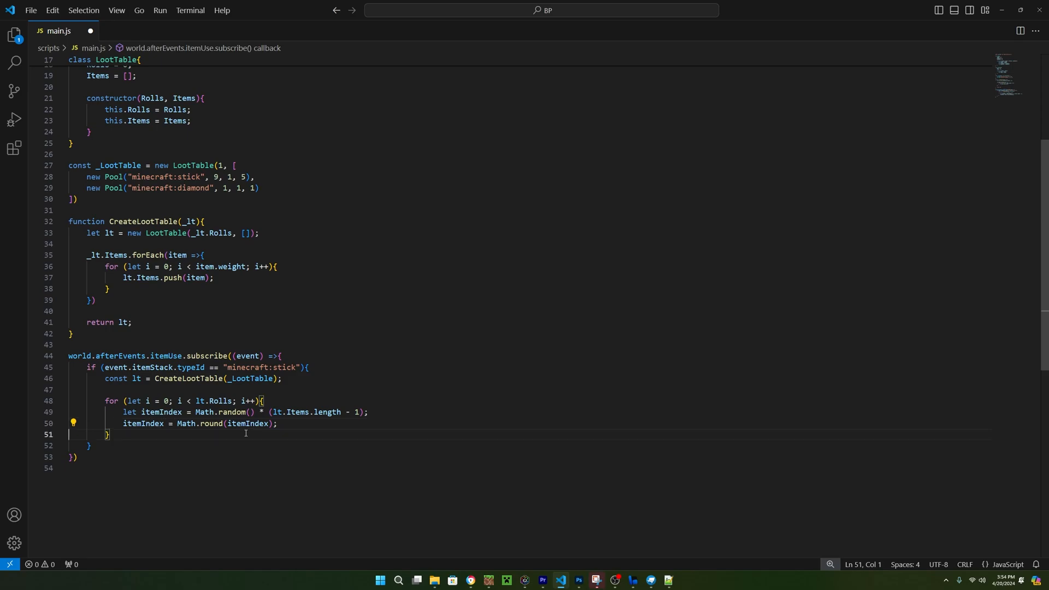
{"action": "key", "text": "Enter"}
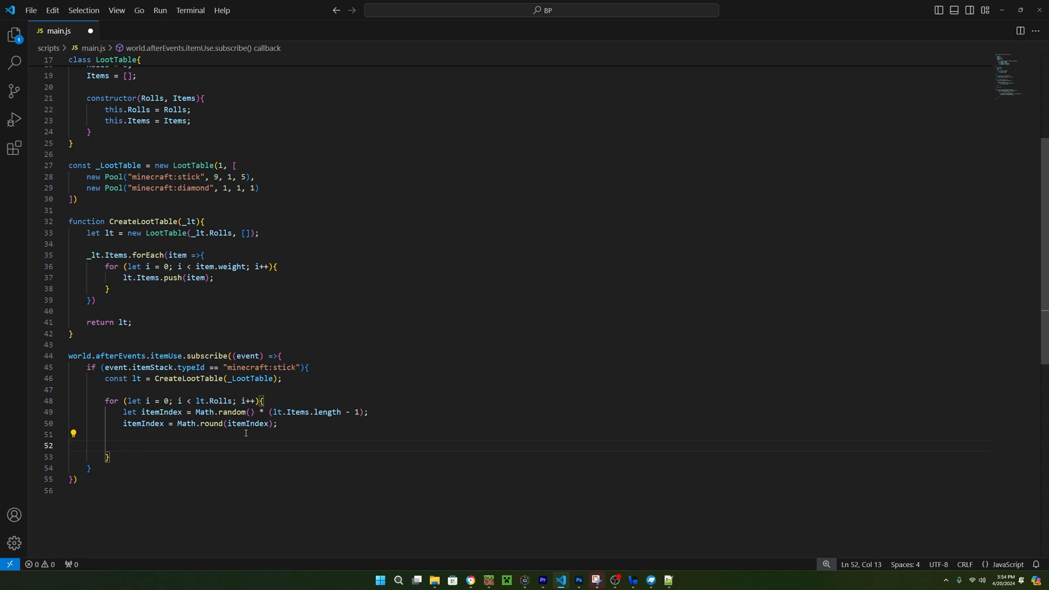
{"action": "type", "text": "let"}
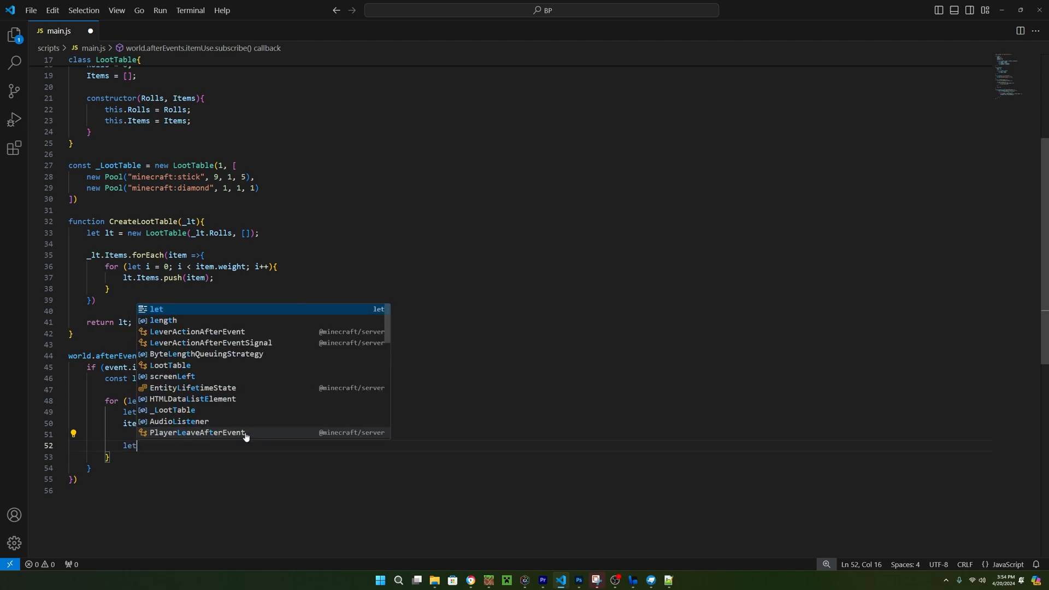
{"action": "type", "text": "Item ="}
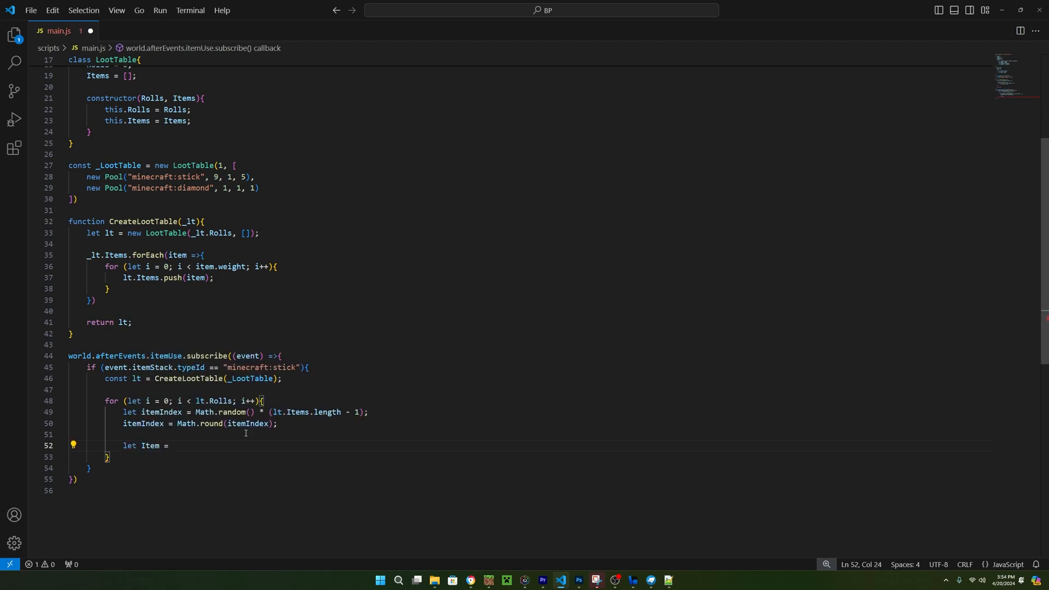
{"action": "type", "text": "lt.Items["}
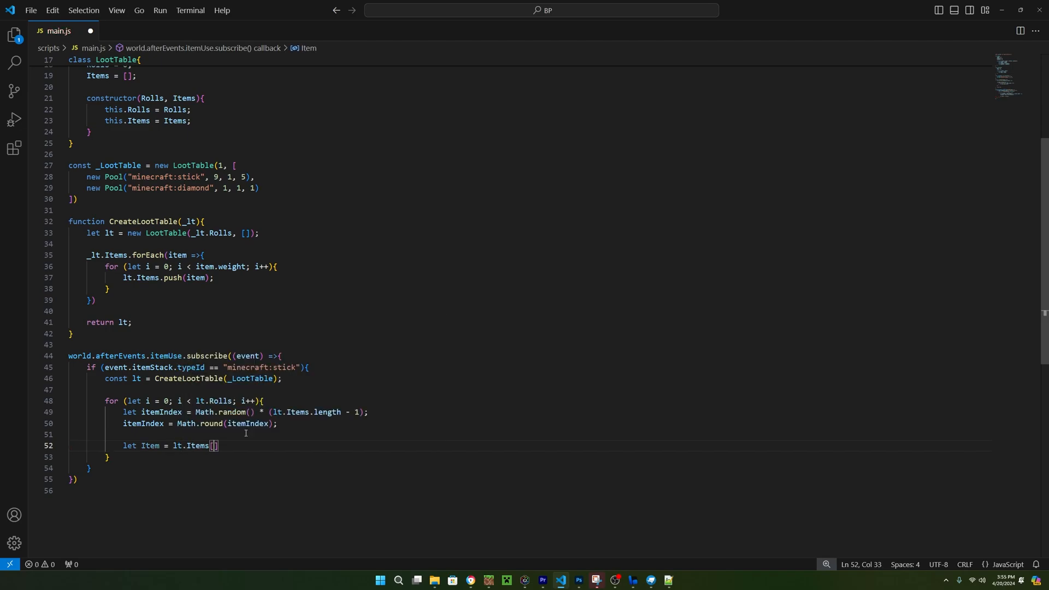
- Complete the statement so Item reads lt.Items[itemIndex]
{"action": "type", "text": "itemIndex"}
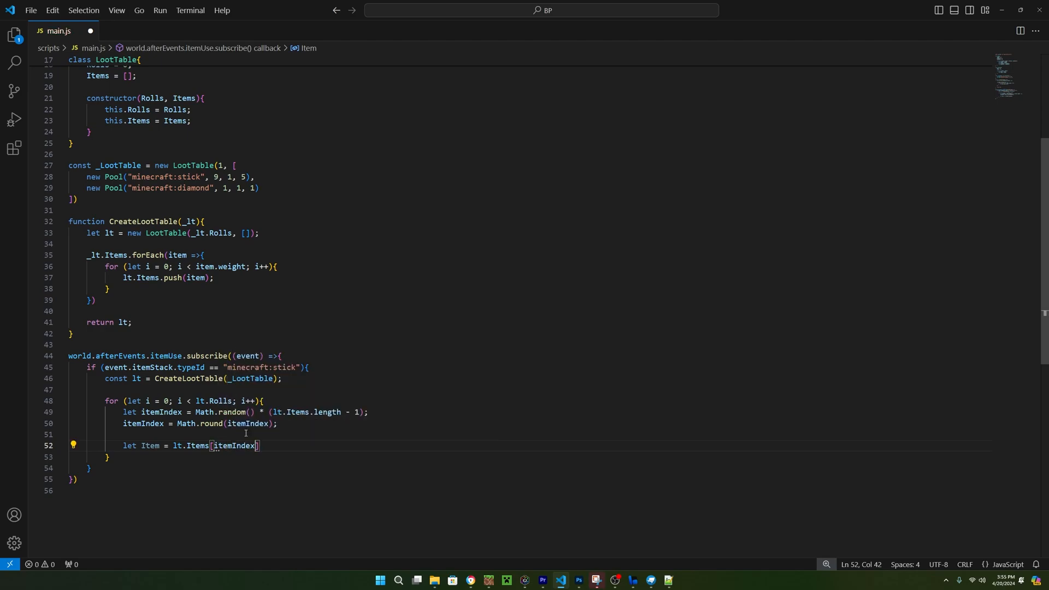
{"action": "type", "text": ";"}
{"action": "key", "text": "Enter"}
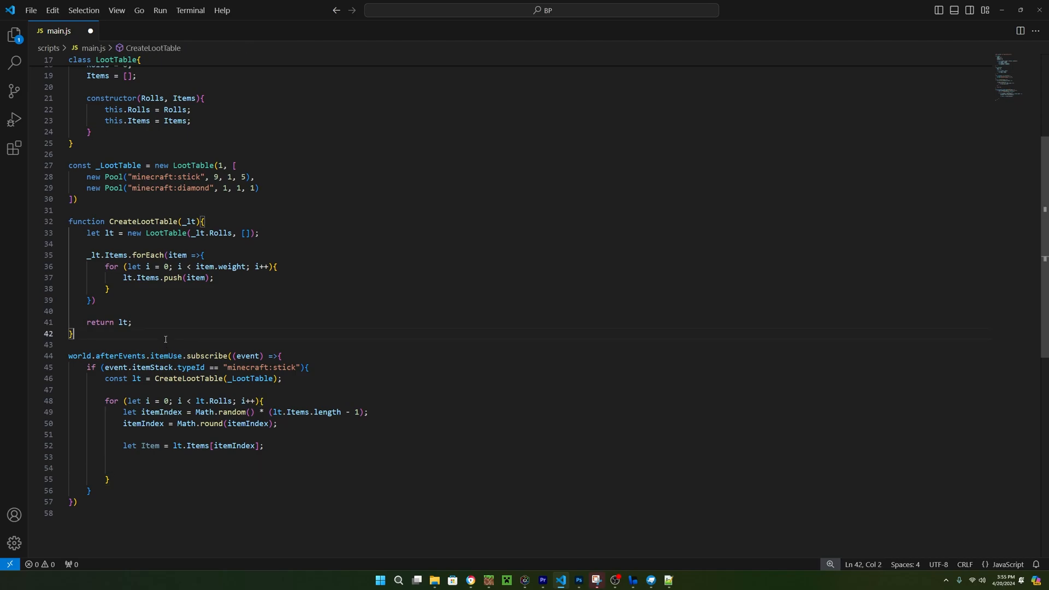
- Write a Lerp(a, b, percent) function returning a + (b - a) * percent
{"action": "type", "text": "func"}
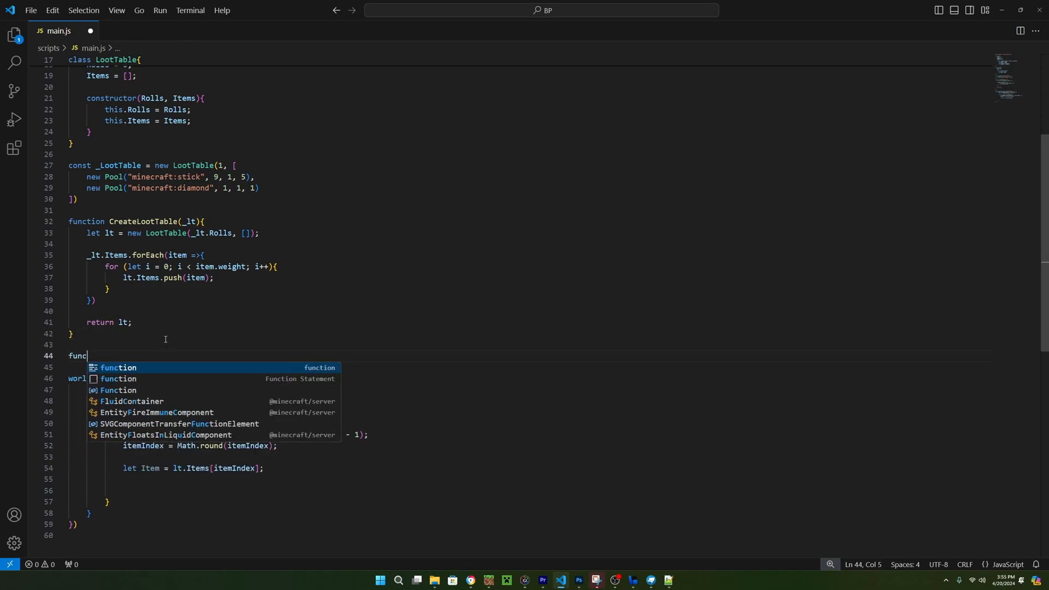
{"action": "type", "text": "tion Lerp"}
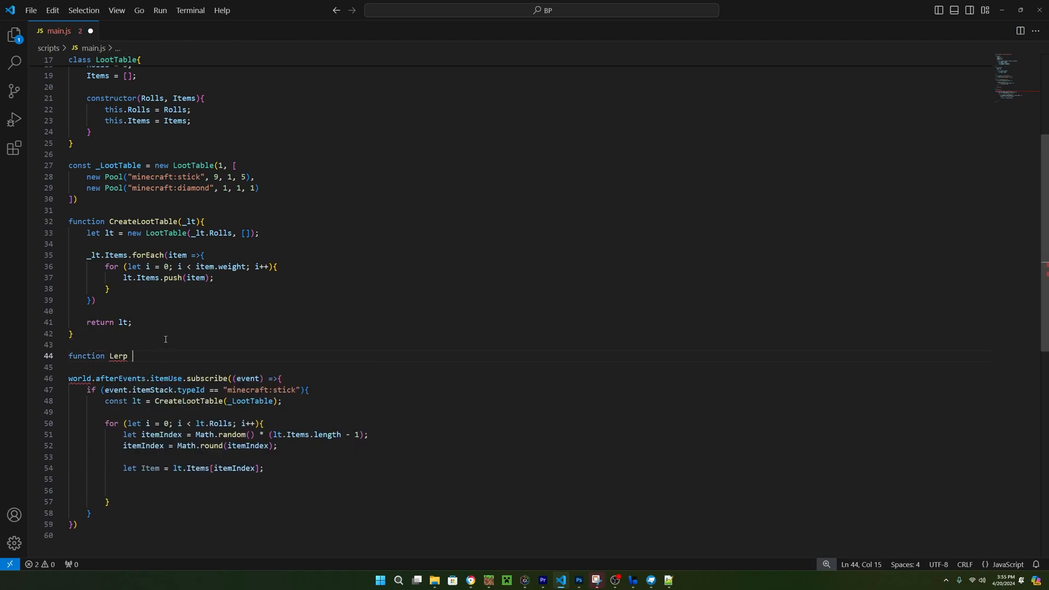
{"action": "type", "text": "(a, b,"}
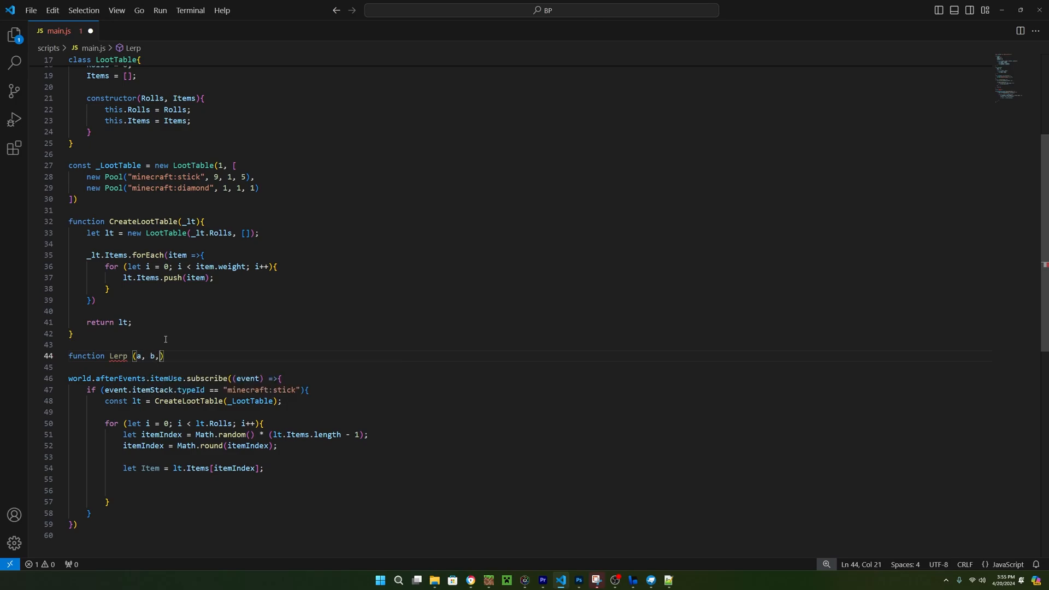
{"action": "type", "text": "percent"}
{"action": "type", "text": "return"}
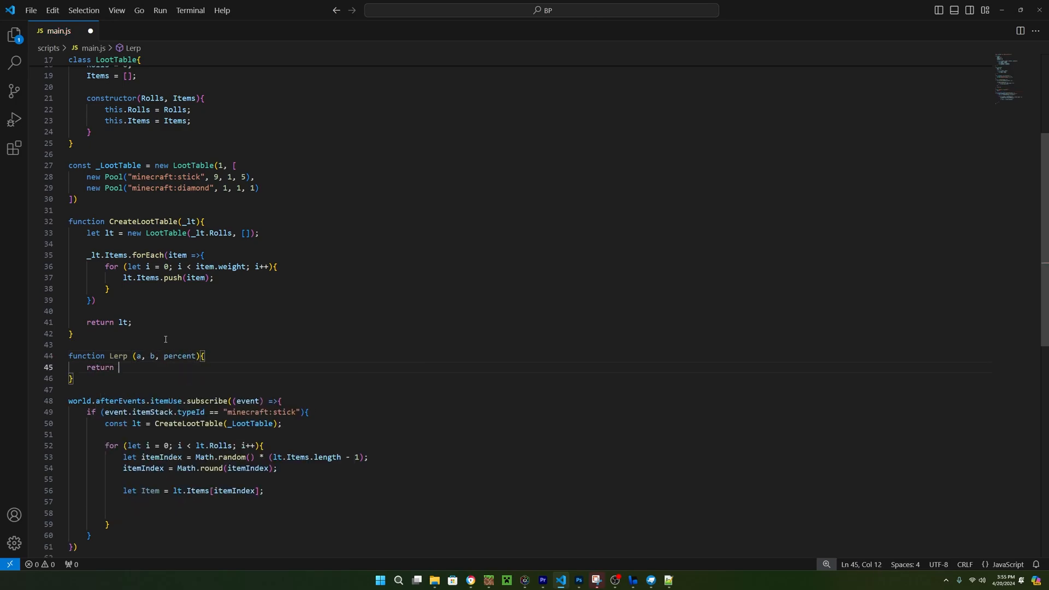
{"action": "type", "text": "a -"}
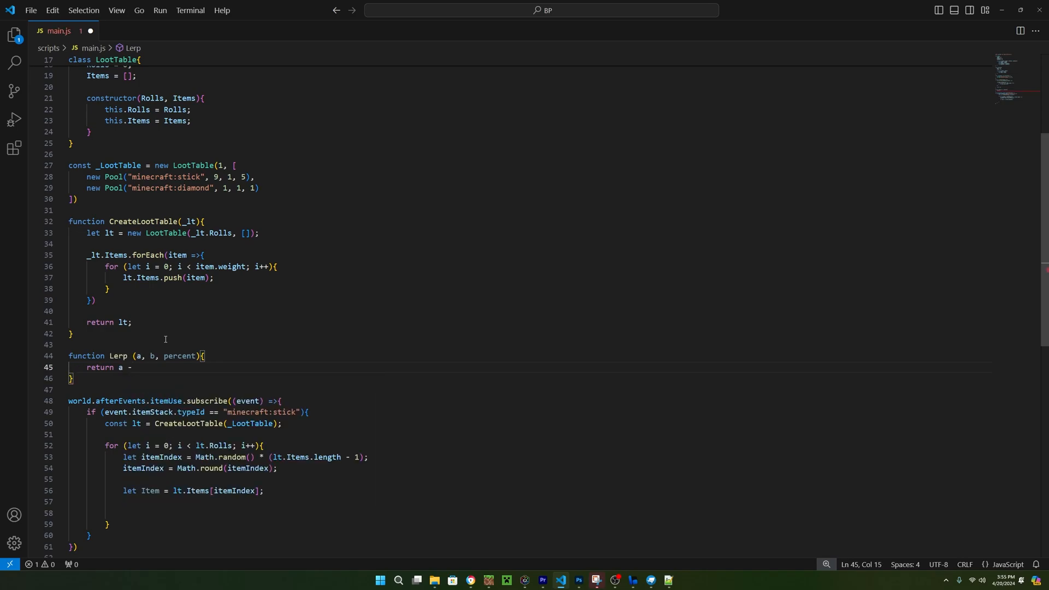
{"action": "type", "text": "+ (a"}
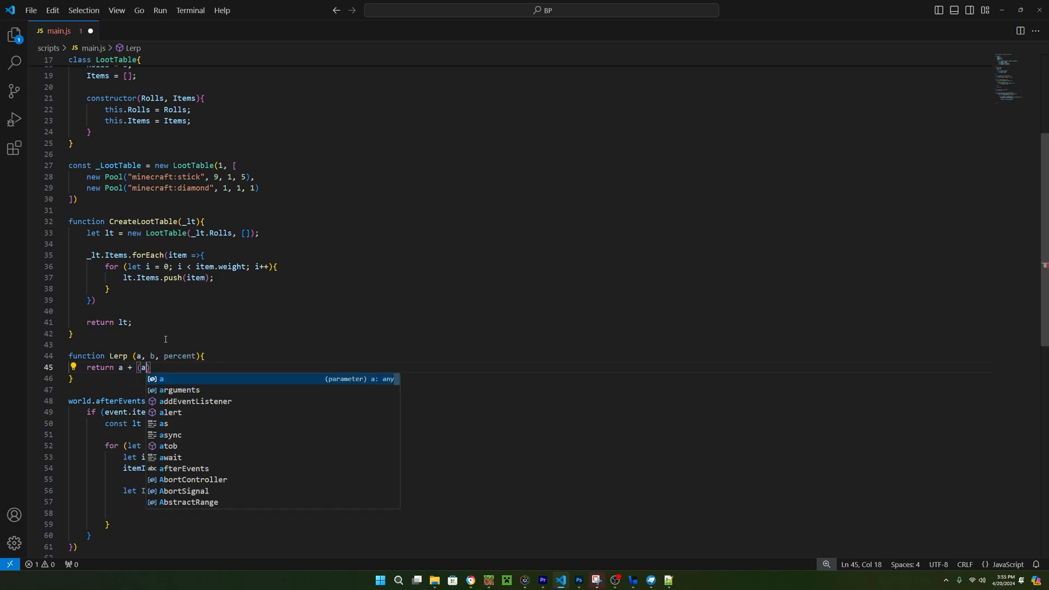
{"action": "type", "text": "- b"}
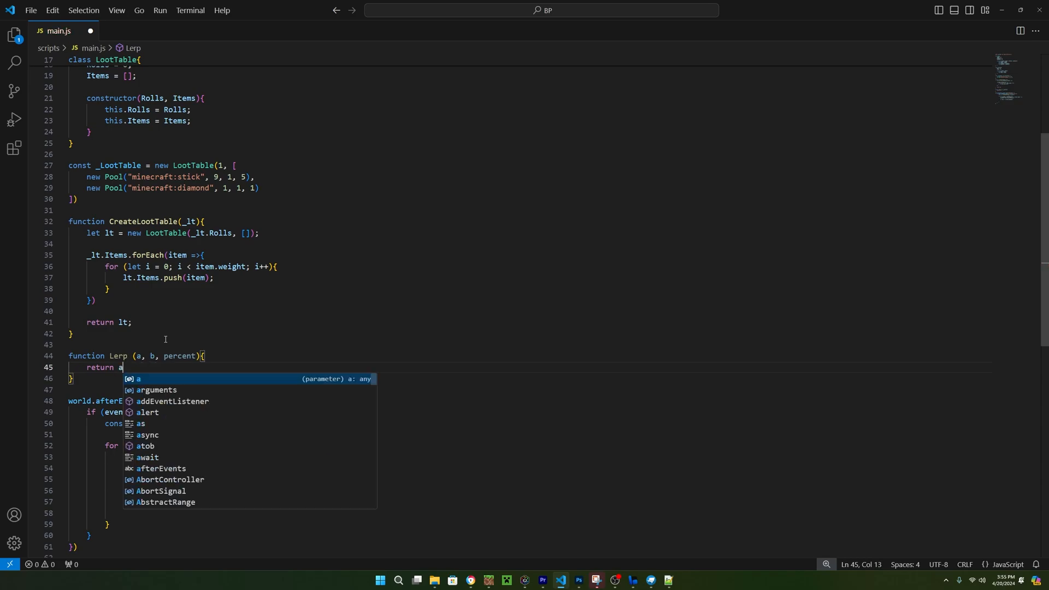
{"action": "type", "text": "+ (v"}
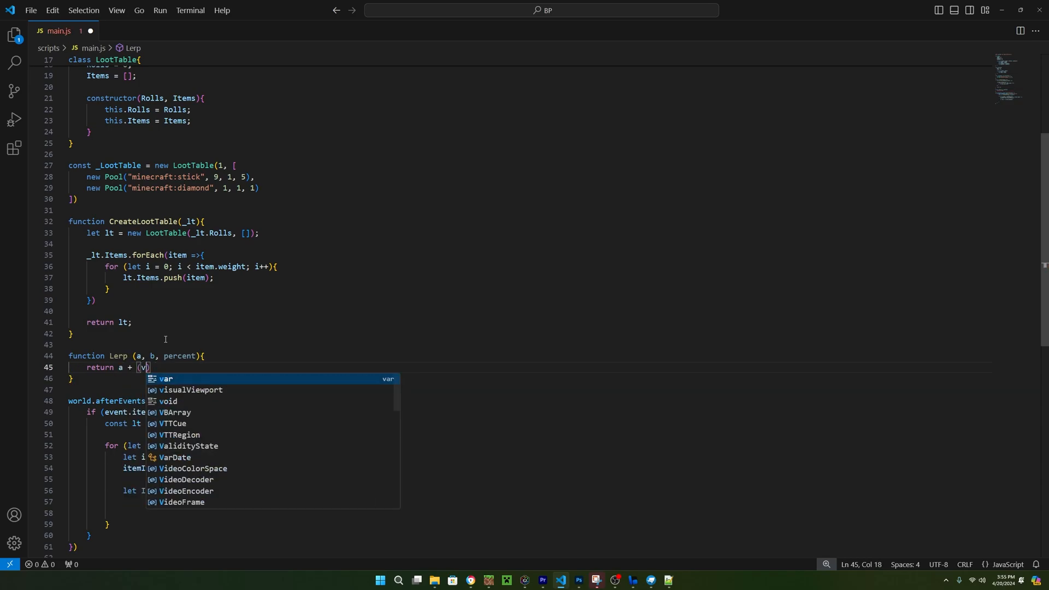
{"action": "type", "text": "b - a"}
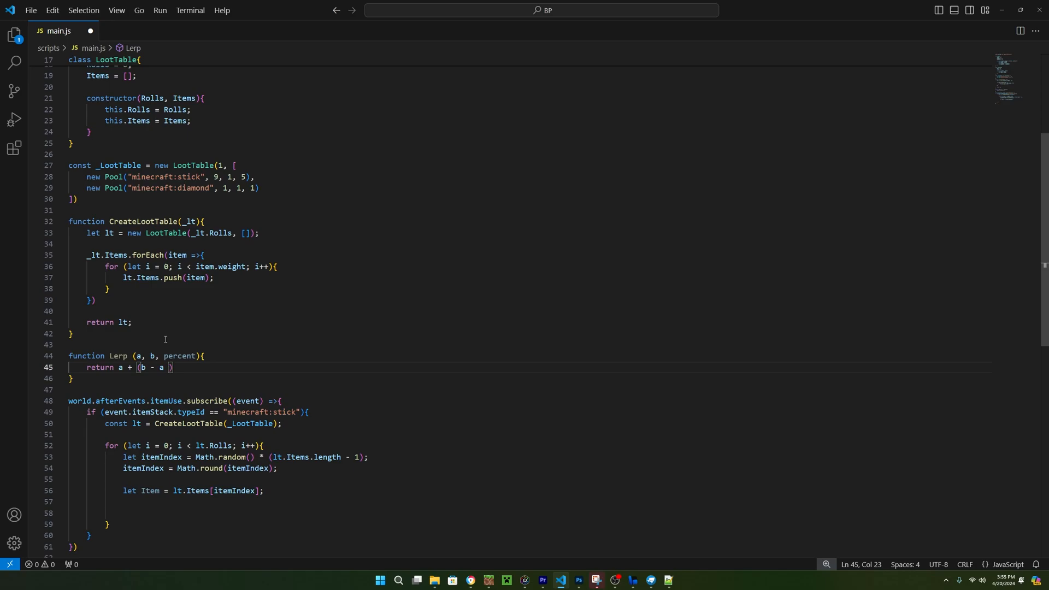
{"action": "type", "text": "* percent;"}
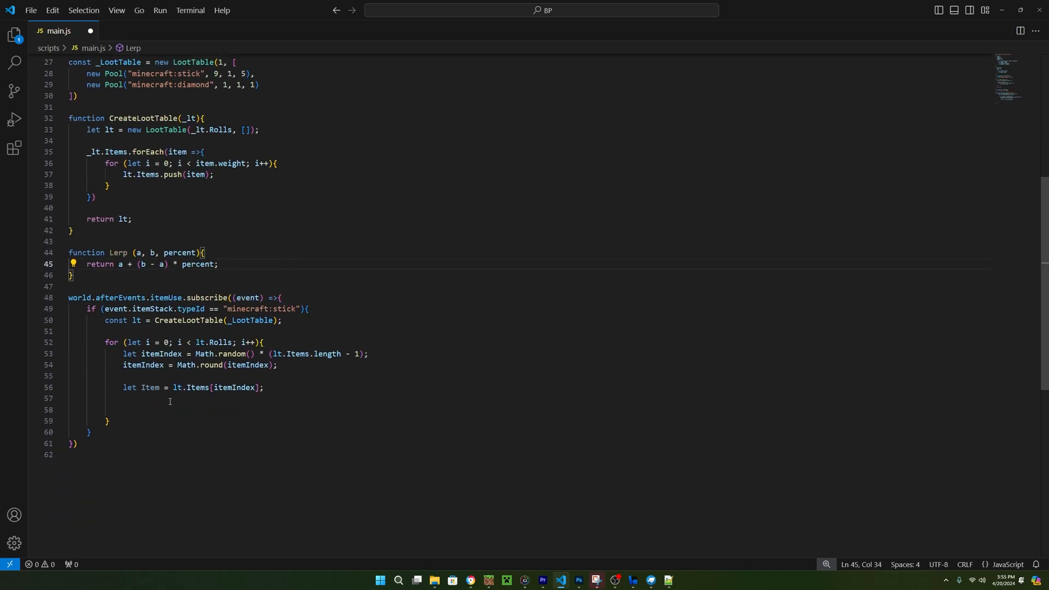
- Set amount to Lerp(Item.minAmount, Item.maxAmount, Math.random()) in the loot loop
{"action": "left_click", "coordinate": [170, 402]}
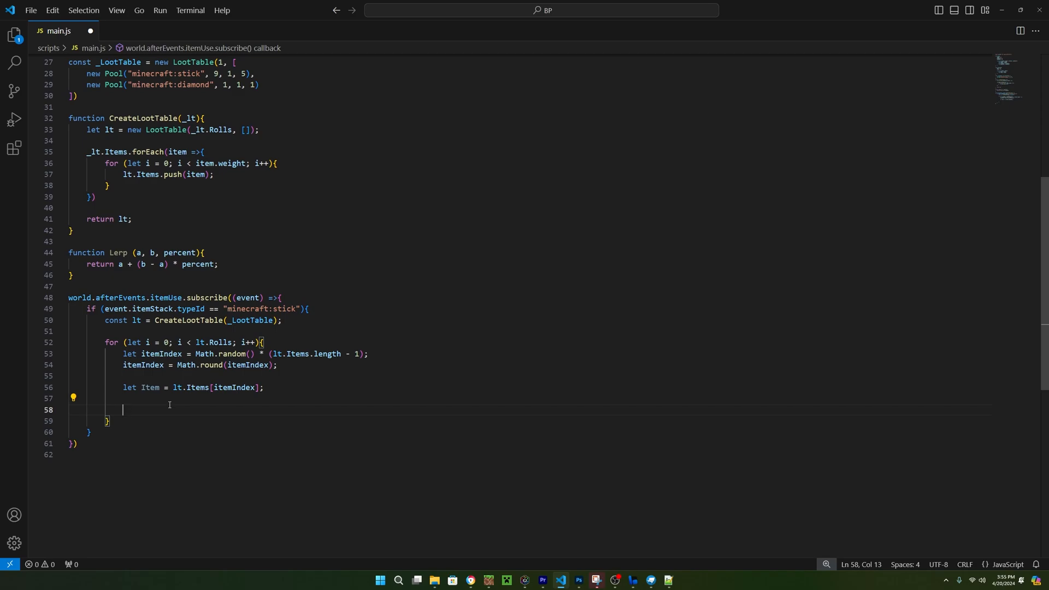
{"action": "type", "text": "let amount ="}
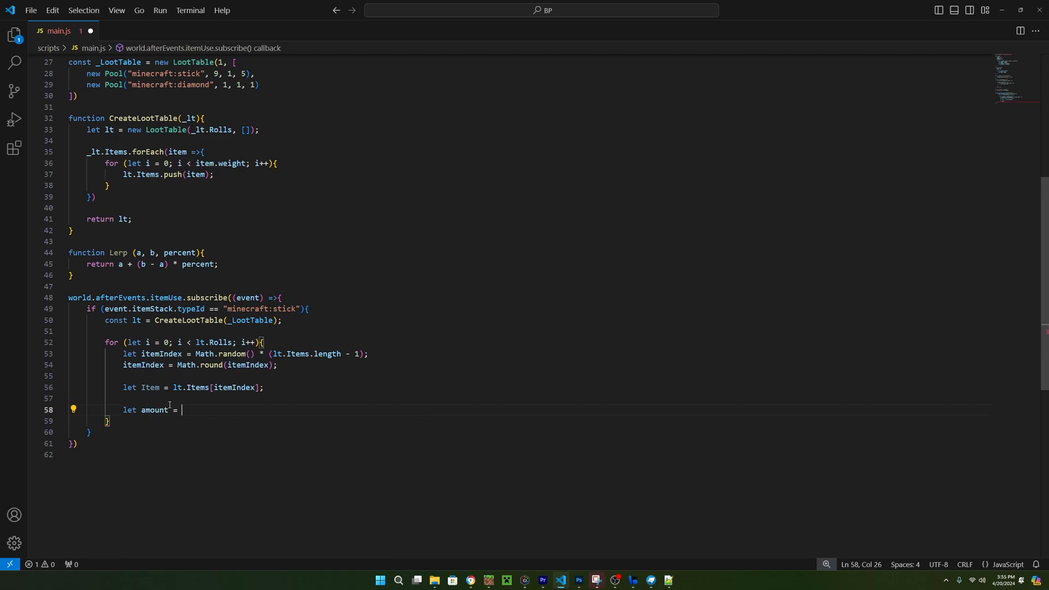
{"action": "type", "text": "Lerp("}
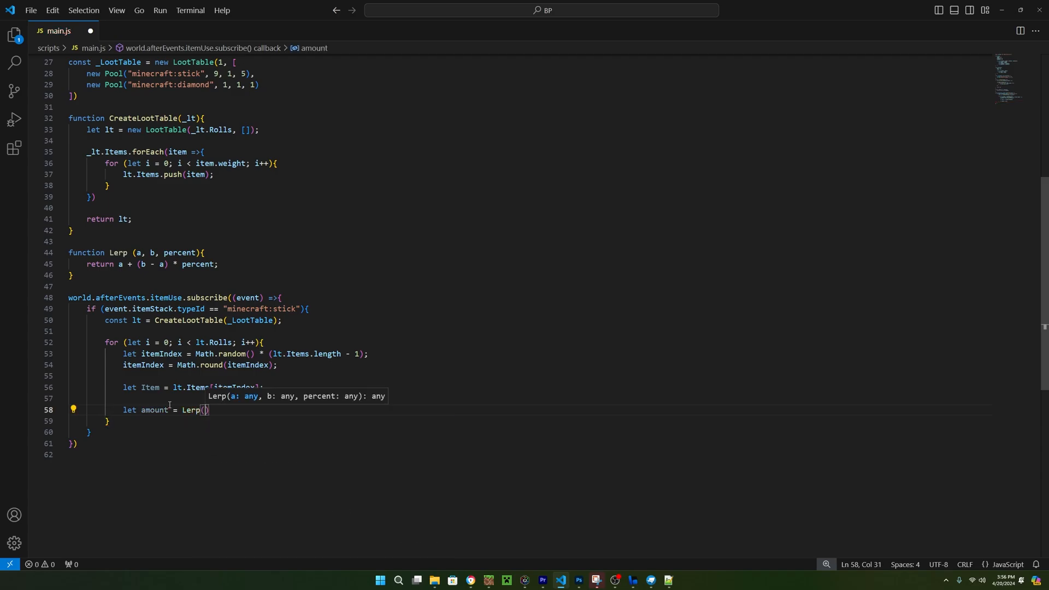
{"action": "type", "text": "Item.minAmount, Item.maxAmount"}
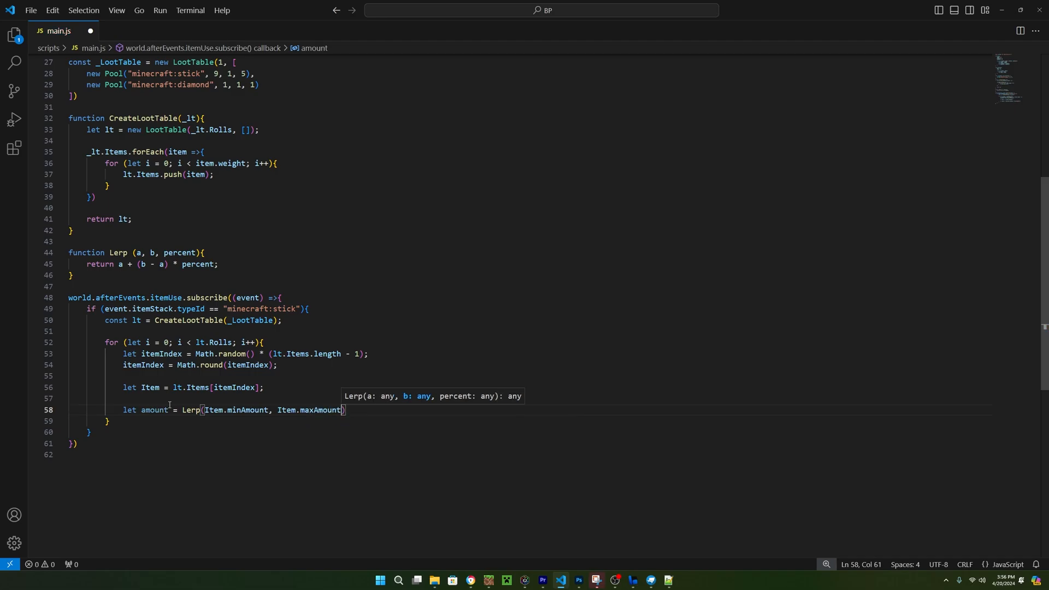
{"action": "type", "text": ", Math.random("}
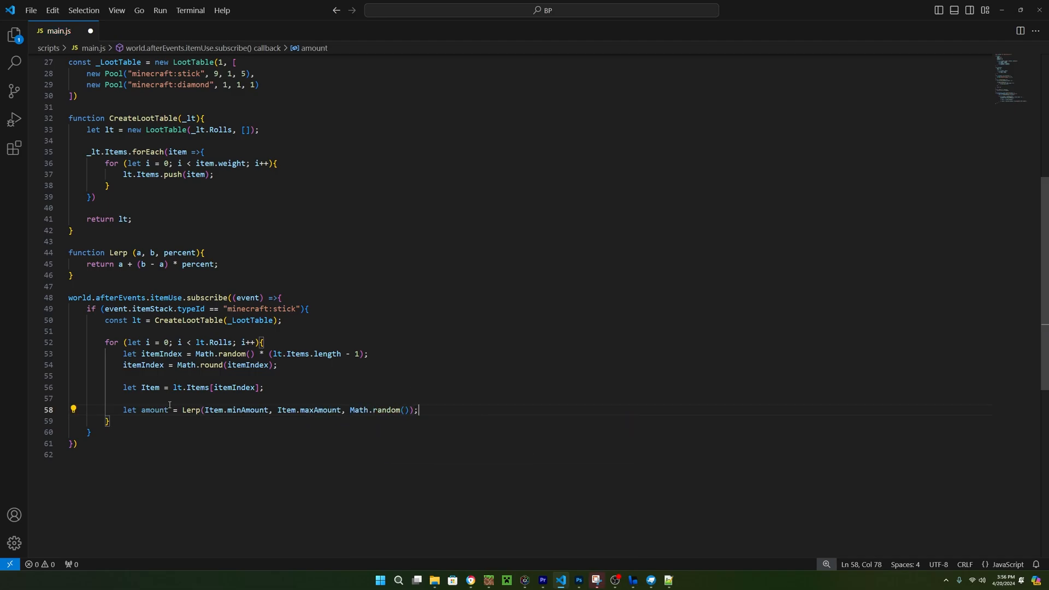
- Round amount with Math.round and begin an event.source statement
{"action": "key", "text": "Enter"}
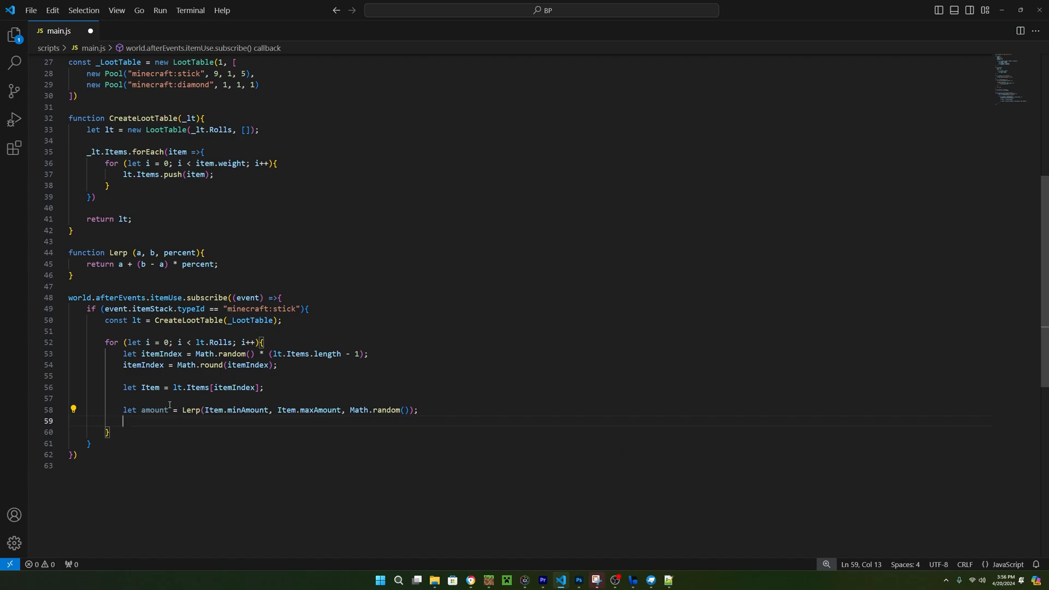
{"action": "type", "text": "amount = Math"}
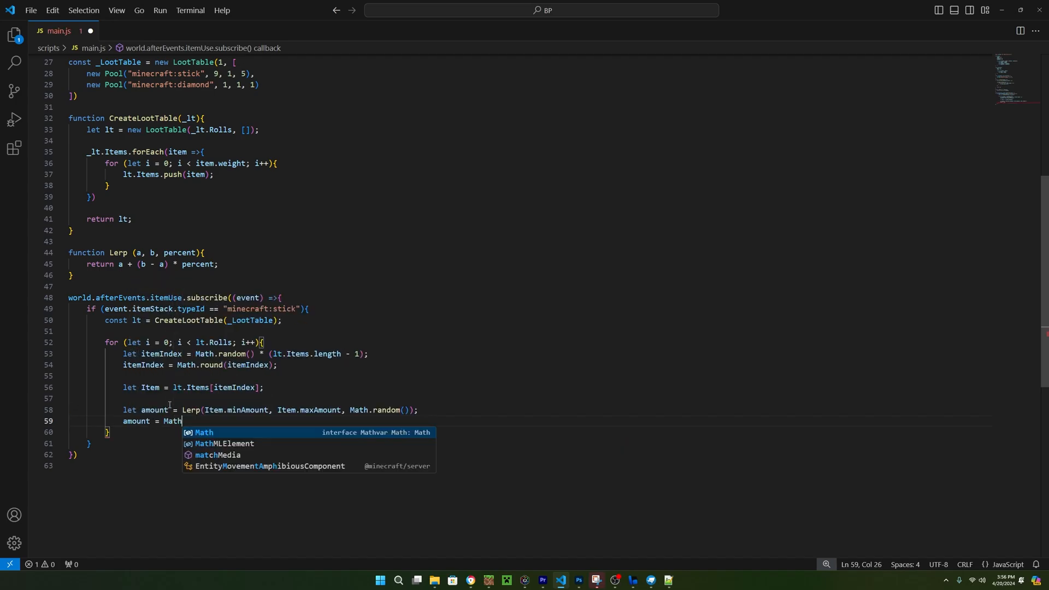
{"action": "type", "text": ".round("}
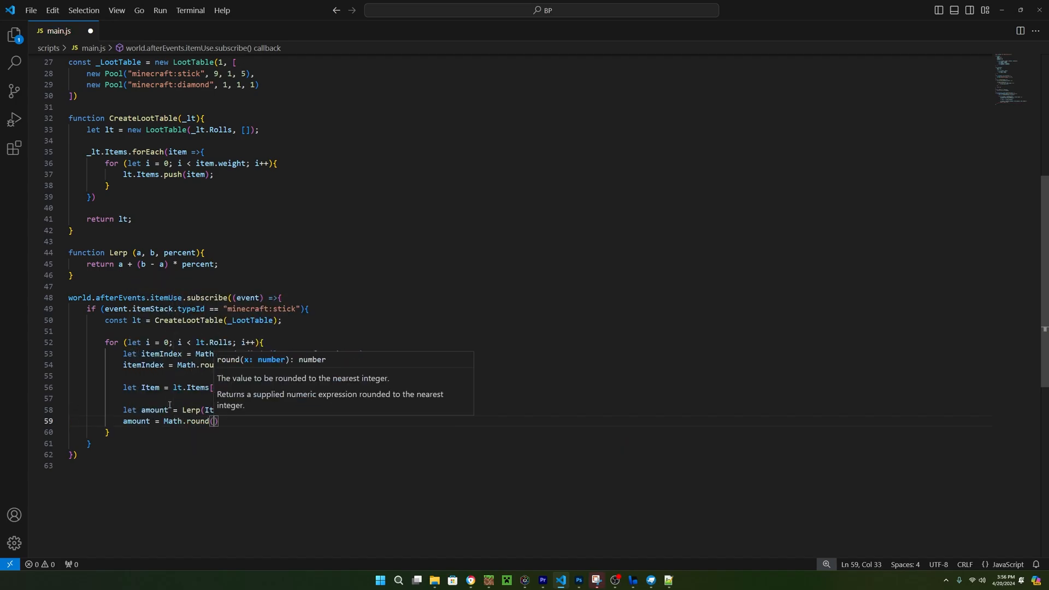
{"action": "type", "text": "amount"}
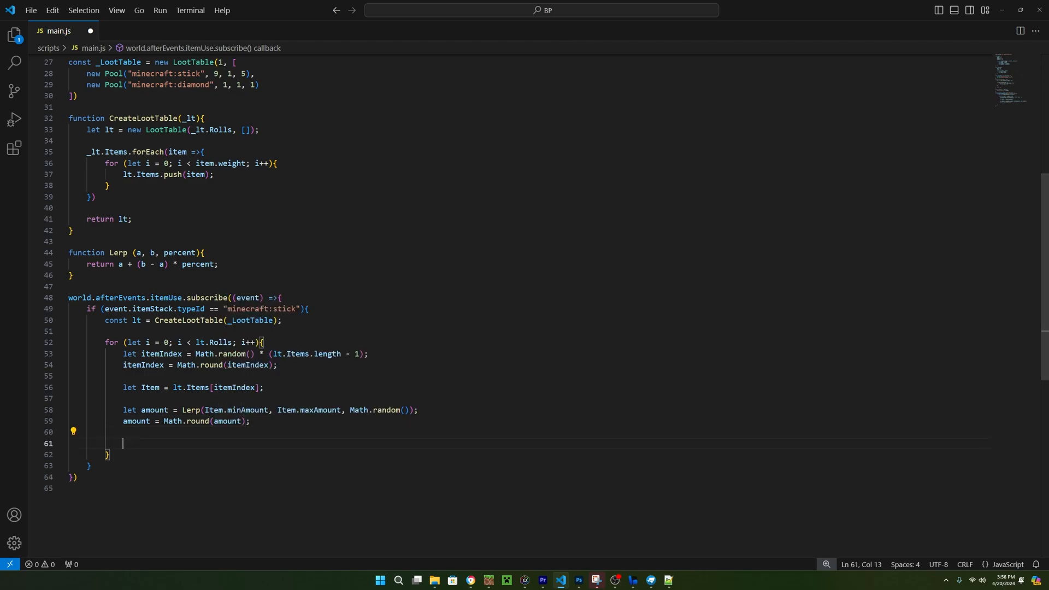
{"action": "type", "text": "e"}
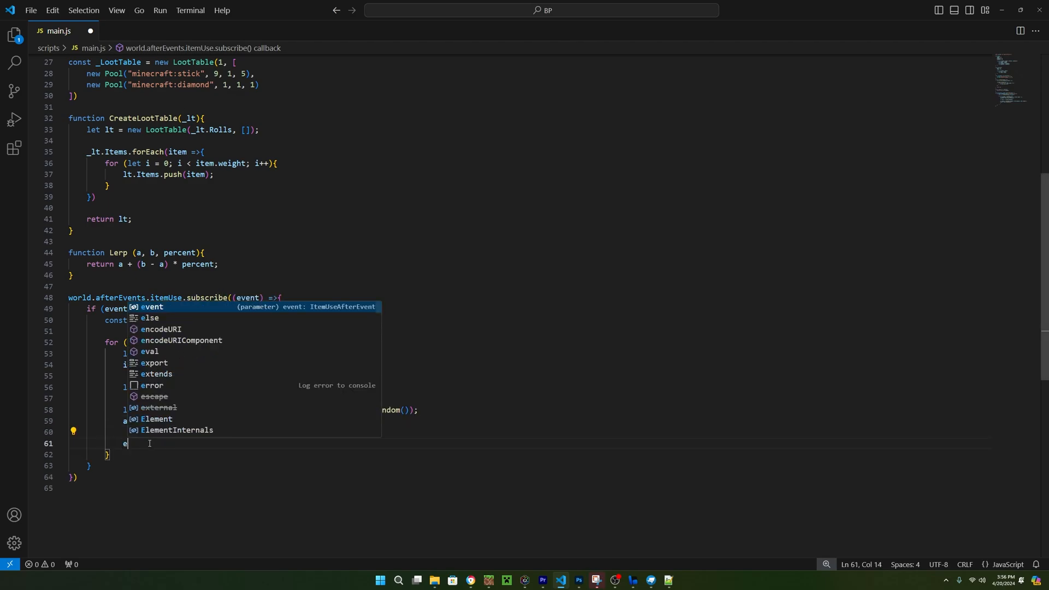
{"action": "type", "text": "vent.source"}
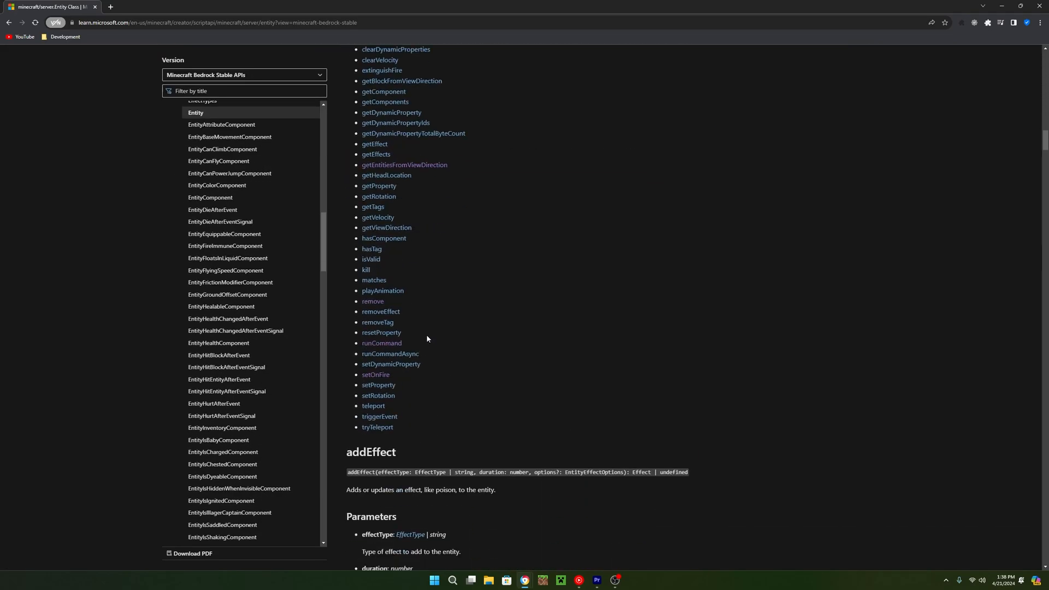
- View the runCommand method's documentation on the Entity class page
{"action": "left_click", "coordinate": [381, 343]}
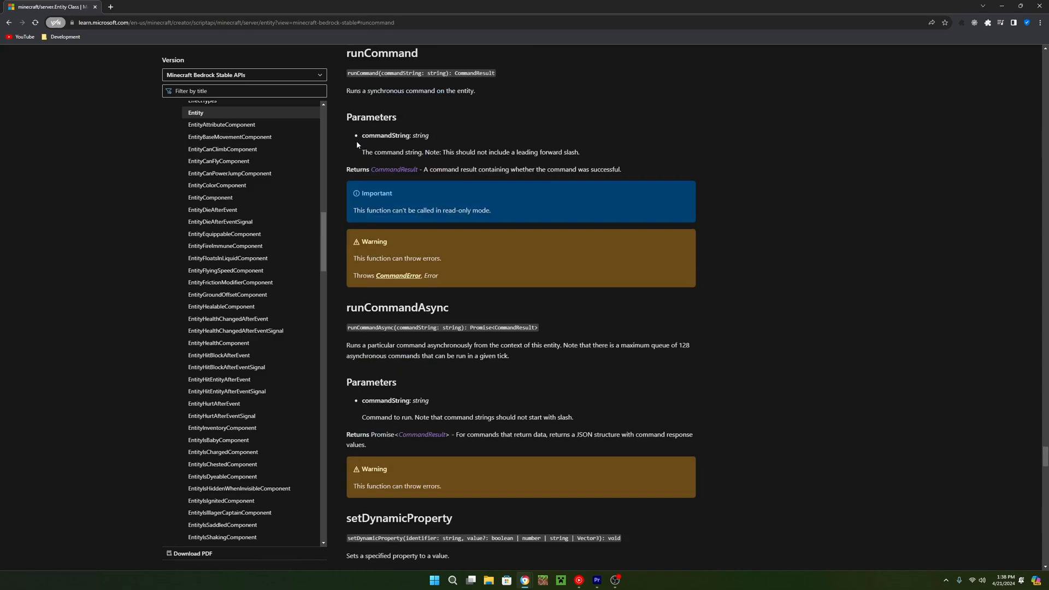
{"action": "mouse_move", "coordinate": [423, 57]}
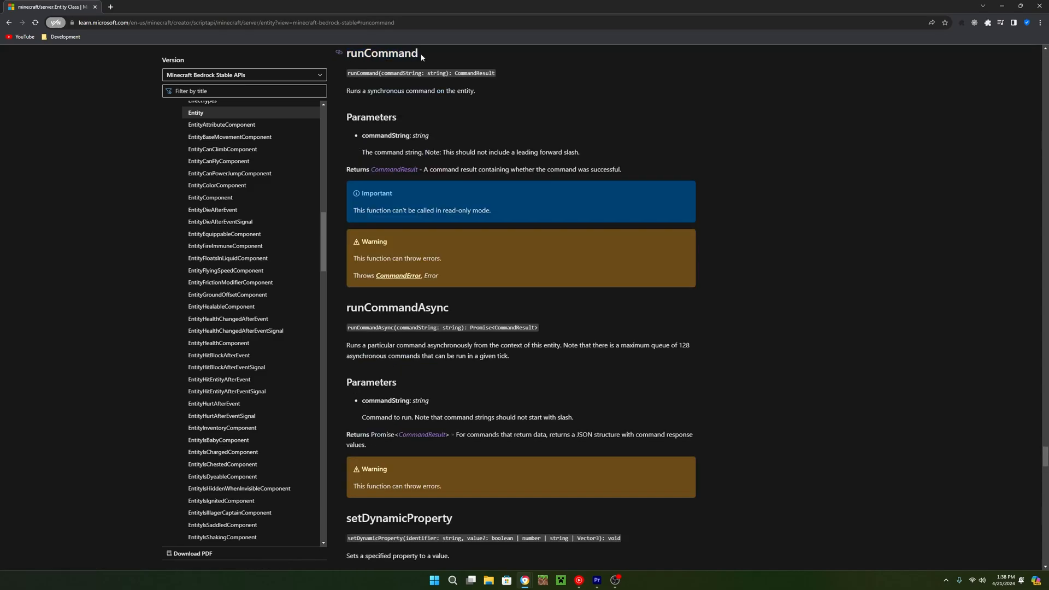
{"action": "mouse_move", "coordinate": [366, 138]}
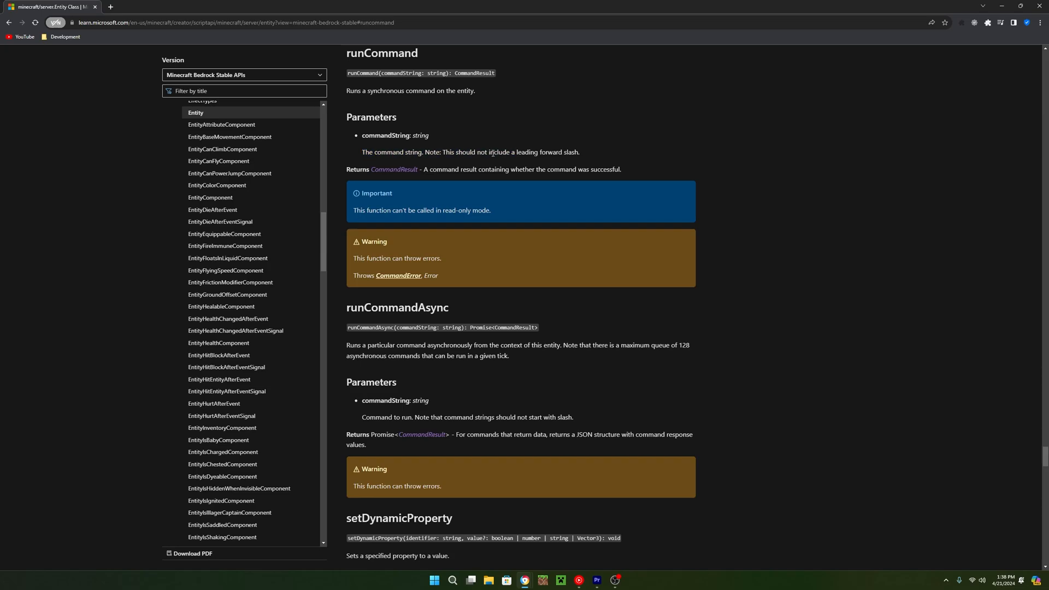
{"action": "left_click_drag", "start_coordinate": [477, 152], "coordinate": [546, 152]}
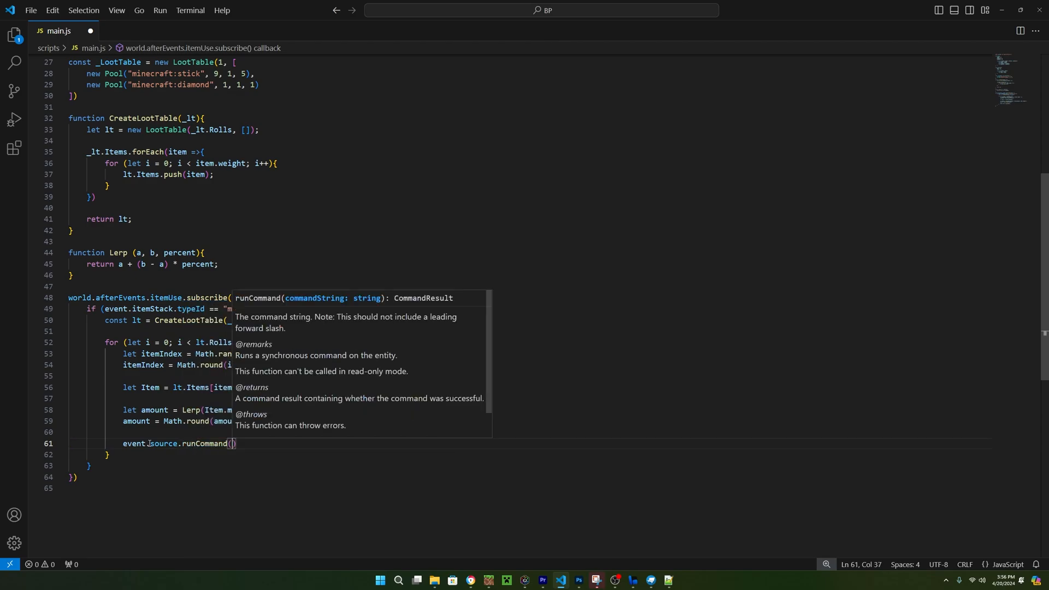
- Pass runCommand a template string `give @s ${Item.typeId} ${amount}`
{"action": "type", "text": "\""}
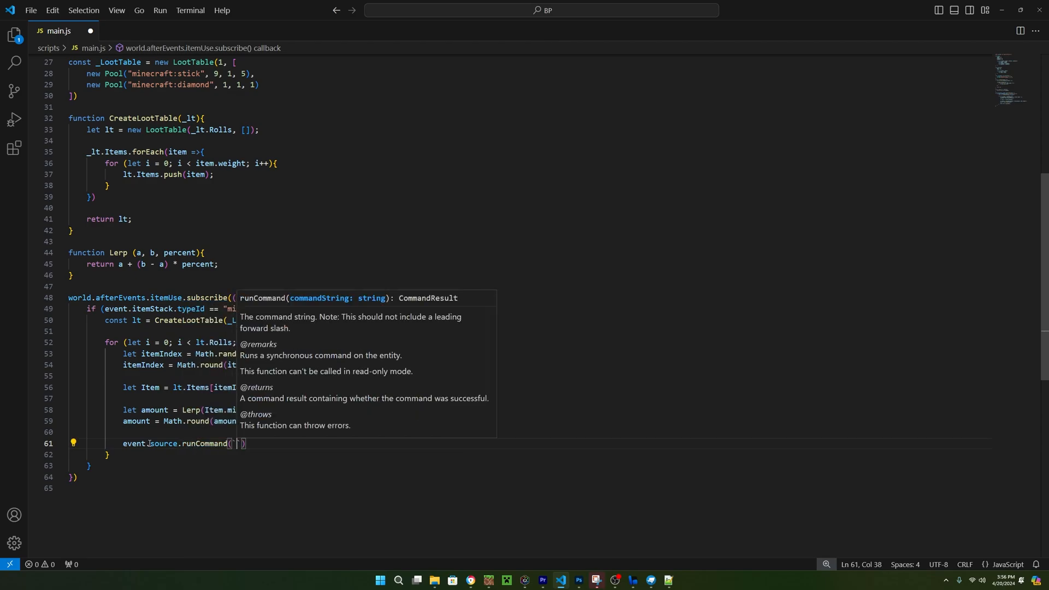
{"action": "type", "text": "give @s"}
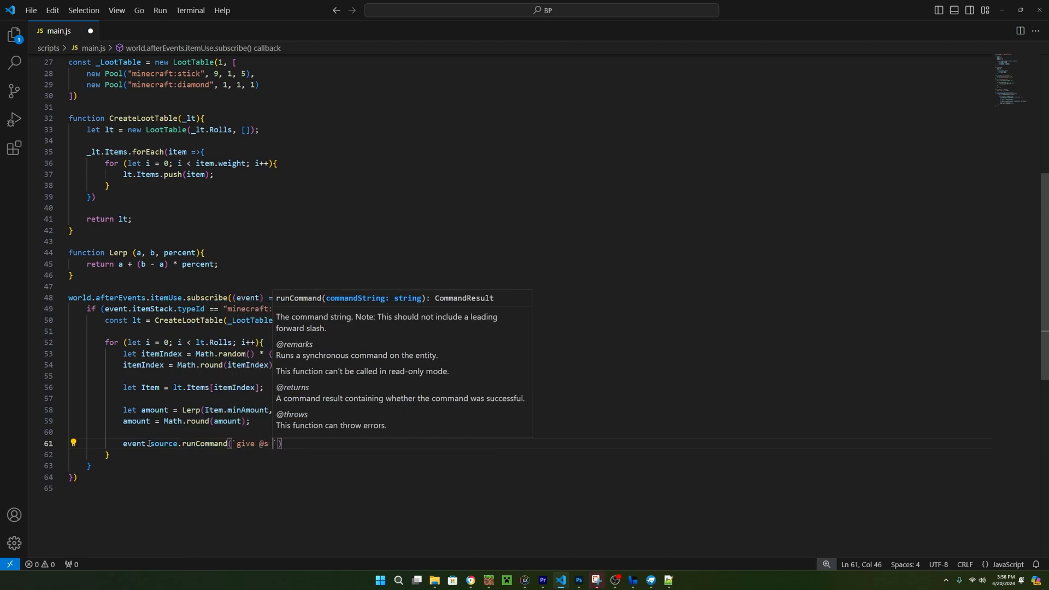
{"action": "type", "text": "${"}
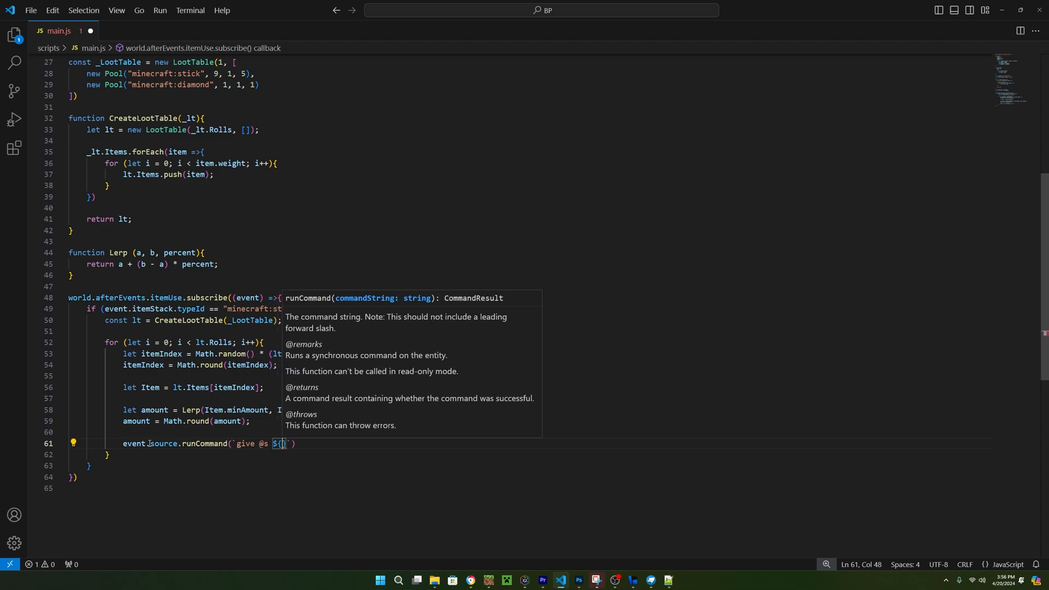
{"action": "type", "text": "Item.typeId"}
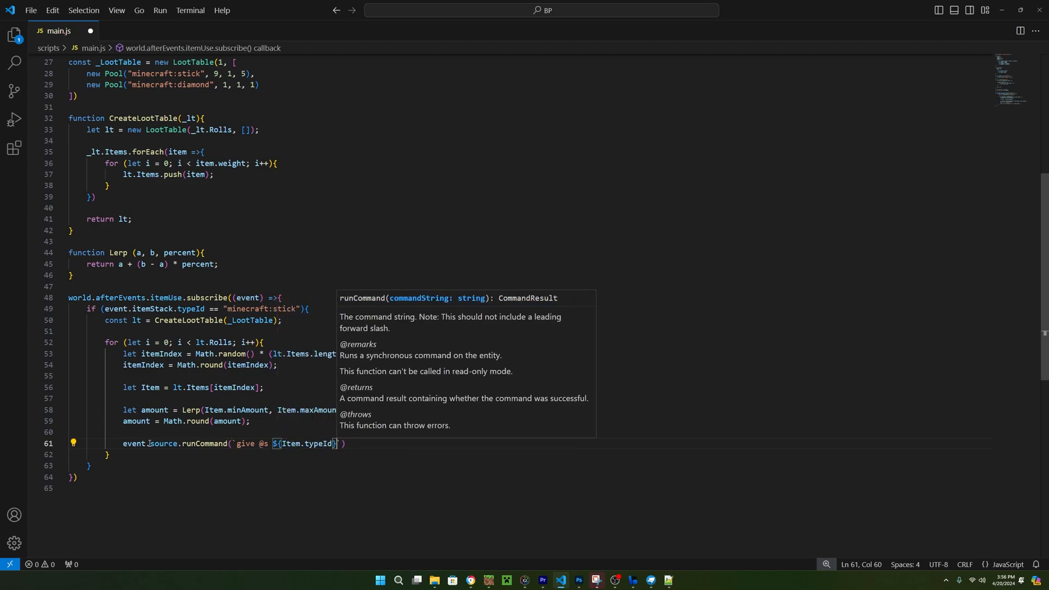
{"action": "type", "text": "${}"}
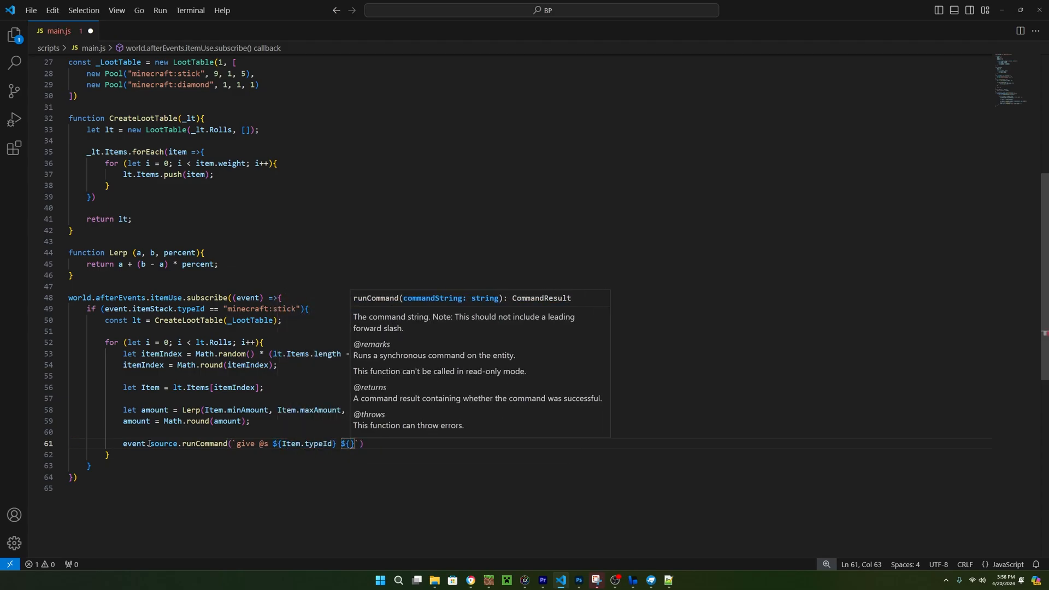
{"action": "type", "text": "am"}
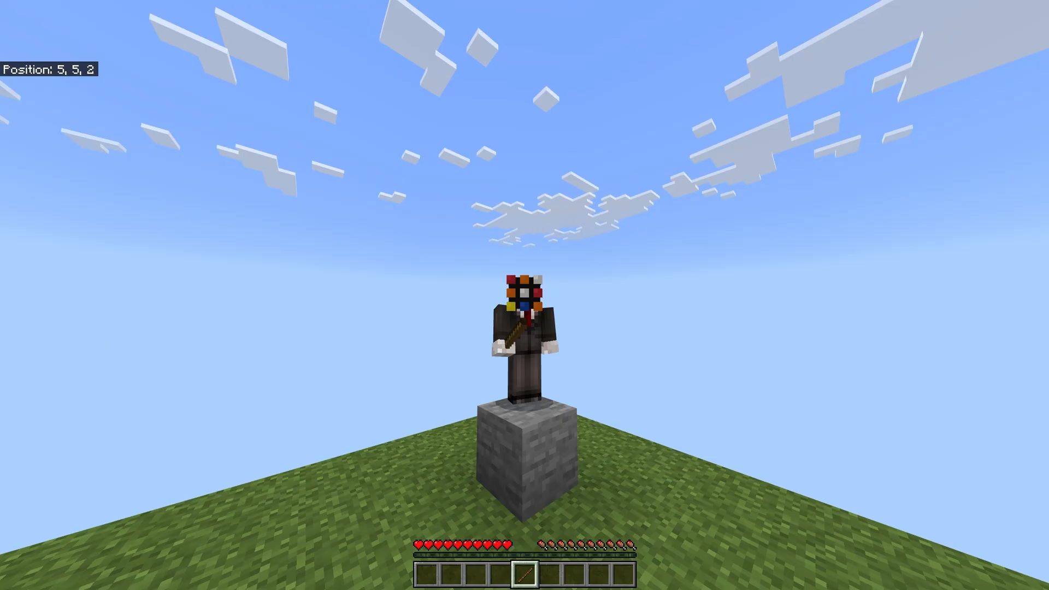
{"action": "key", "text": "enter"}
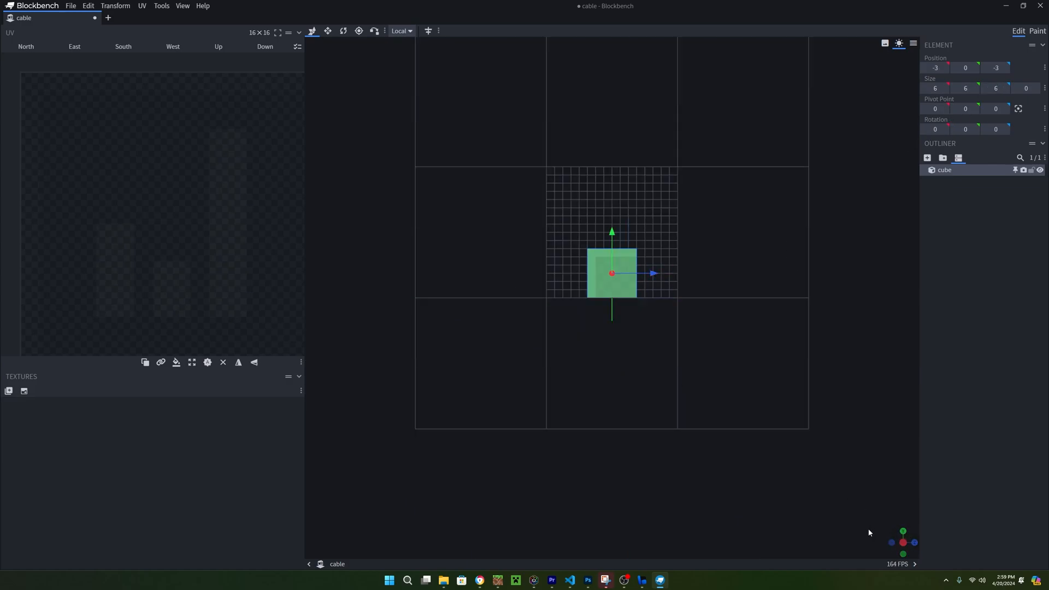
- Raise the 6×6×6 cube to the block's middle and place it in a new center group
{"action": "left_click_drag", "start_coordinate": [612, 273], "coordinate": [612, 240]}
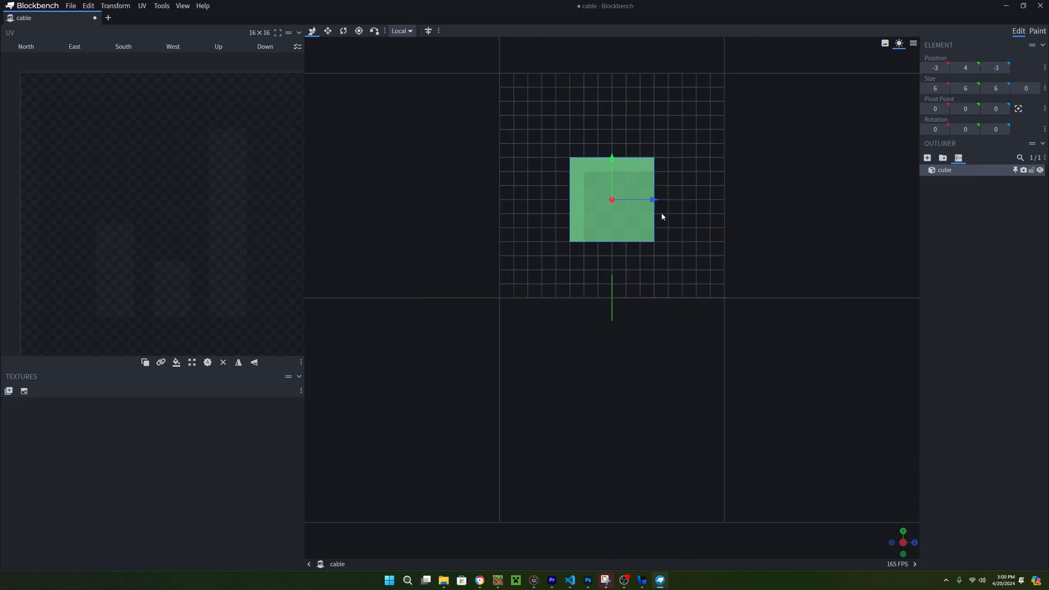
{"action": "mouse_move", "coordinate": [669, 260]}
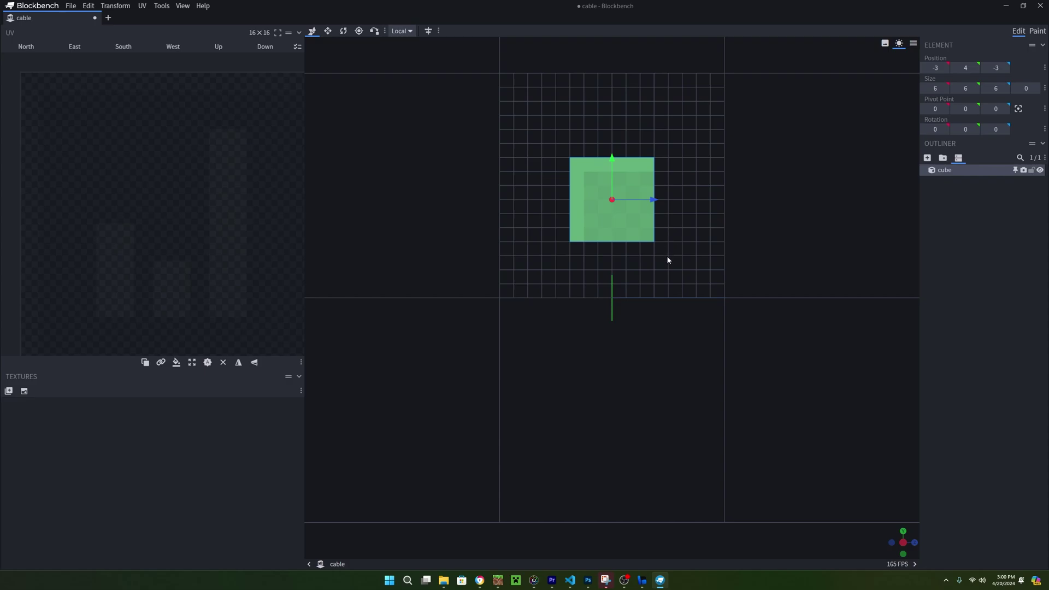
{"action": "mouse_move", "coordinate": [901, 344]}
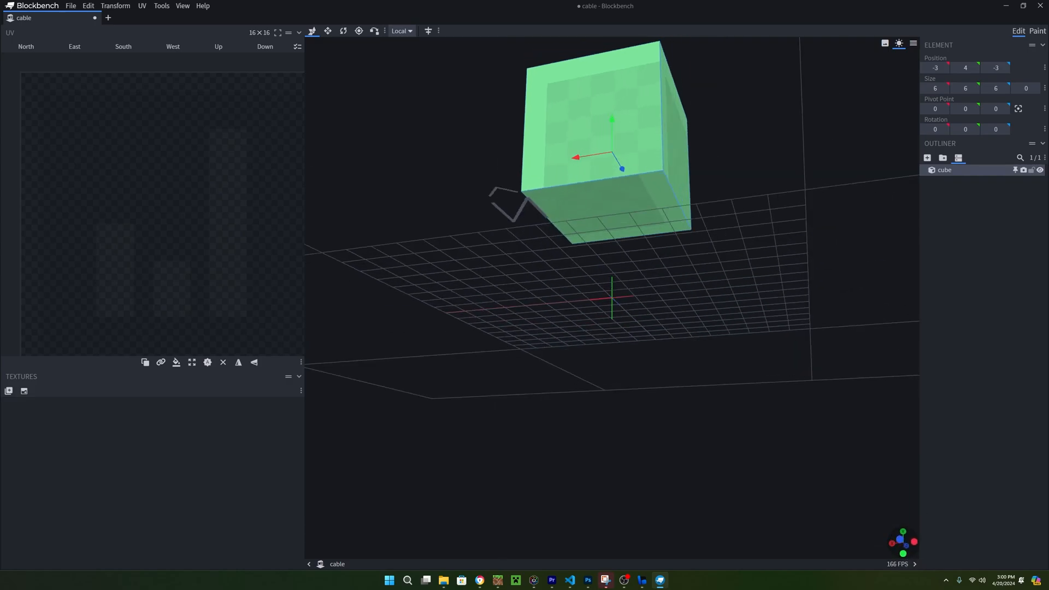
{"action": "left_click", "coordinate": [943, 158]}
{"action": "type", "text": "center"}
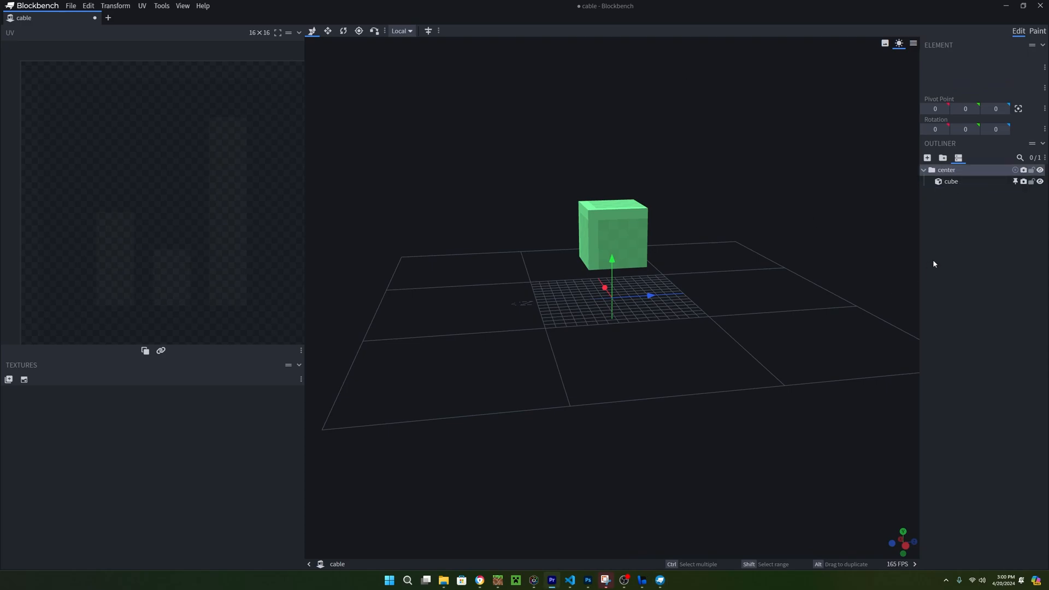
{"action": "left_click", "coordinate": [942, 157]}
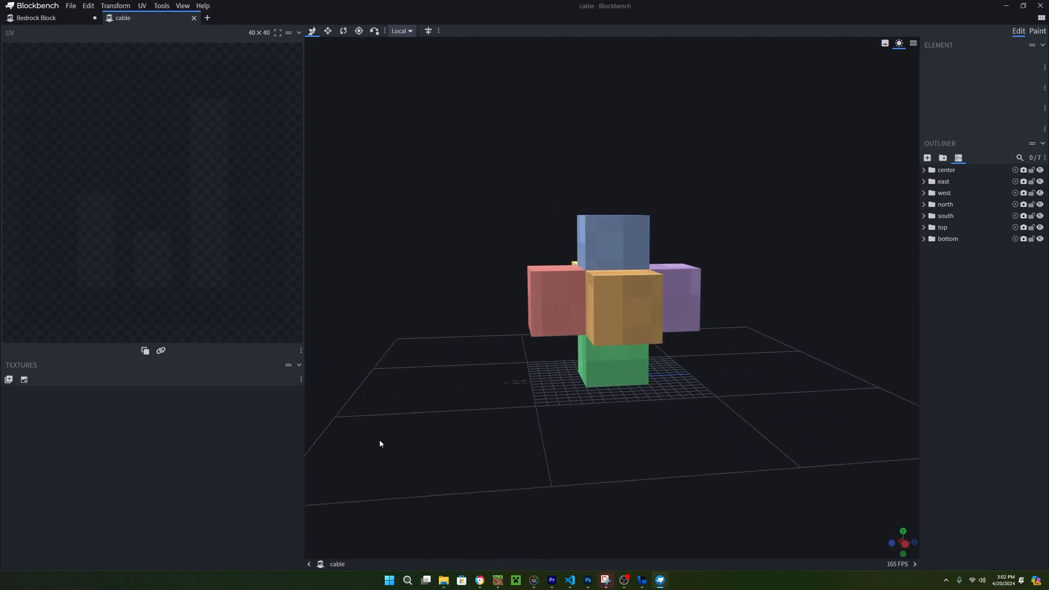
- Show the finished cable model with its center and six directional arm groups
{"action": "left_click", "coordinate": [944, 192]}
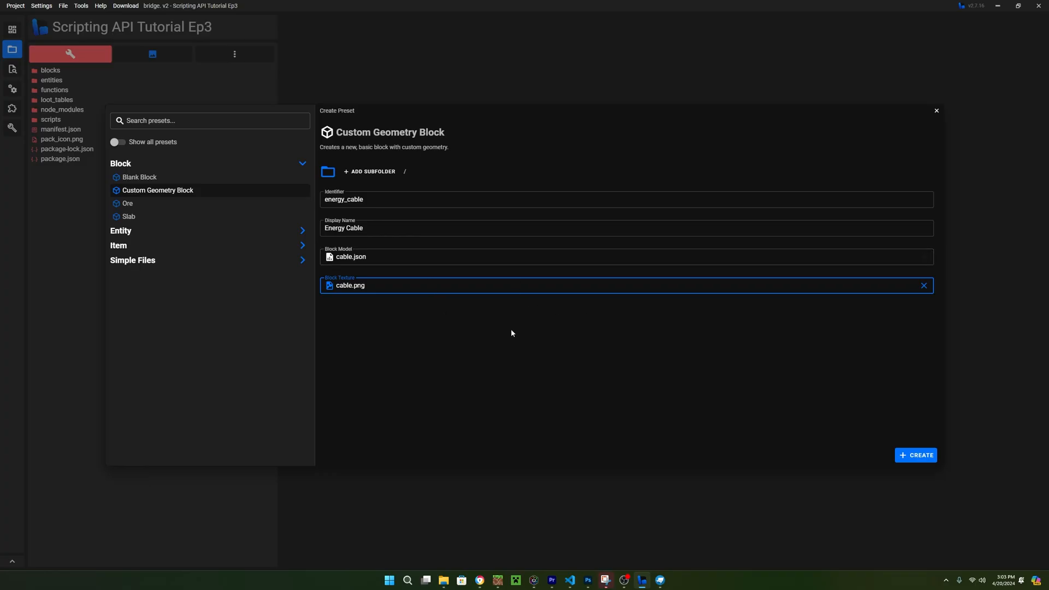
- Create the Energy Cable block from the preset, overwriting existing block files
{"action": "left_click", "coordinate": [916, 454]}
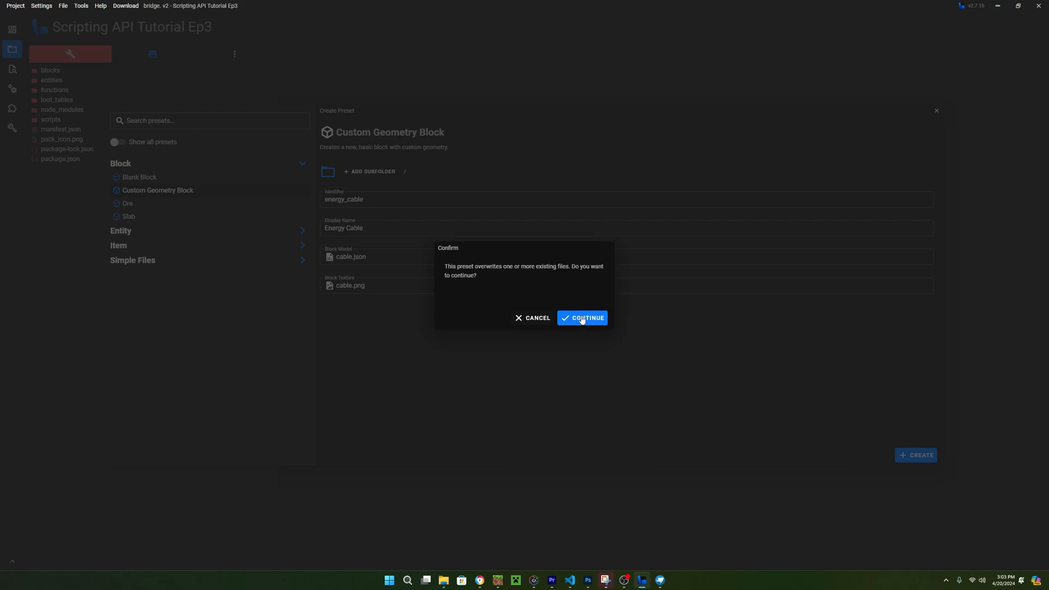
{"action": "left_click", "coordinate": [582, 318]}
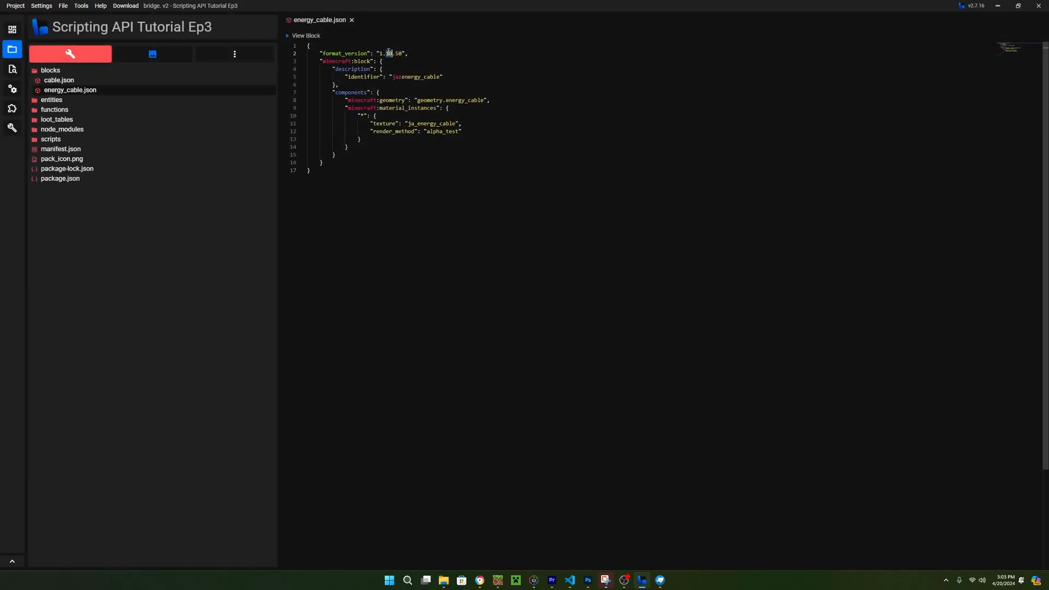
- Set format_version 1.20.20 and add states, bone visibility and a tick event running /scriptevent ja:
{"action": "type", "text": "1.20.20"}
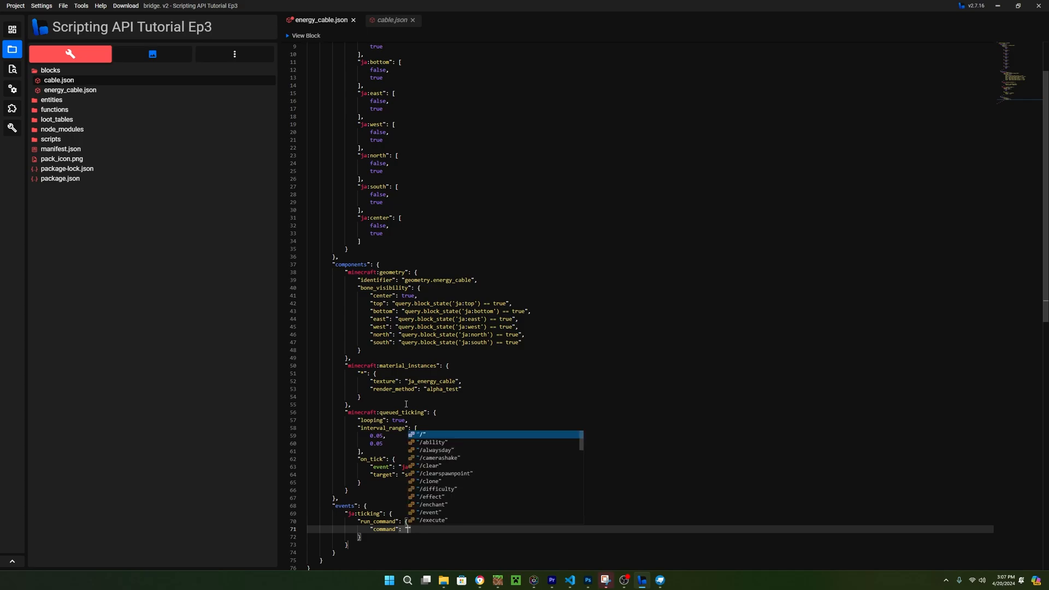
{"action": "type", "text": "/scriptevent ja:"}
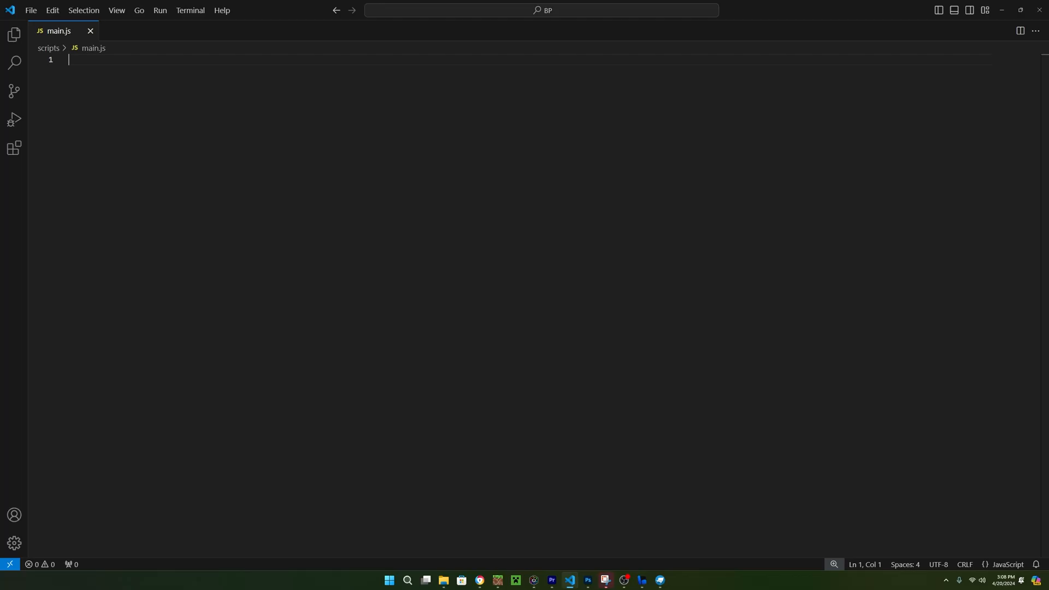
- Import world, system and BlockPermutation and handle scriptEventReceive for "ja:connect_cables"
{"action": "type", "text": "import {world, sus}"}
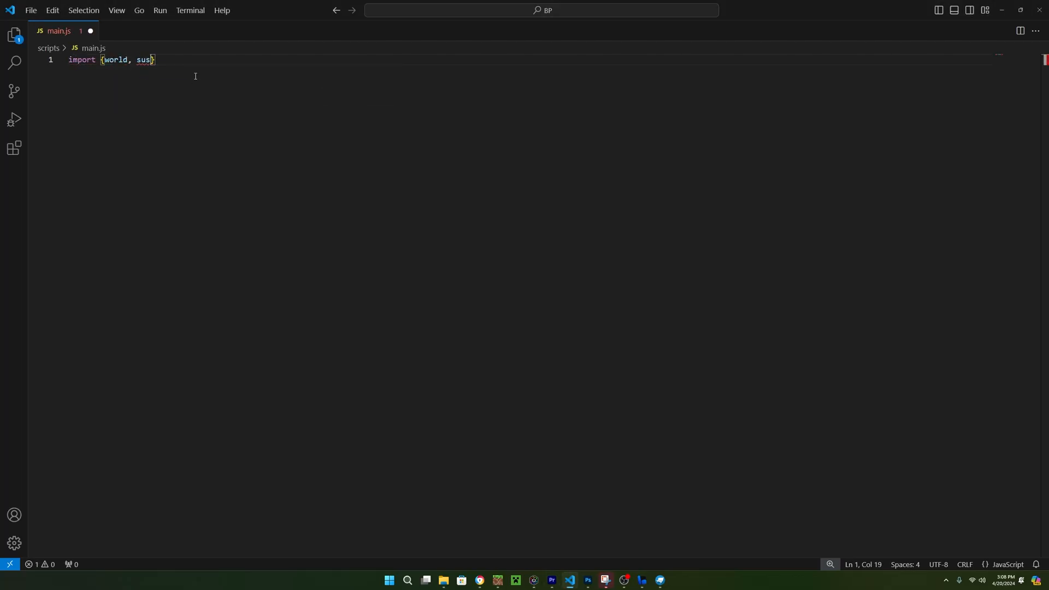
{"action": "type", "text": "system, BlockPermutation} from \"@minecraft/server\";"}
{"action": "type", "text": "if (event.id == "}
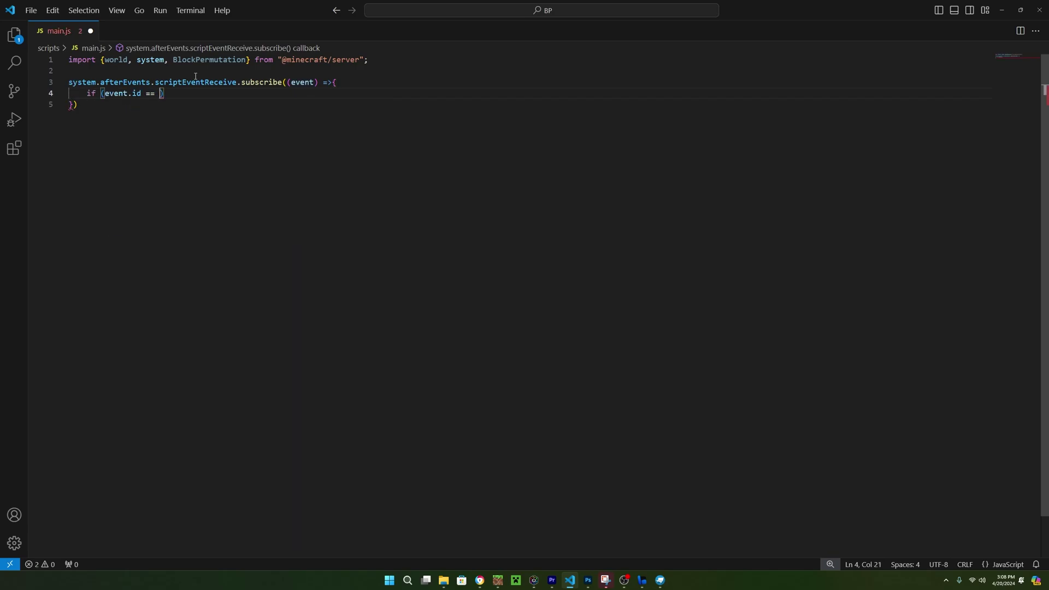
{"action": "type", "text": "\"ja:connect_cables\""}
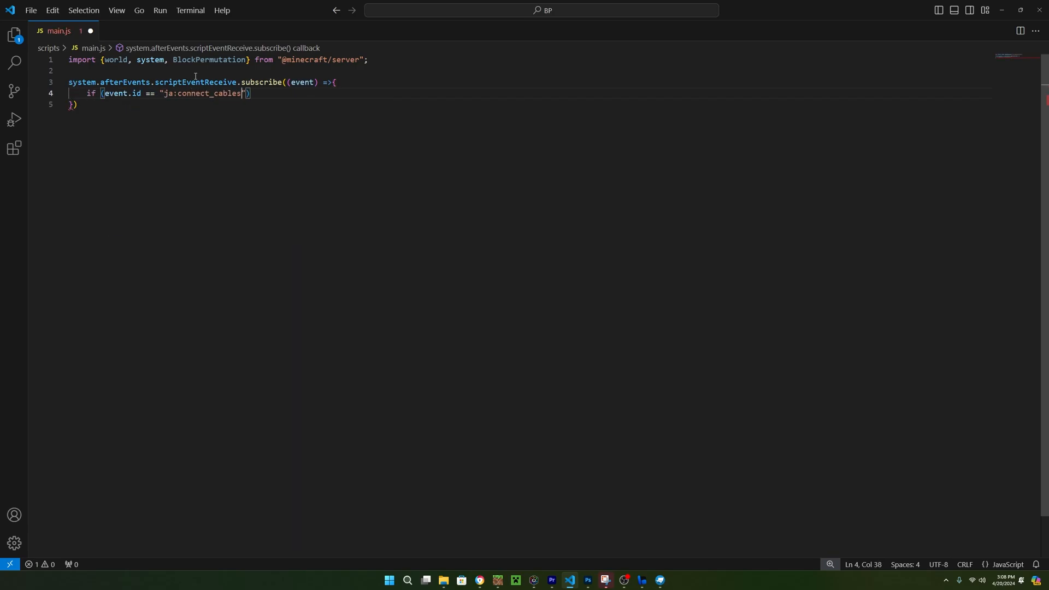
{"action": "type", "text": "{"}
{"action": "type", "text": "const Checks = ["}
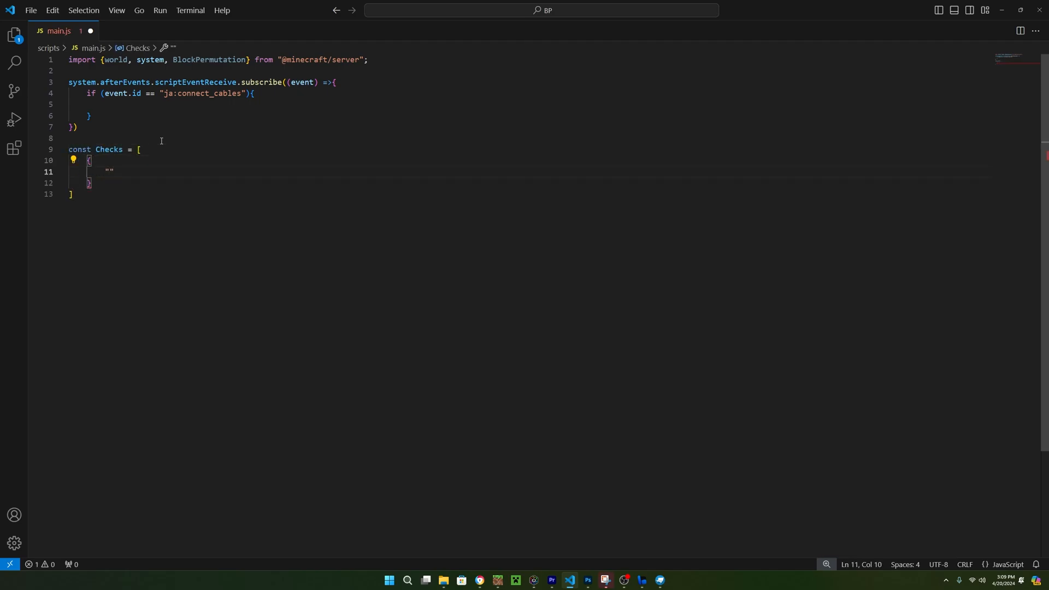
- Fill Checks with six face entries like thisState "ja:top" and direction {x: 0, y: 1, z: 0}, then begin ConnectCables
{"action": "type", "text": "thisState = \"ja:top\""}
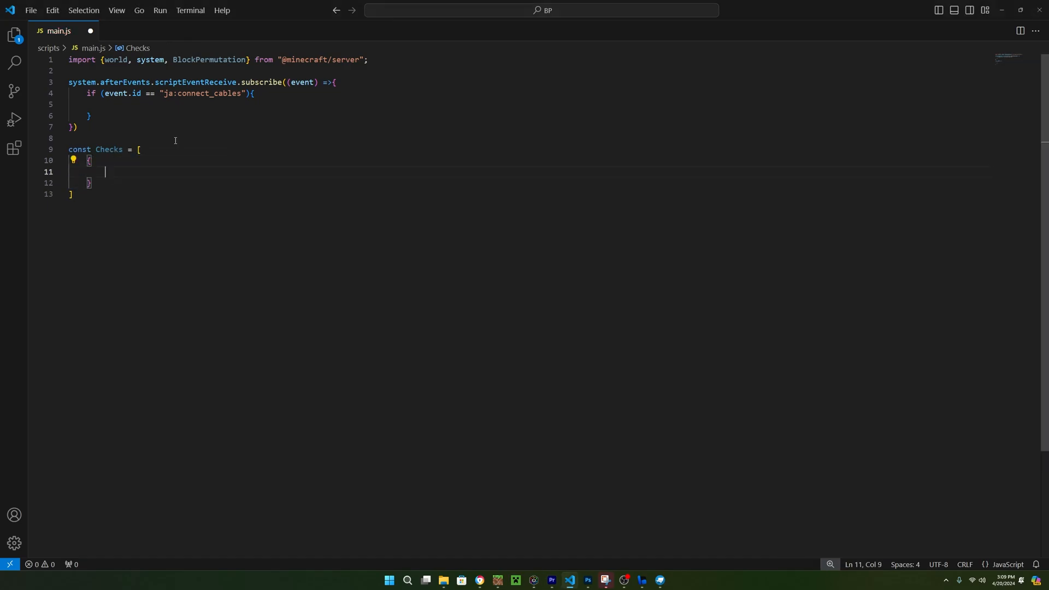
{"action": "type", "text": "thisState : \"ja:top\","}
{"action": "type", "text": "direction : {x: "}
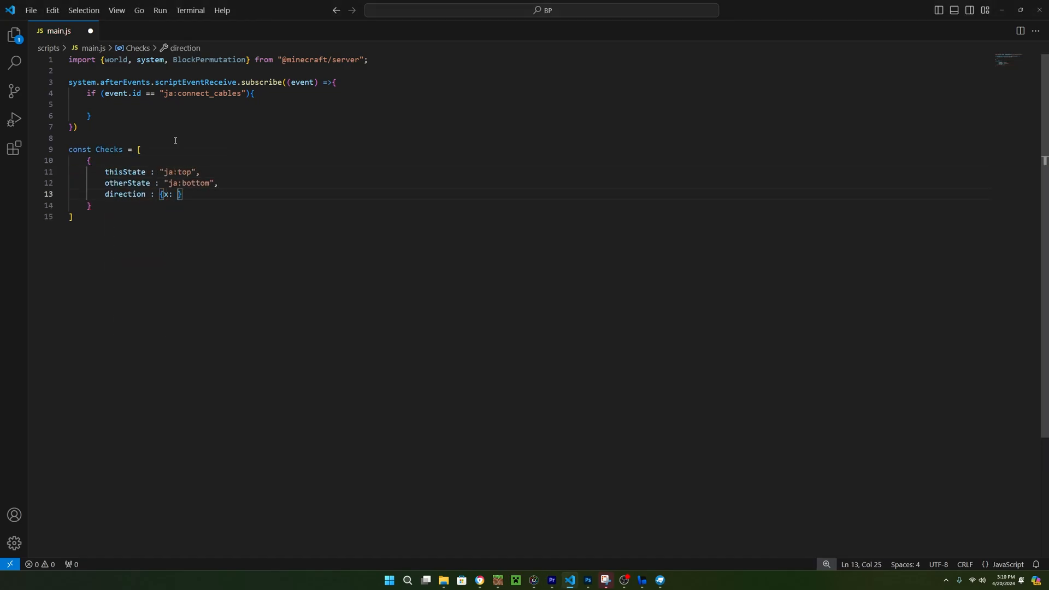
{"action": "type", "text": "0, y: 1, z: 0"}
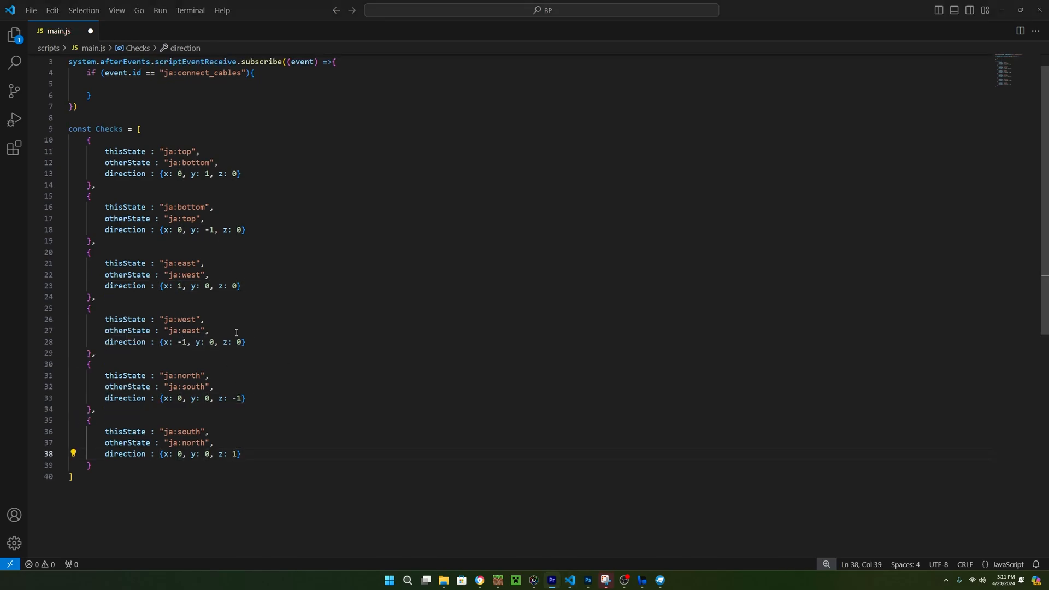
{"action": "type", "text": "function ConnectCables"}
{"action": "type", "text": "blo"}
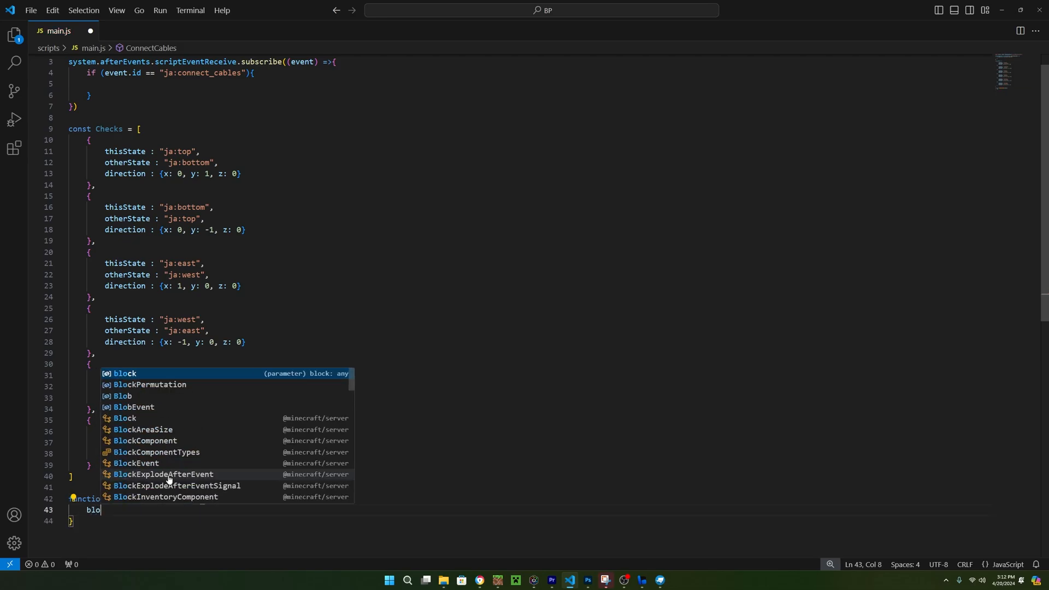
- Store thisStates from block.permutation.getAllStates() at the start of ConnectCables(block)
{"action": "type", "text": "let thisStates = block."}
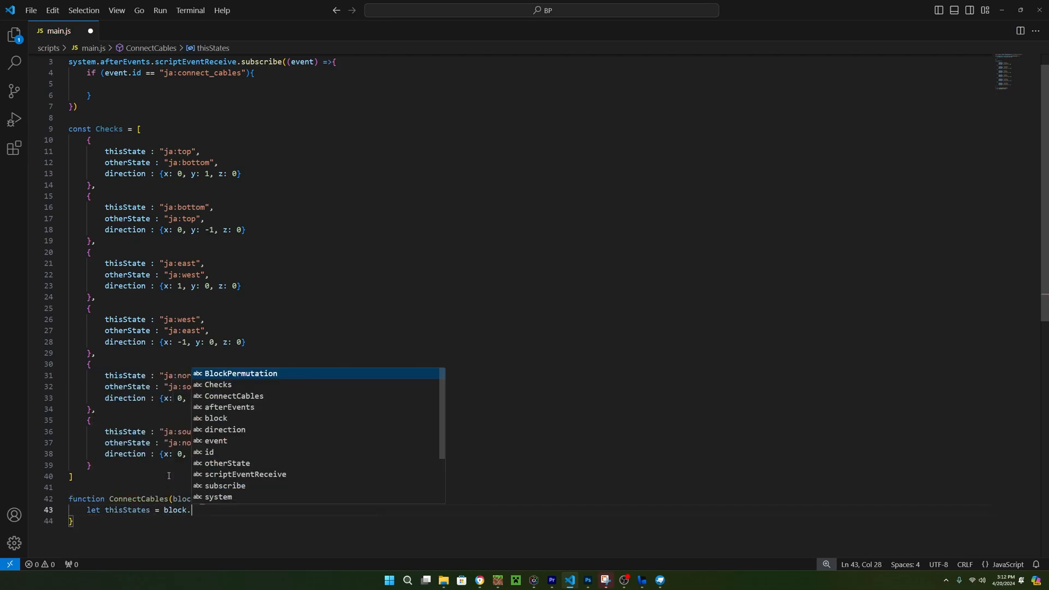
{"action": "type", "text": "permutation.getAllStates();"}
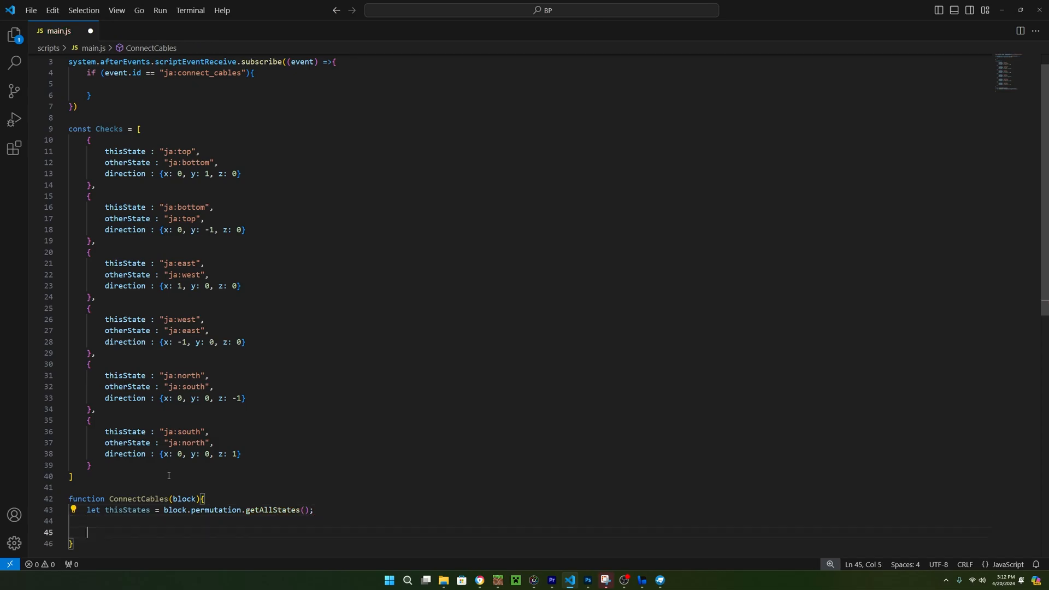
{"action": "scroll", "scroll_direction": "down", "scroll_amount": 3}
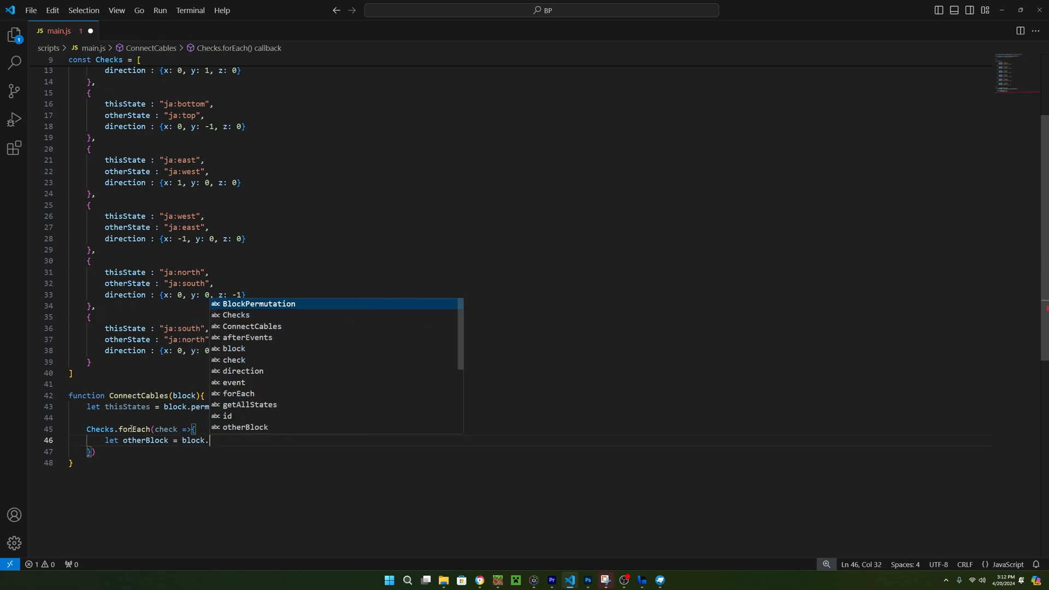
- Inside Checks.forEach, get otherBlock via block.dimension.getBlock at block.location plus check.direction
{"action": "type", "text": "dimension.getBlock("}
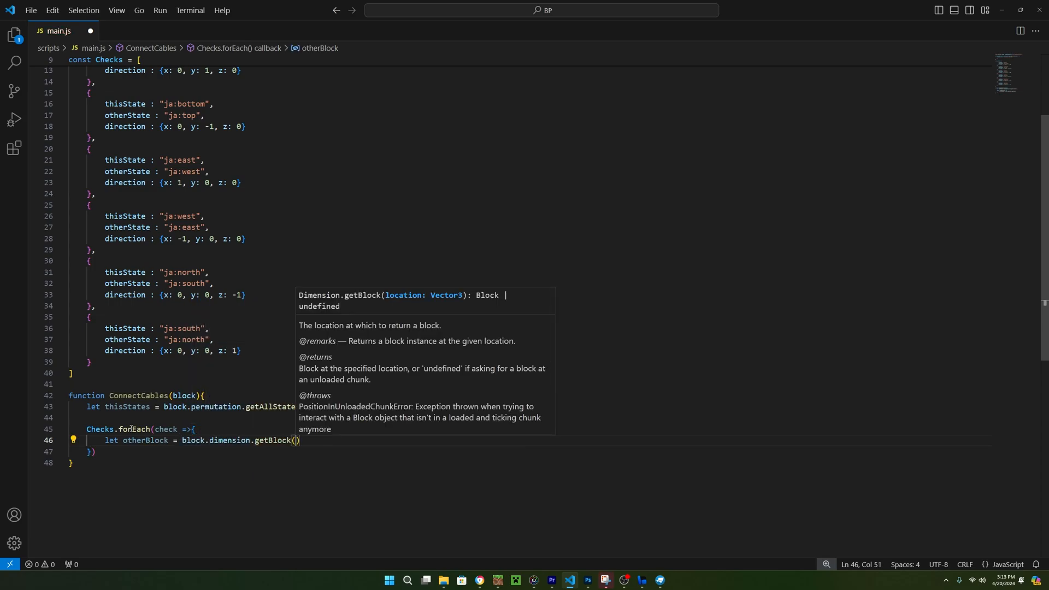
{"action": "type", "text": "block"}
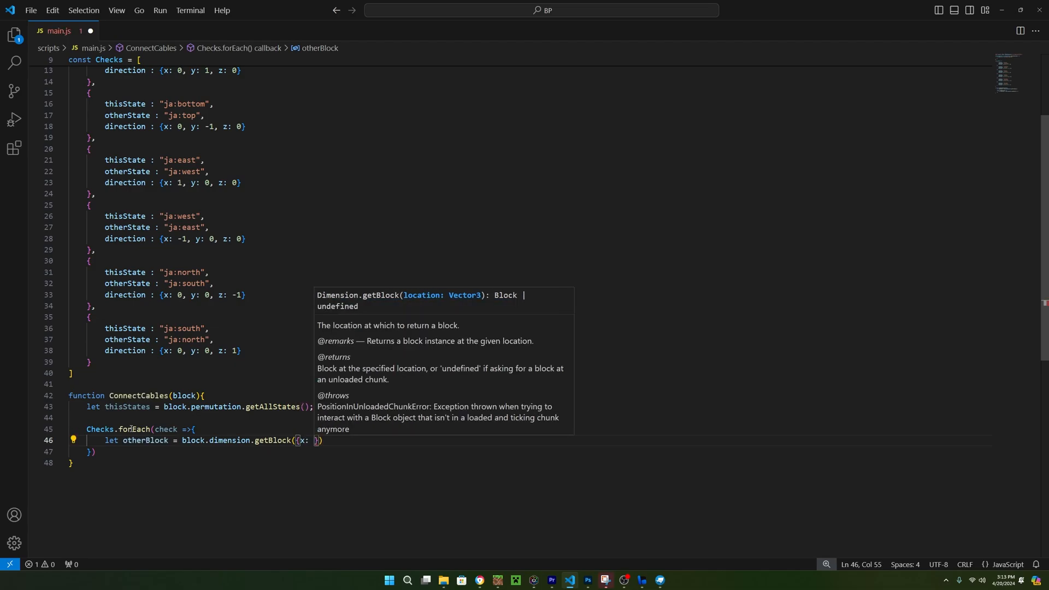
{"action": "type", "text": "block.location.x + check.direction"}
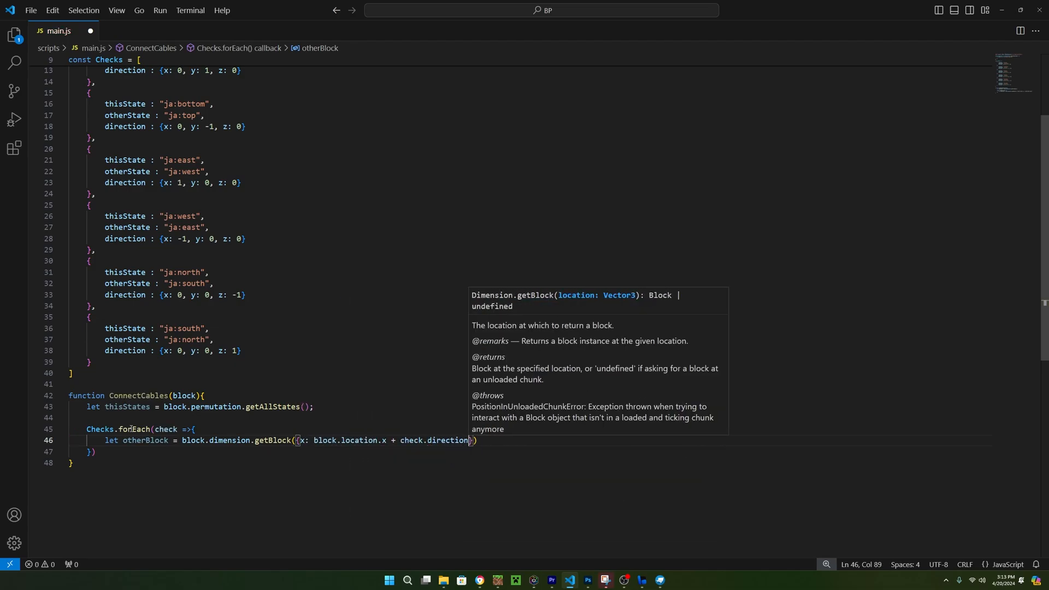
{"action": "type", "text": ".x}"}
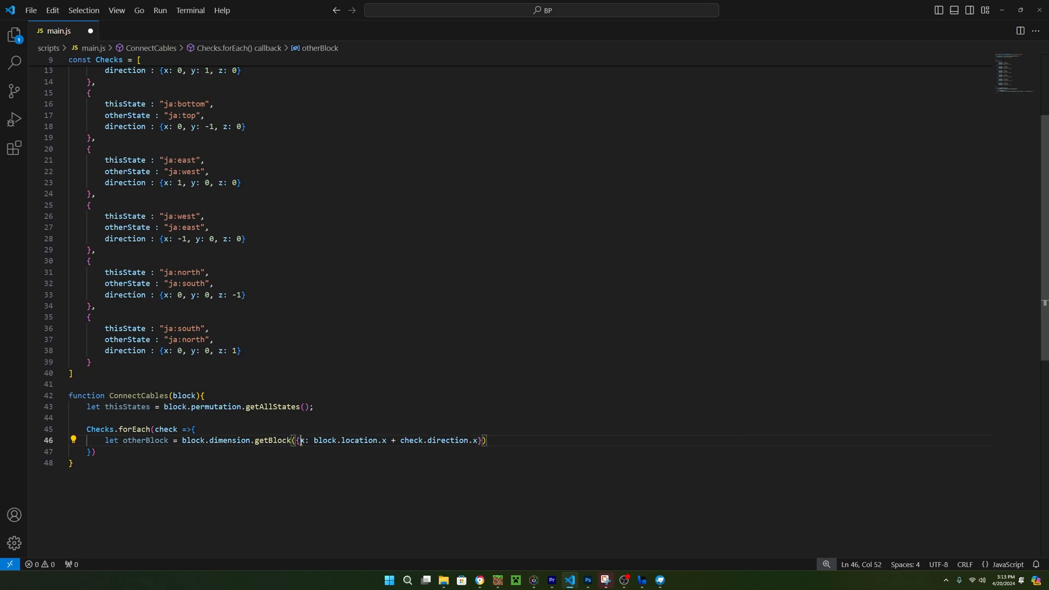
{"action": "type", "text": ", x: block.location.x + check.direction.x, x: block.location.x + check.direction.x"}
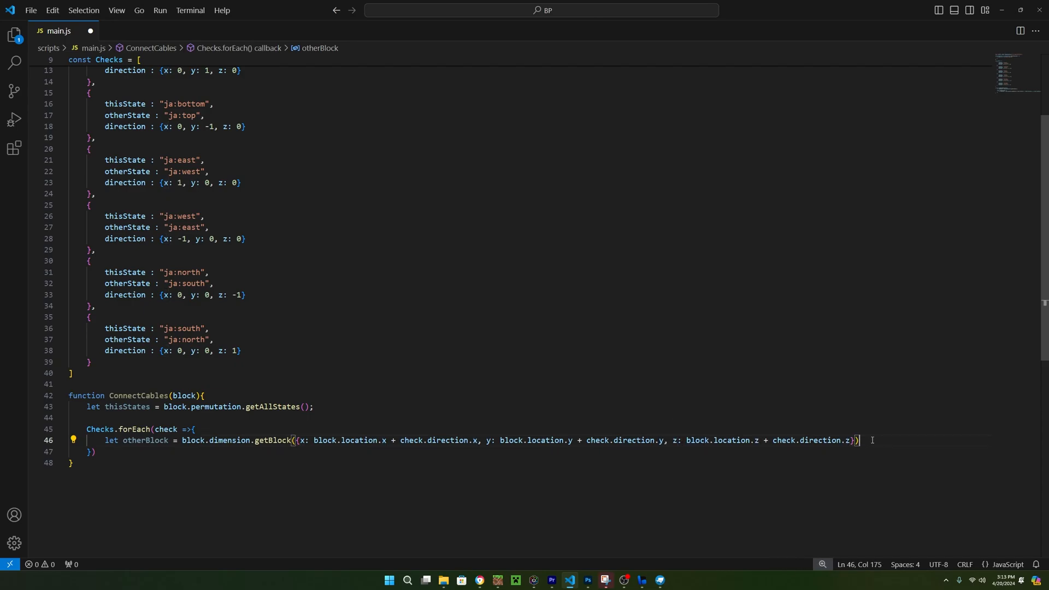
- Set thisStates[check.thisState] false when otherBlock is undefined or has a different typeId
{"action": "type", "text": "if (otherBlock)"}
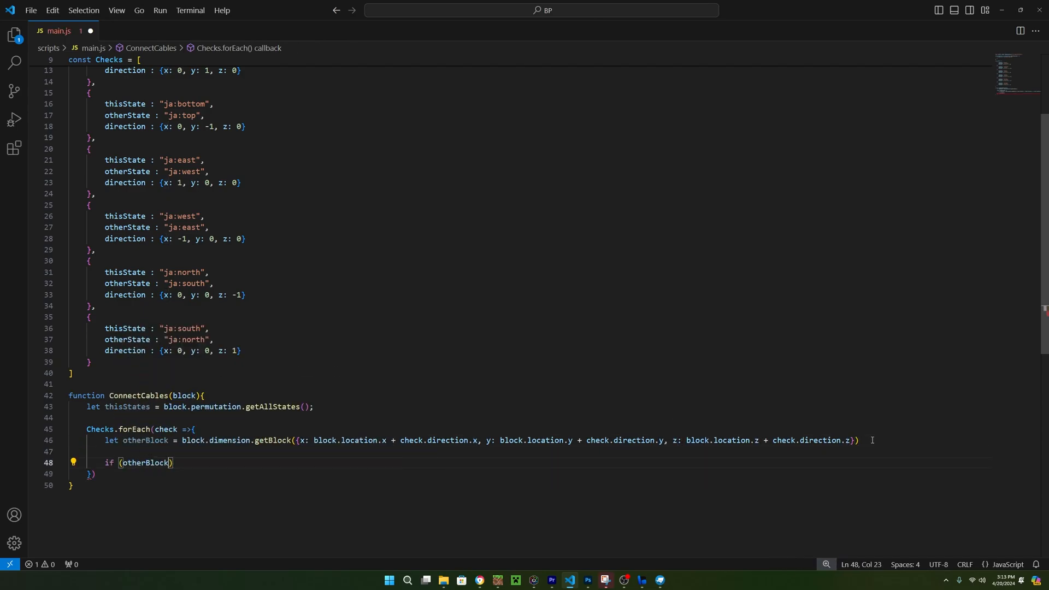
{"action": "type", "text": "== undefined){"}
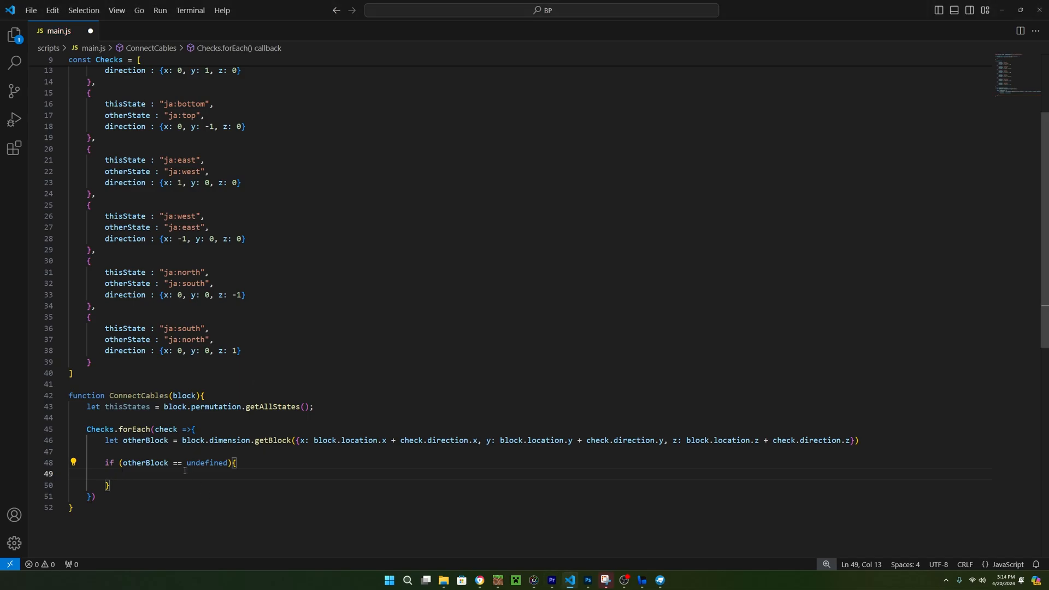
{"action": "type", "text": "thisStates[]"}
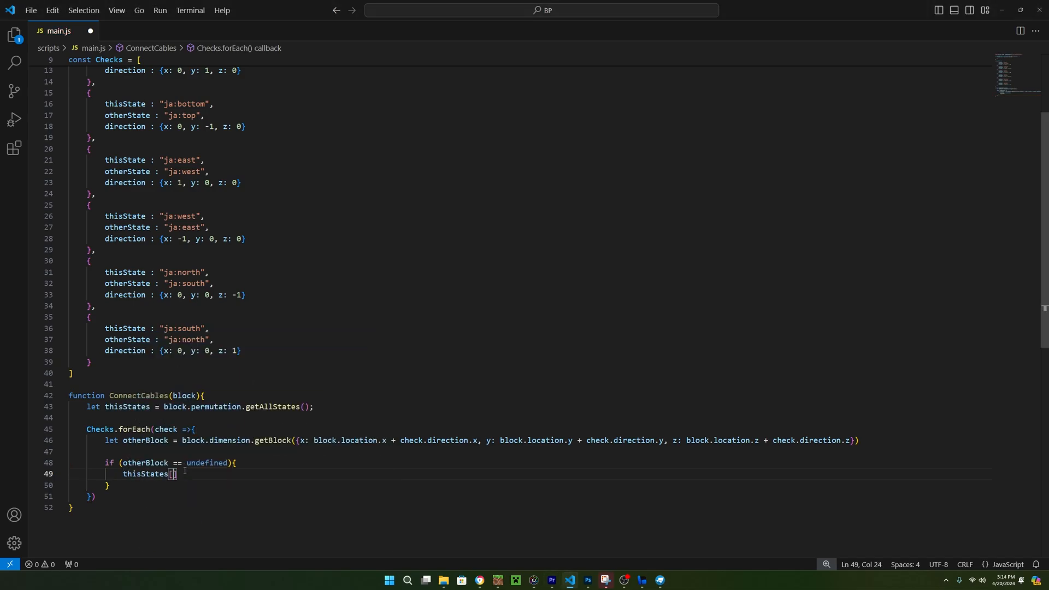
{"action": "type", "text": "check.thisState] ="}
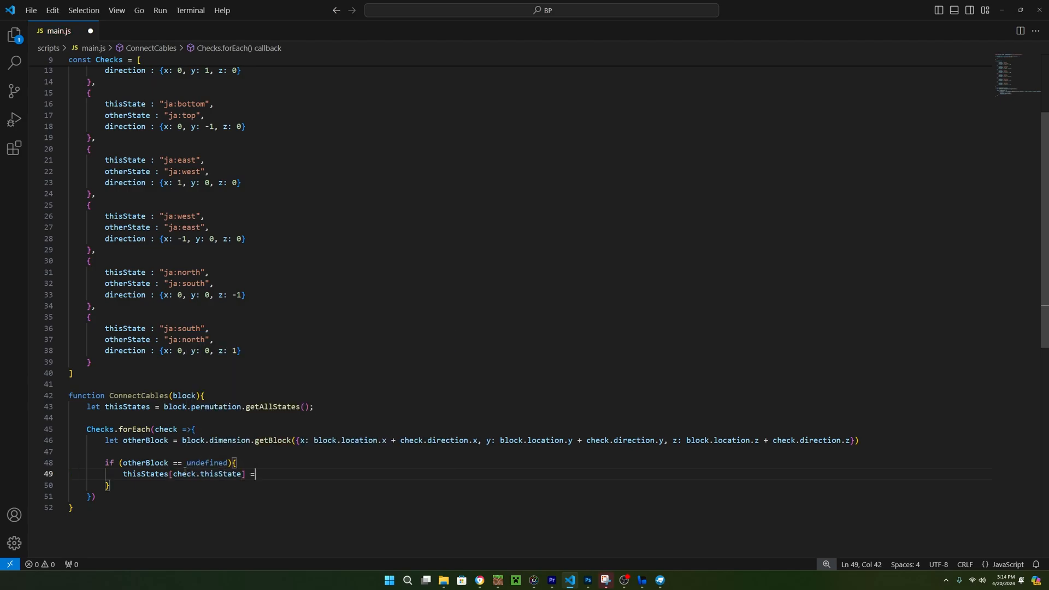
{"action": "type", "text": "if (otherBlock.typeId != block.typeId){"}
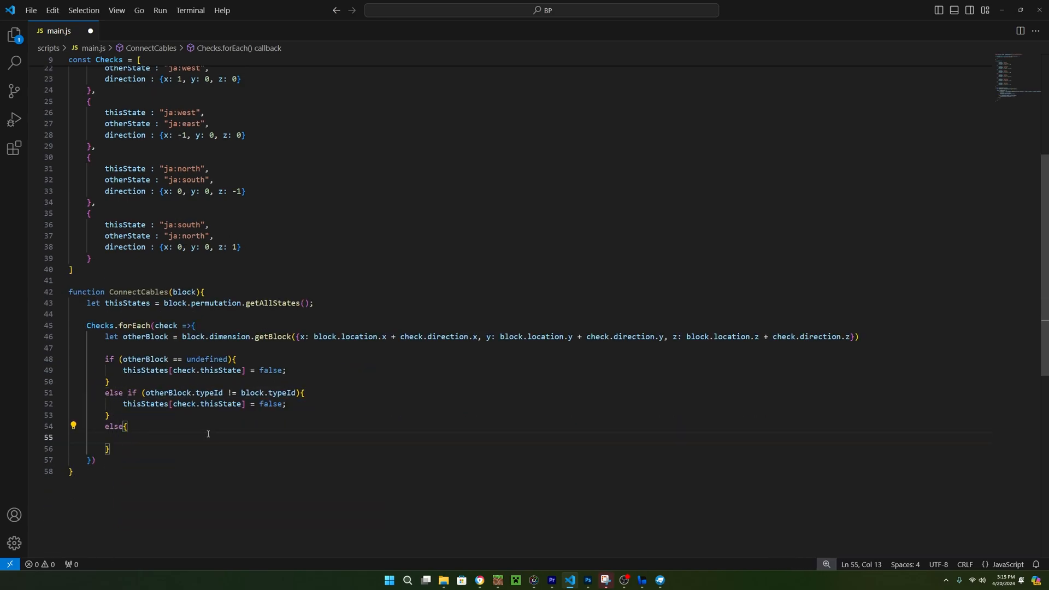
{"action": "mouse_move", "coordinate": [153, 440]}
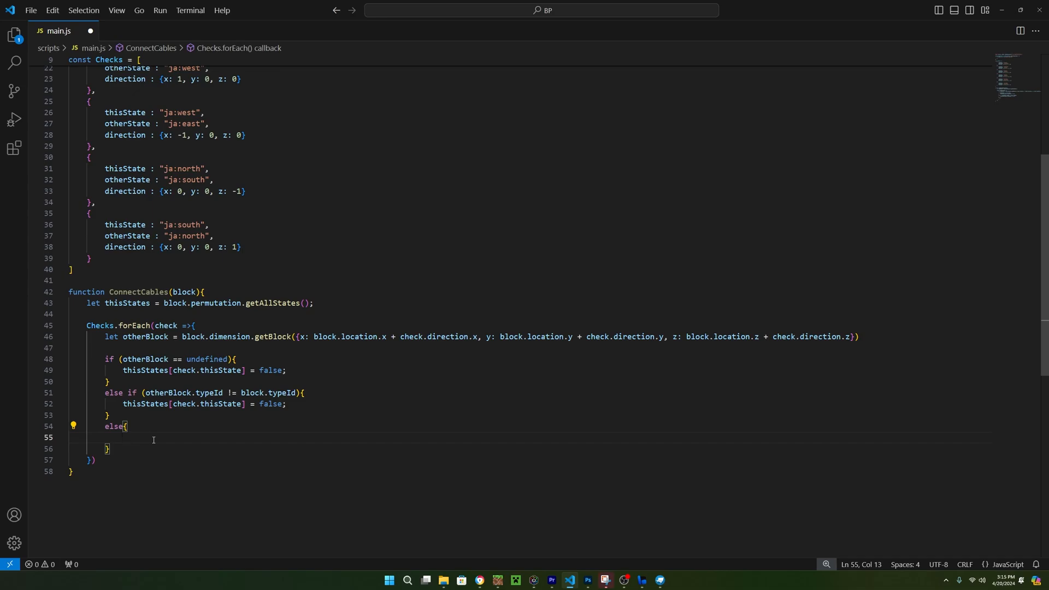
{"action": "mouse_move", "coordinate": [161, 420]}
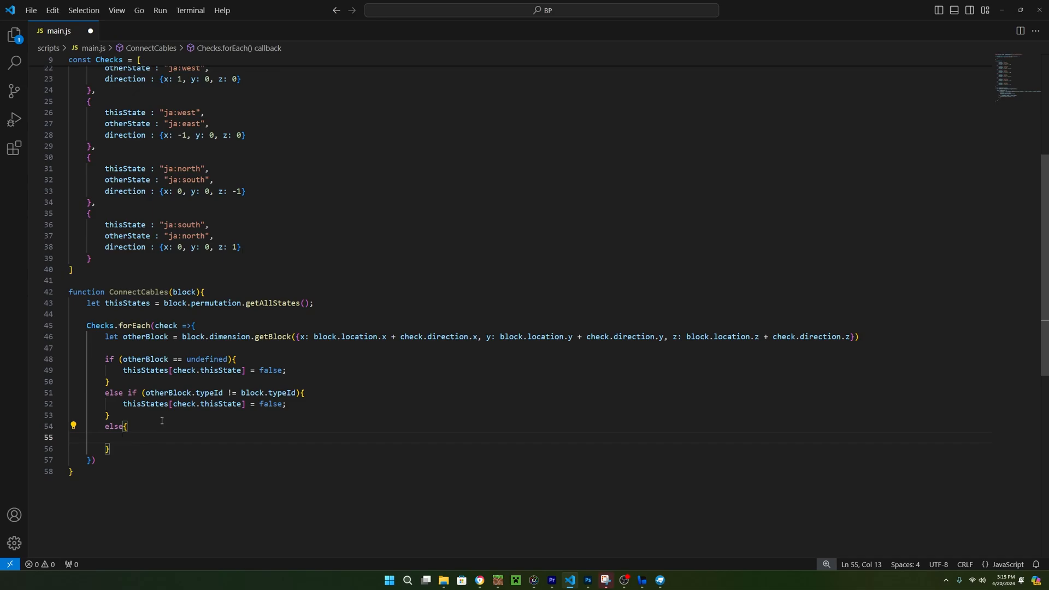
- Otherwise set both thisState and otherState true and update the neighbour with setPermutation(BlockPermutation.resolve(...))
{"action": "type", "text": "thisStates[check.thisState] = true;"}
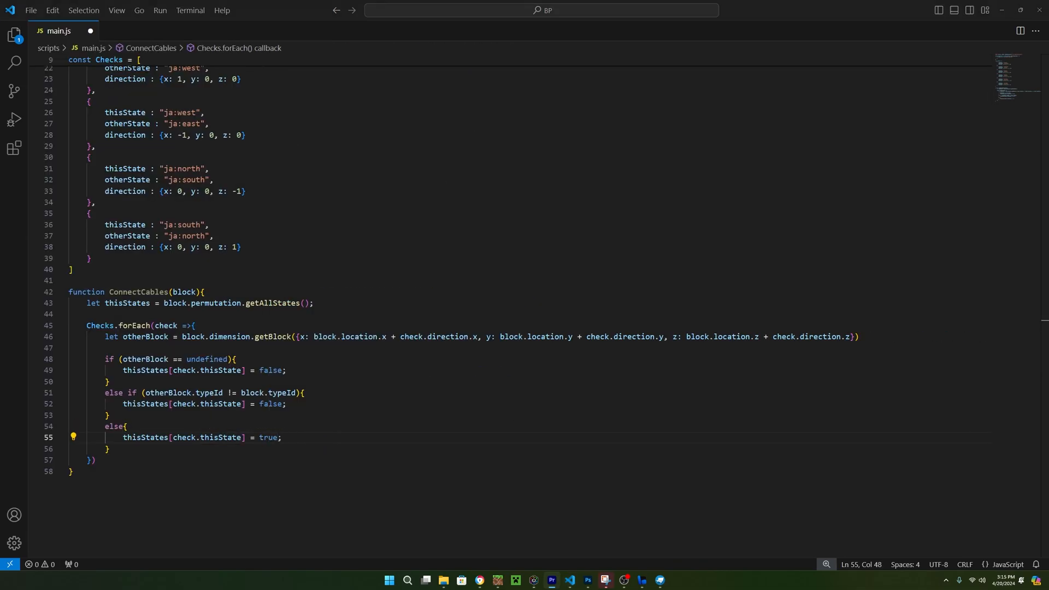
{"action": "type", "text": "let otherStates = otherBlock.permutation.getAllStates();"}
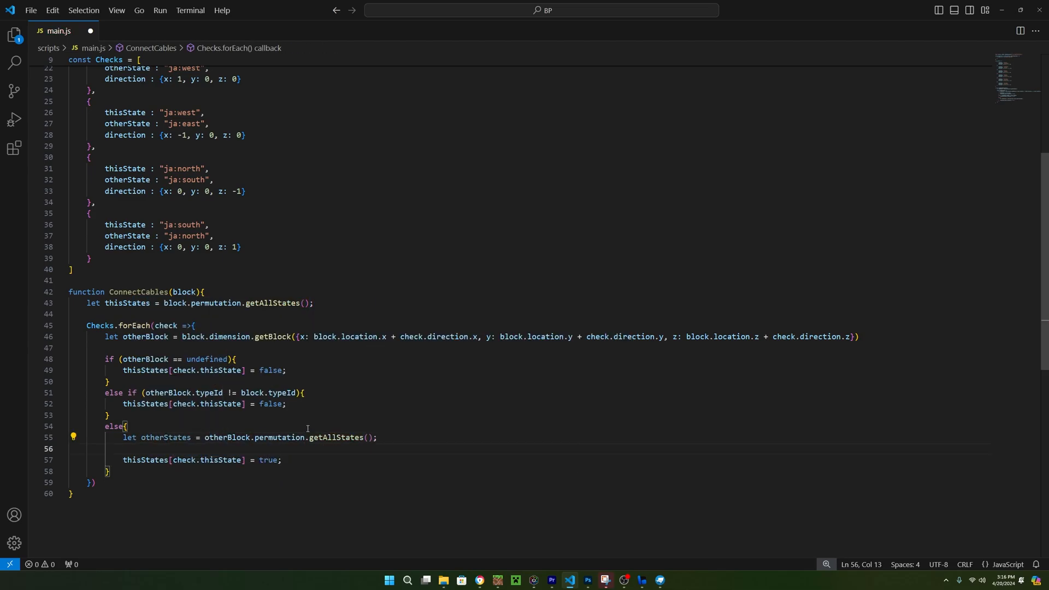
{"action": "type", "text": "otherStates[check.otherState] = true;"}
{"action": "type", "text": "otherBlock.setPermutation(BlockPermutation.resolve(block.typeId, otherStates"}
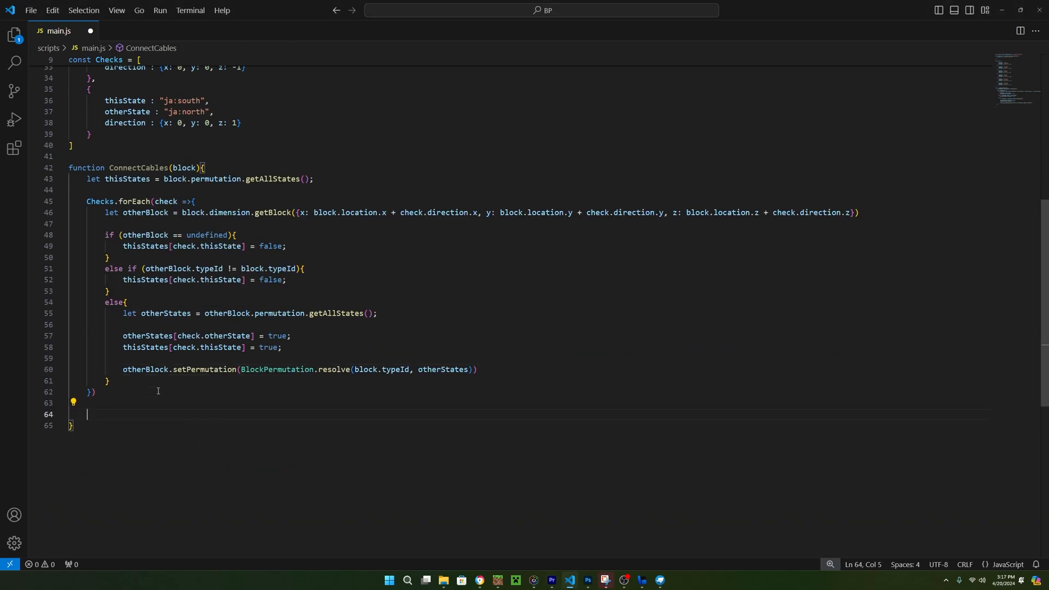
{"action": "type", "text": "thisStates.setPermutation(BlockPermutation.re"}
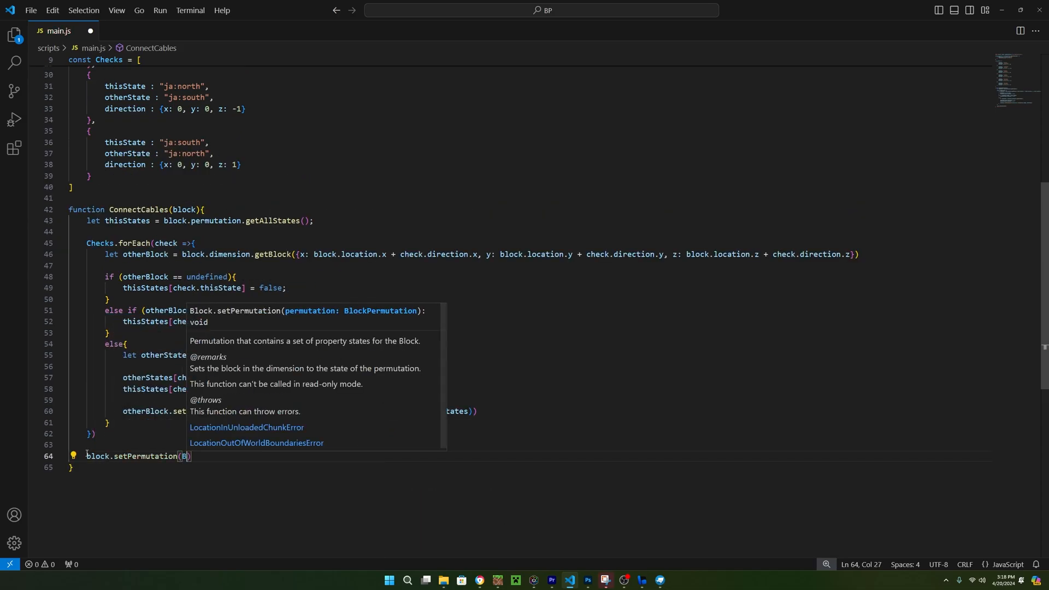
- Apply block.setPermutation(BlockPermutation.resolve(block.typeId, thisStates)) after the loop
{"action": "type", "text": "lockPermutation.resolve(bloc"}
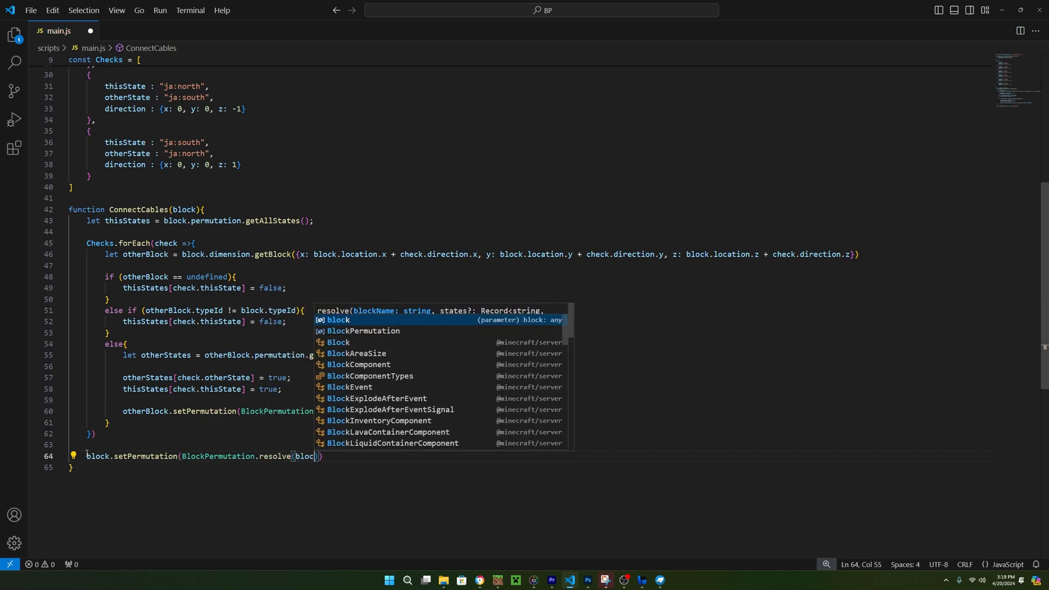
{"action": "type", "text": ".typeId, thisStates));"}
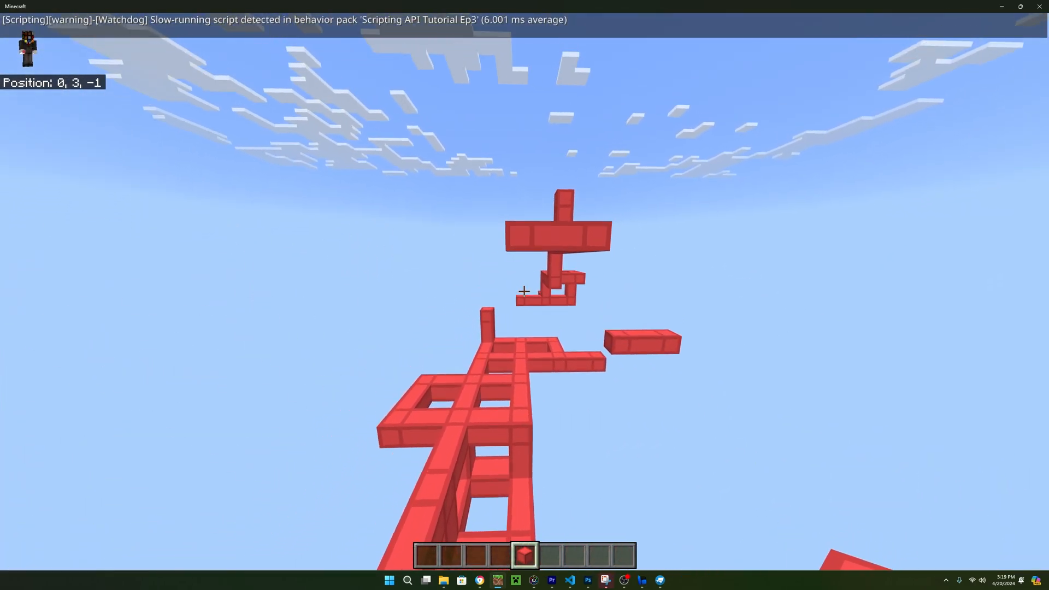
{"action": "mouse_move", "coordinate": [524, 291]}
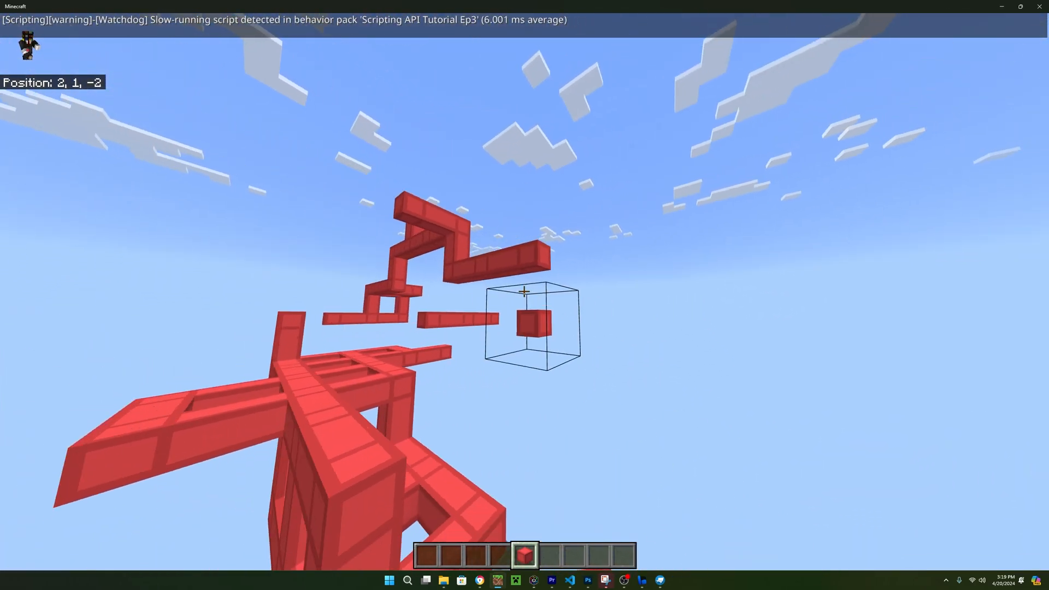